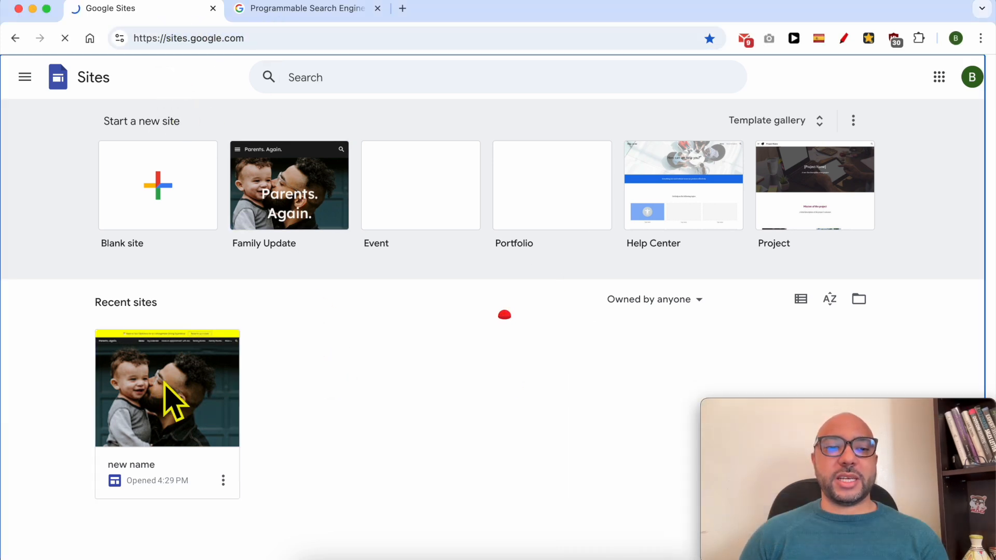
Step: Open the 'new name' site from Recent sites in the Google Sites editor
{"action": "left_click", "coordinate": [167, 388]}
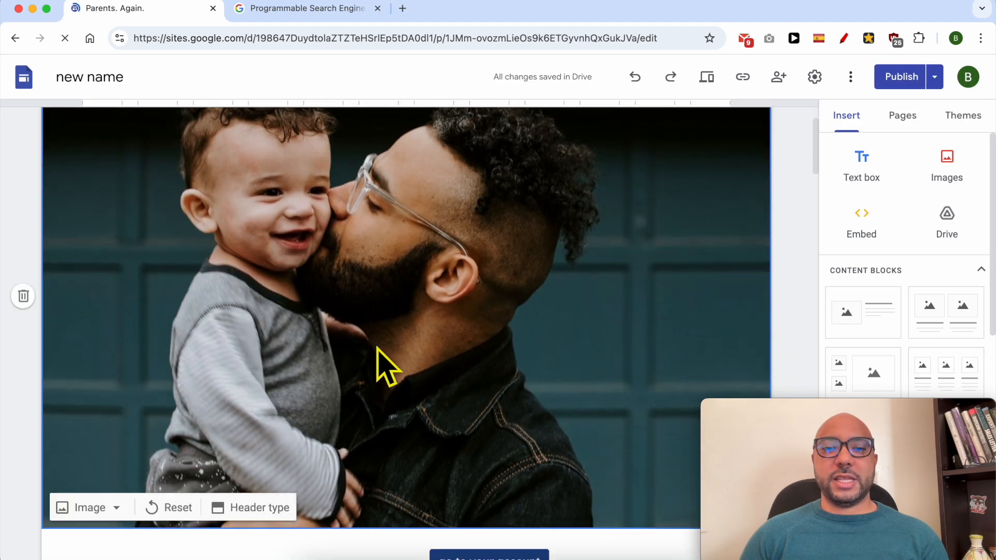
{"action": "scroll", "scroll_direction": "down", "scroll_amount": 3}
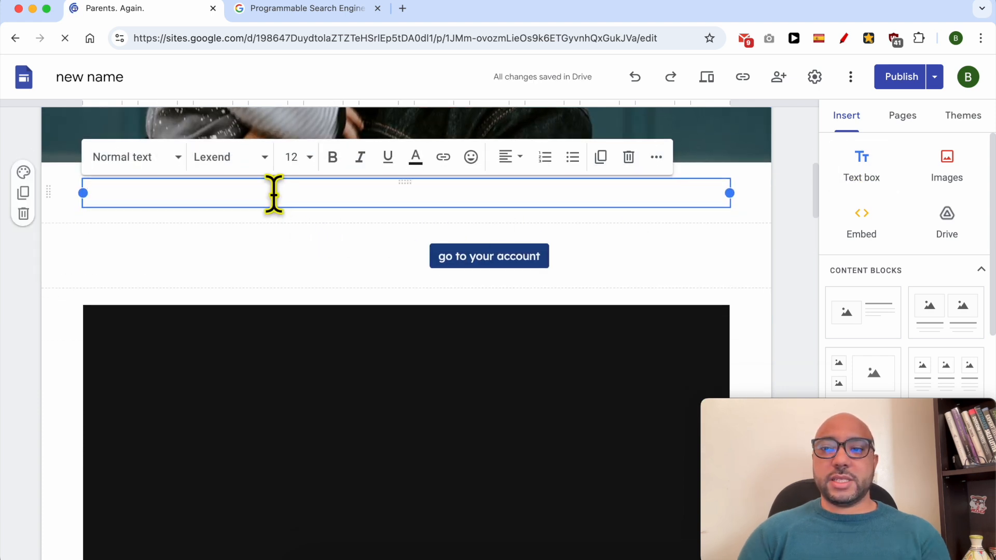
Step: Enter 'Search This Website:' as a centered Heading with a larger font size
{"action": "type", "text": "Search This Website:"}
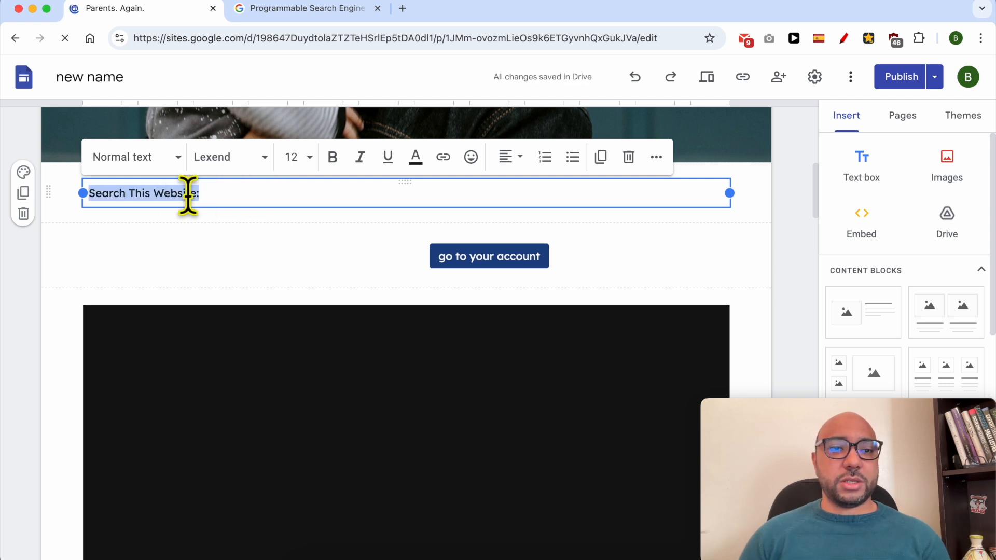
{"action": "left_click", "coordinate": [133, 158]}
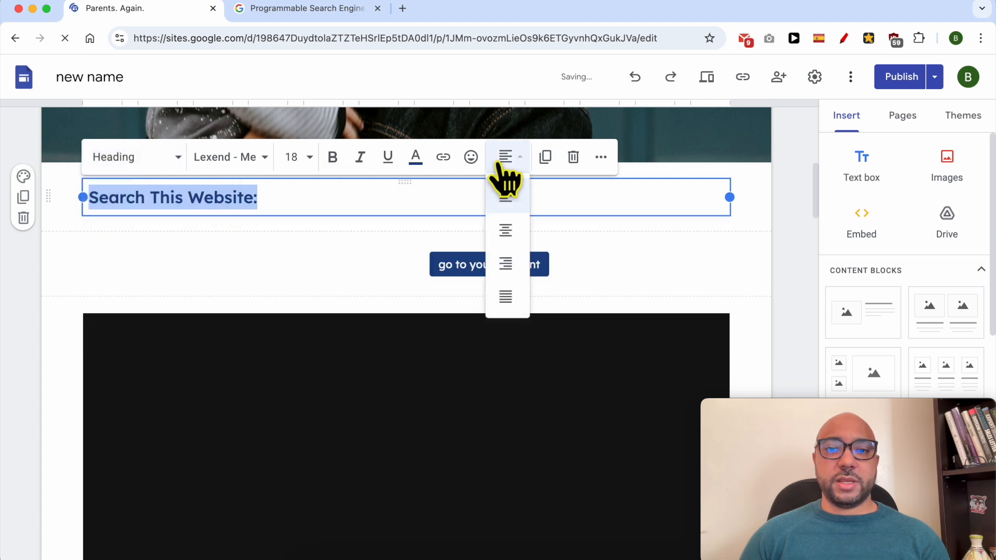
{"action": "left_click", "coordinate": [505, 230]}
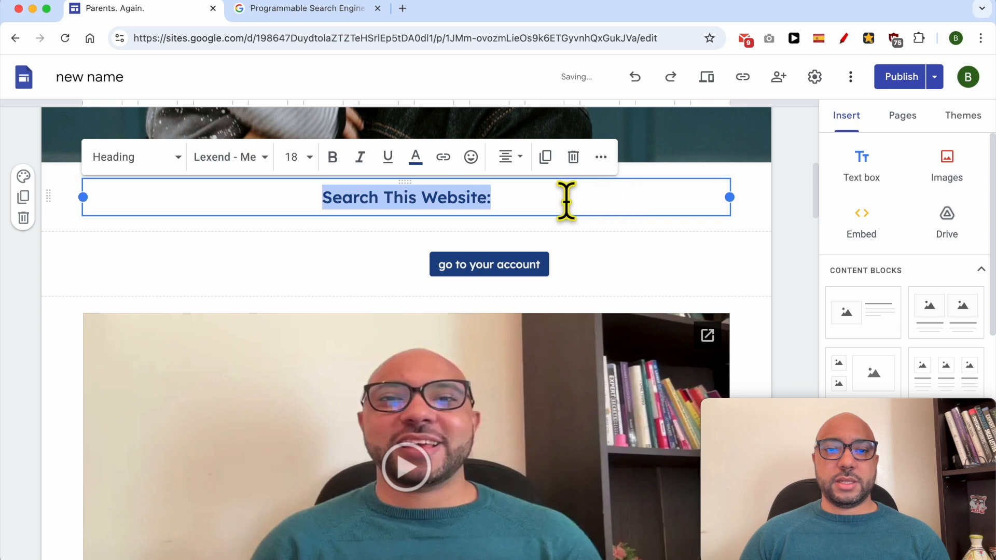
{"action": "left_click", "coordinate": [296, 157]}
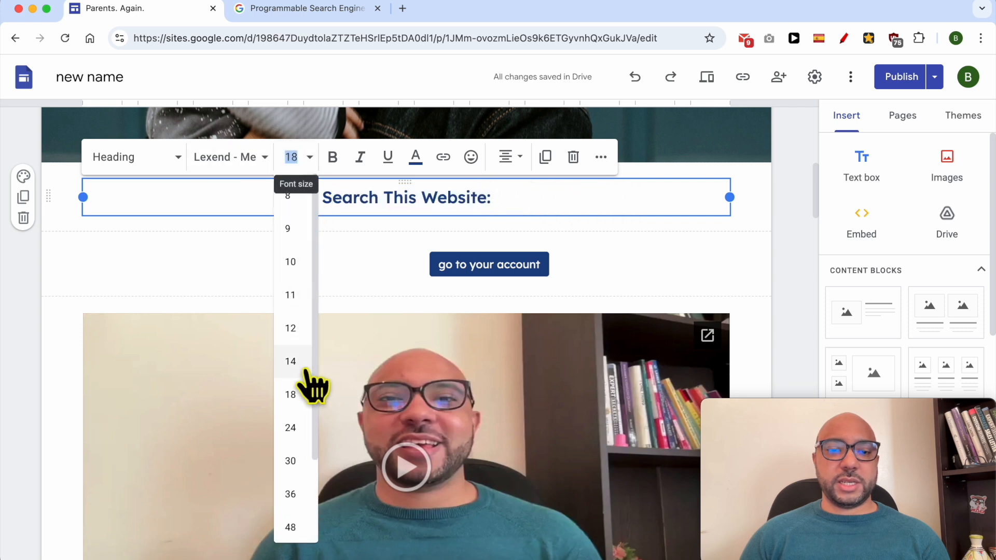
{"action": "left_click", "coordinate": [291, 427]}
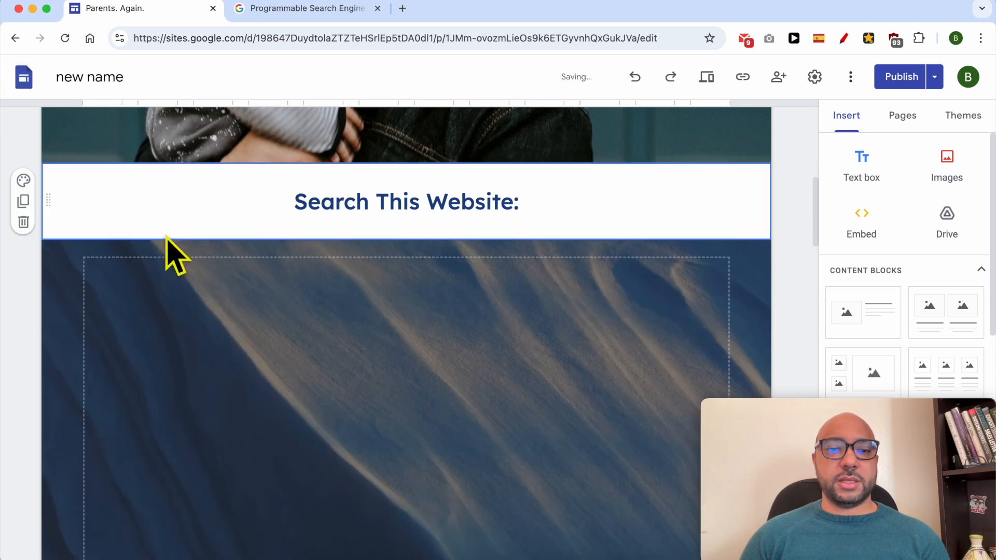
Step: Reach the Programmable Search Engine control panel showing no engines exist yet
{"action": "left_click", "coordinate": [311, 8]}
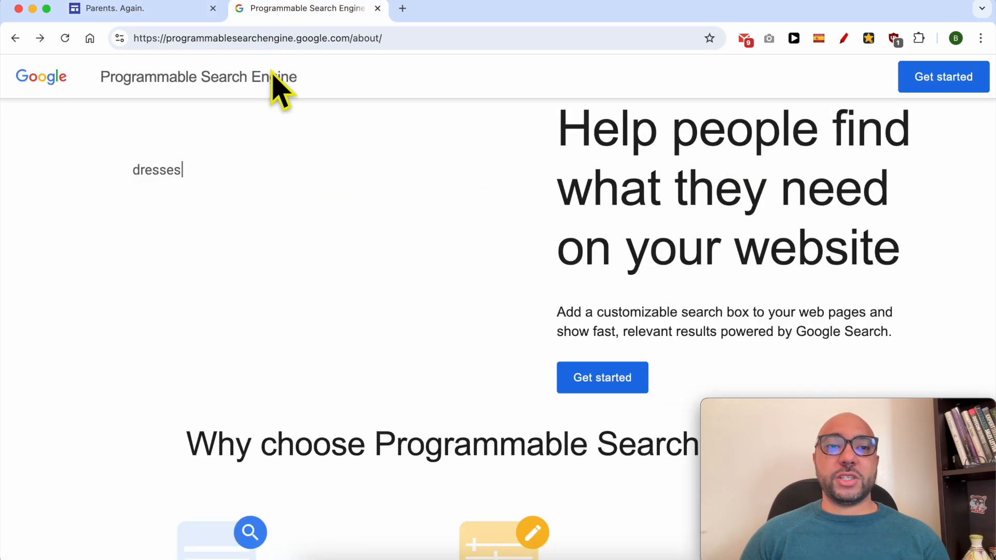
{"action": "mouse_move", "coordinate": [123, 109]}
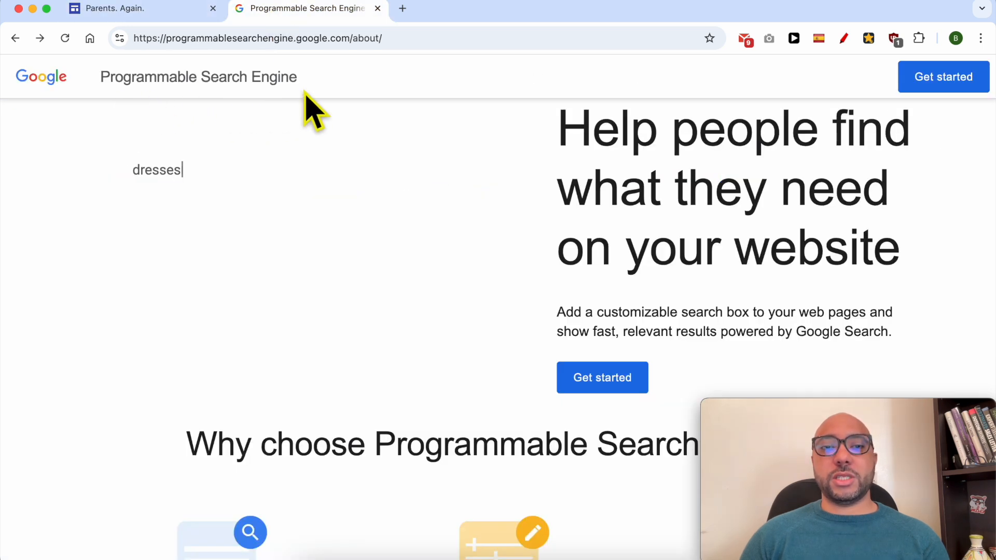
{"action": "mouse_move", "coordinate": [363, 83]}
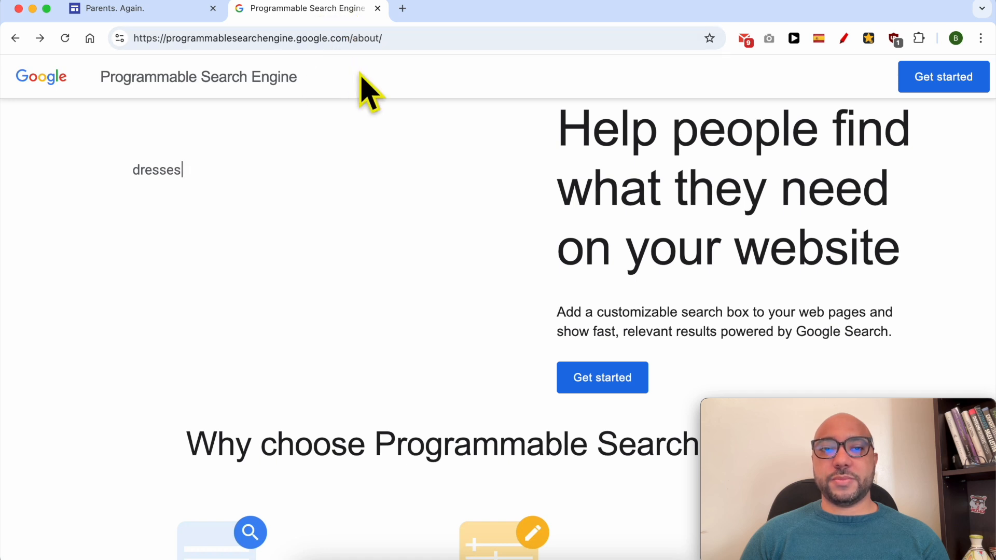
{"action": "left_click", "coordinate": [943, 77]}
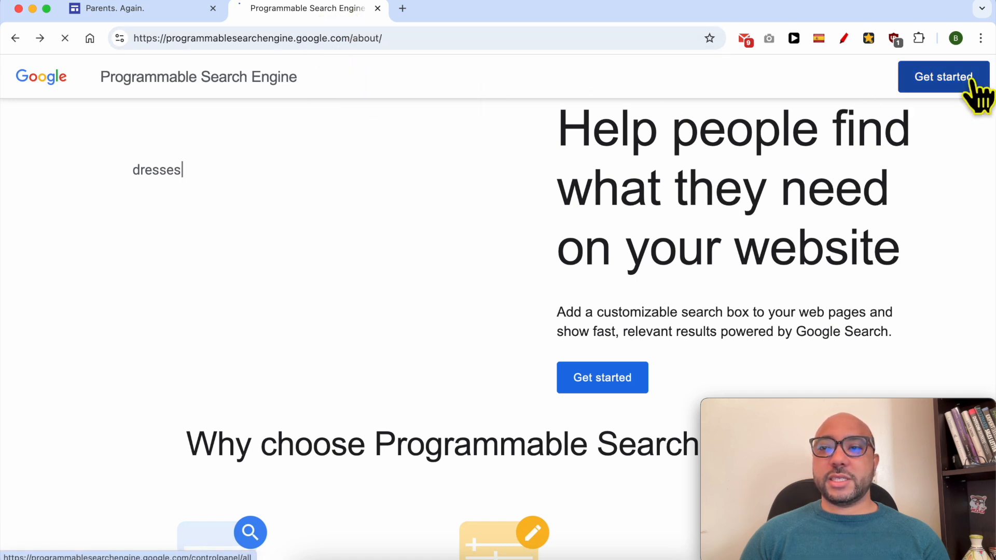
{"action": "left_click", "coordinate": [943, 76]}
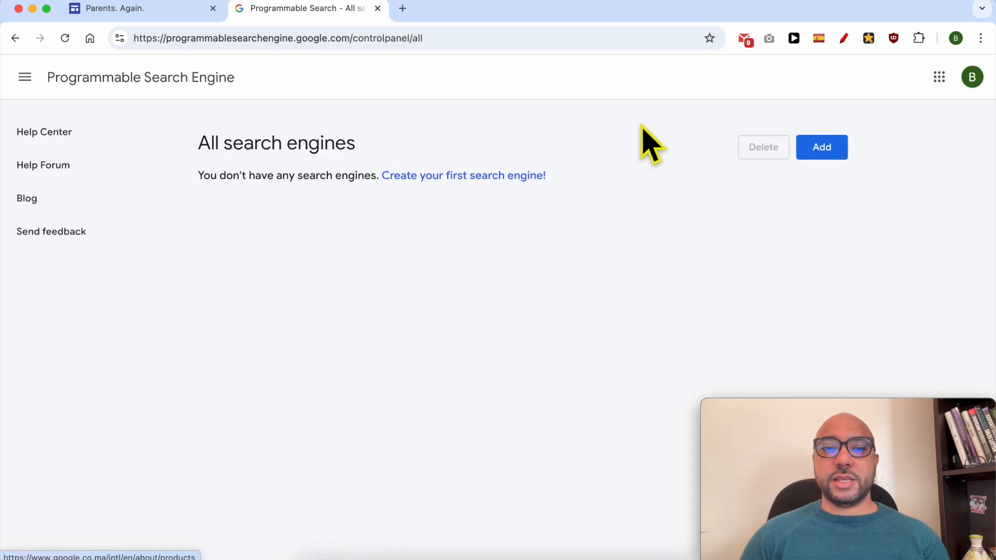
{"action": "double_click", "coordinate": [314, 176]}
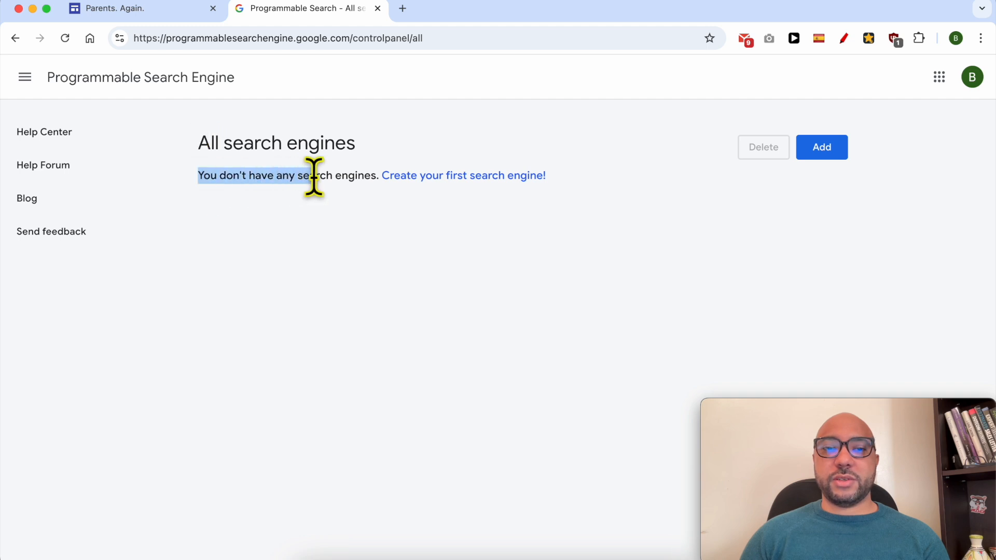
{"action": "mouse_move", "coordinate": [448, 189]}
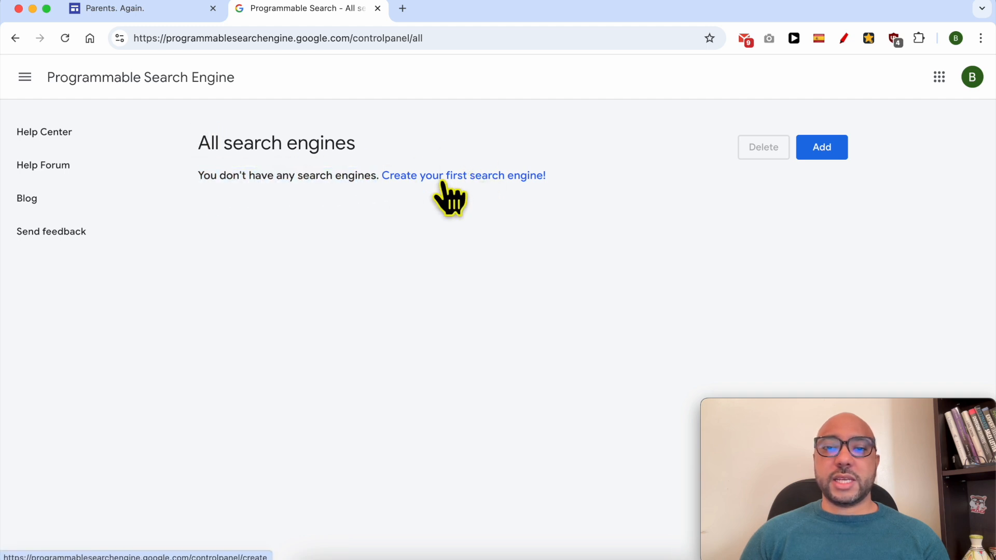
{"action": "mouse_move", "coordinate": [481, 181]}
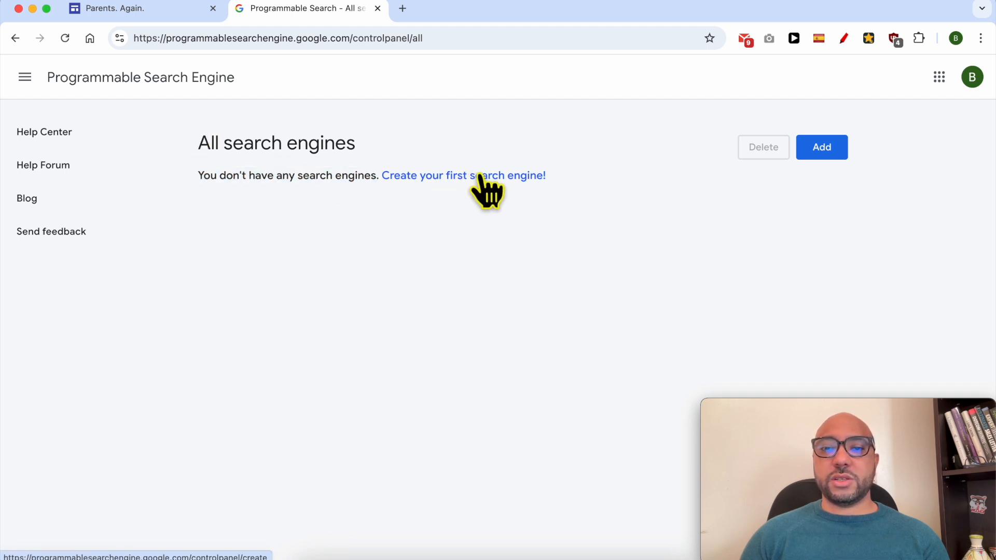
Step: Start the first search engine and check the site's custom domain in Sites settings
{"action": "left_click", "coordinate": [479, 175]}
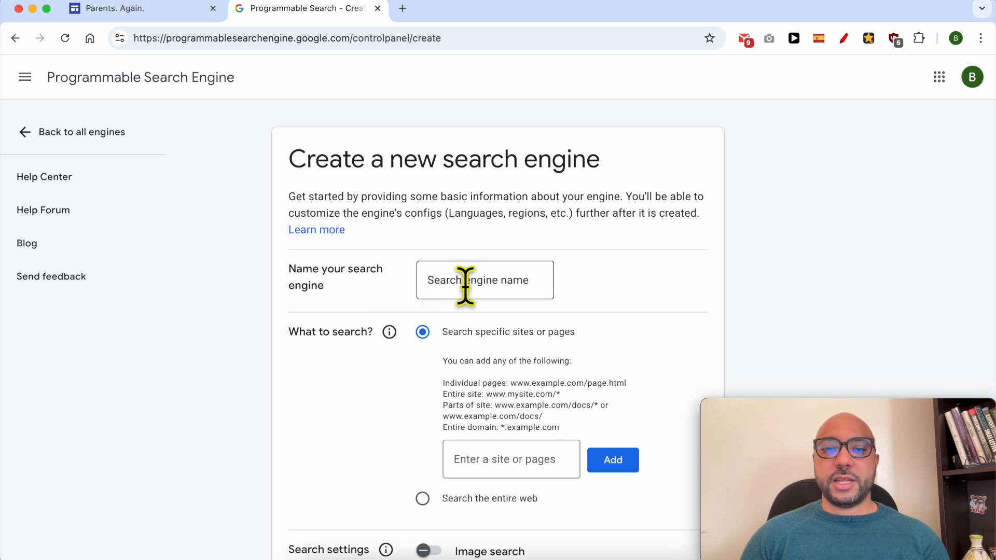
{"action": "left_click", "coordinate": [469, 288]}
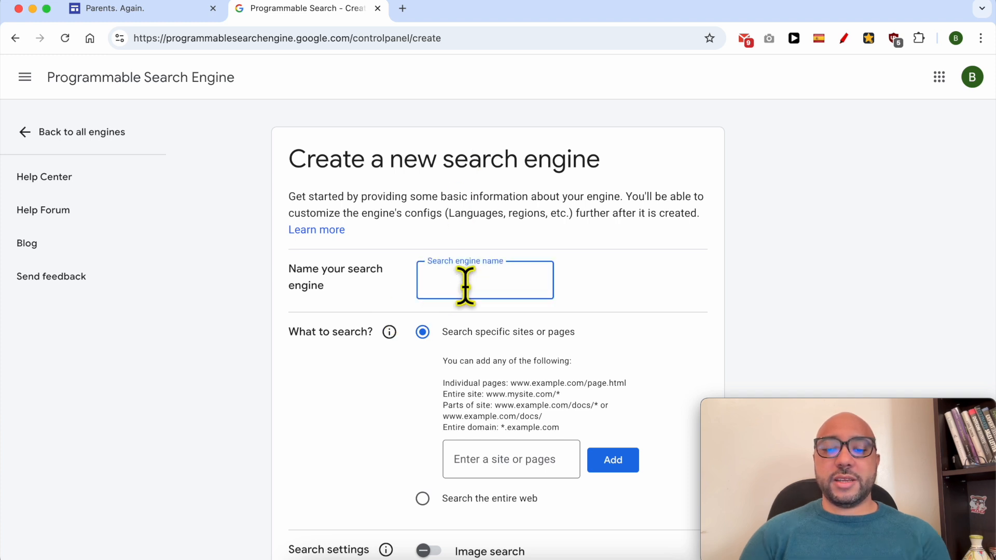
{"action": "mouse_move", "coordinate": [163, 38]}
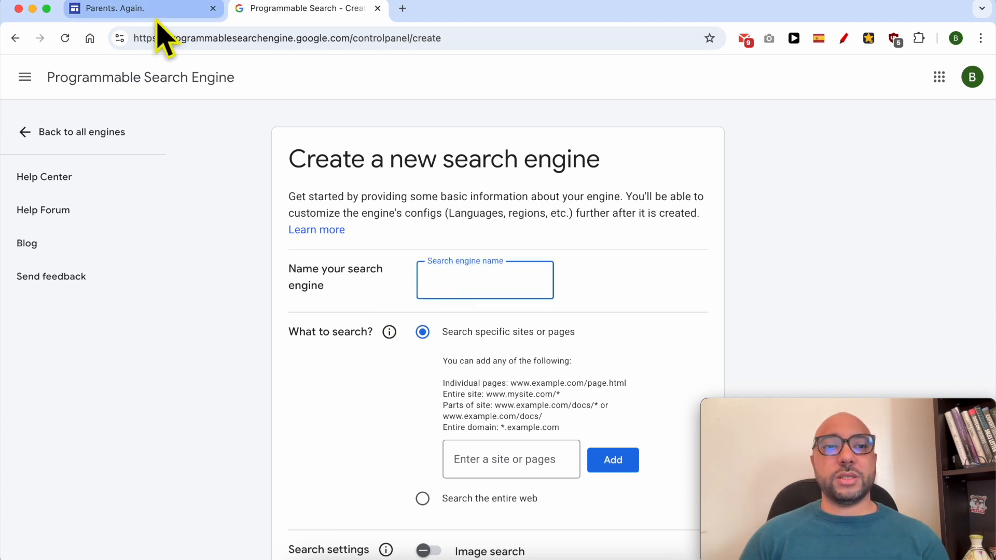
{"action": "left_click", "coordinate": [813, 76]}
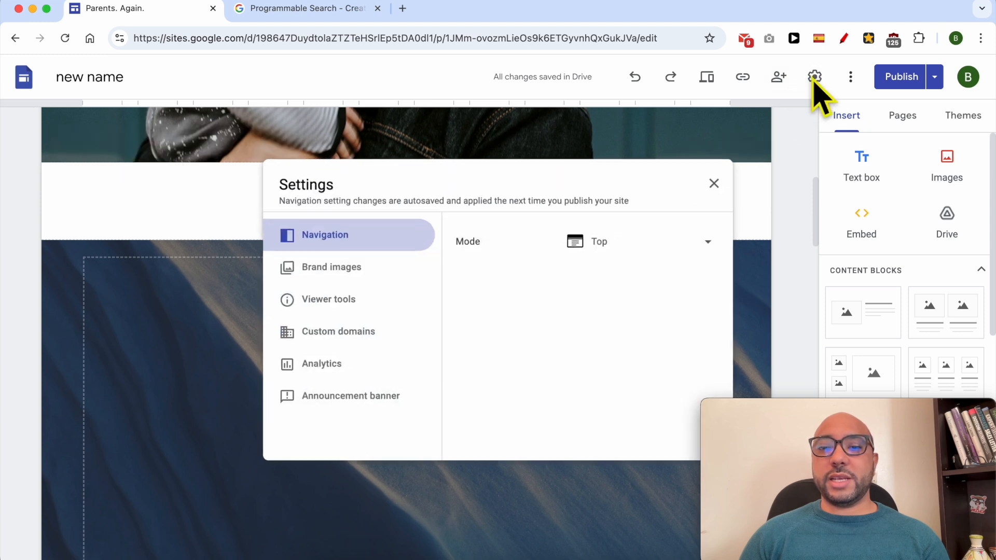
{"action": "left_click", "coordinate": [338, 331]}
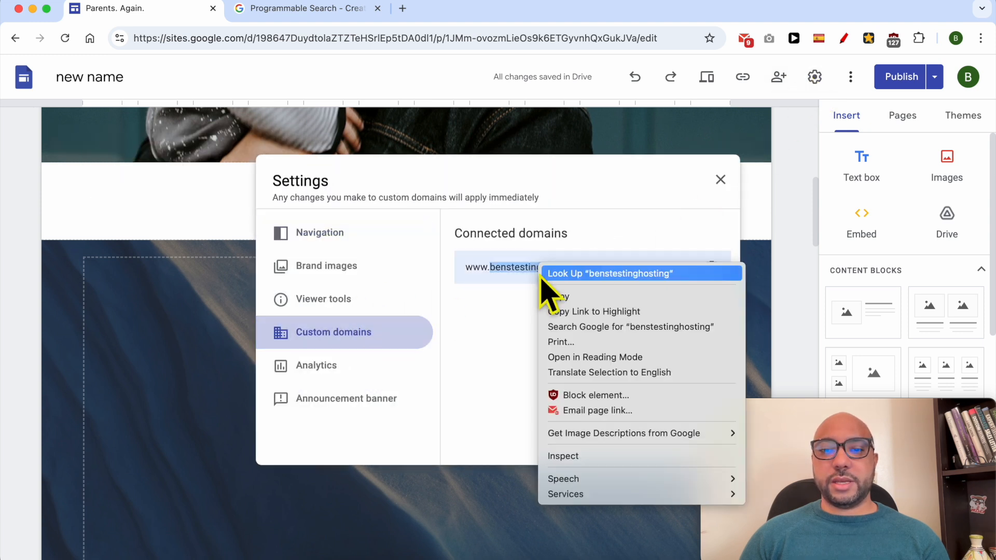
{"action": "left_click", "coordinate": [312, 8]}
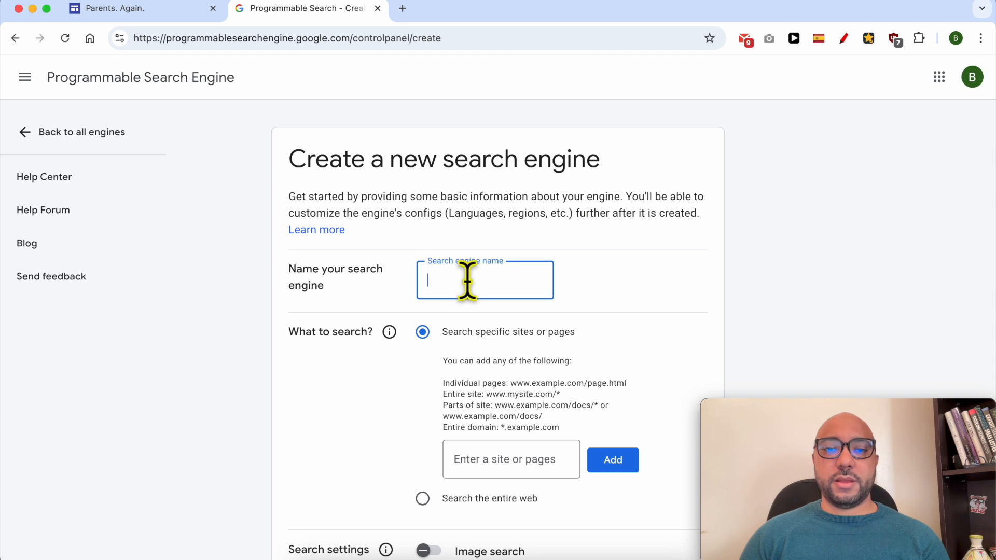
Step: Name the new search engine 'bens testing hosting'
{"action": "type", "text": "bensthosting hosting"}
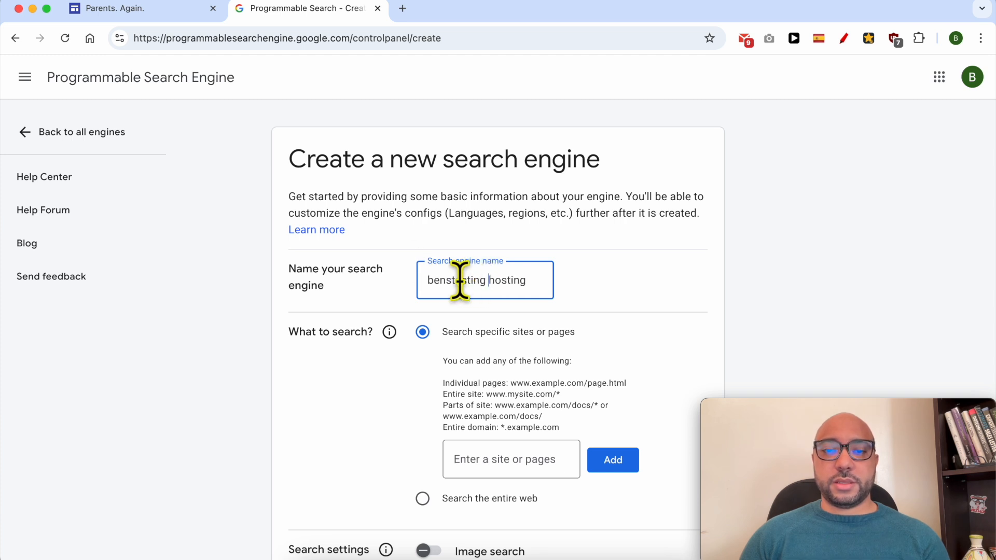
{"action": "type", "text": "bens testing hosting"}
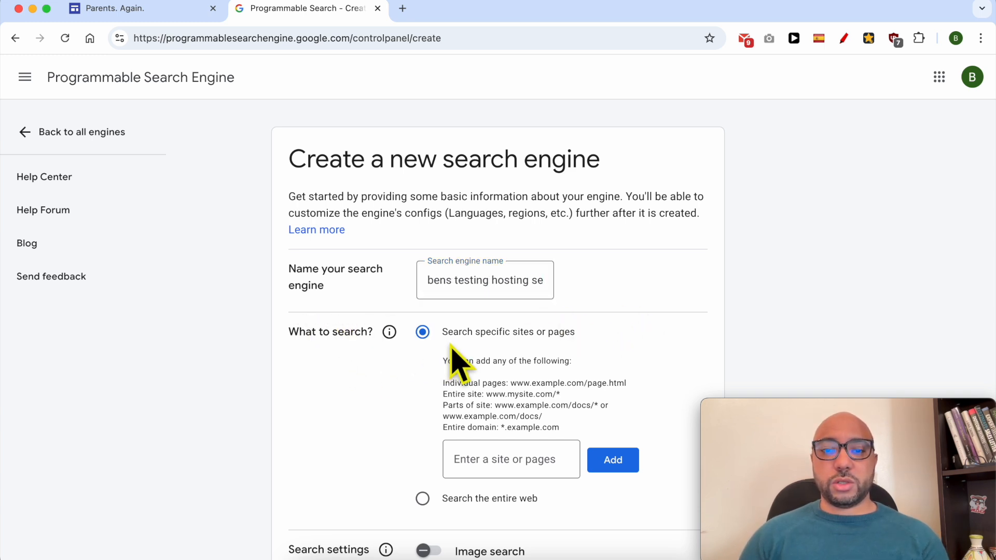
{"action": "mouse_move", "coordinate": [556, 355]}
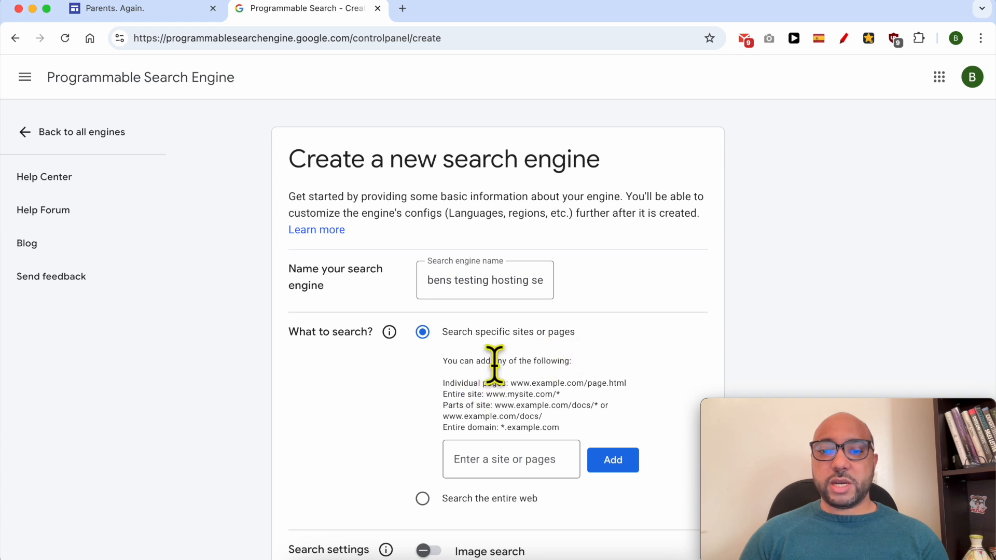
{"action": "mouse_move", "coordinate": [440, 408]}
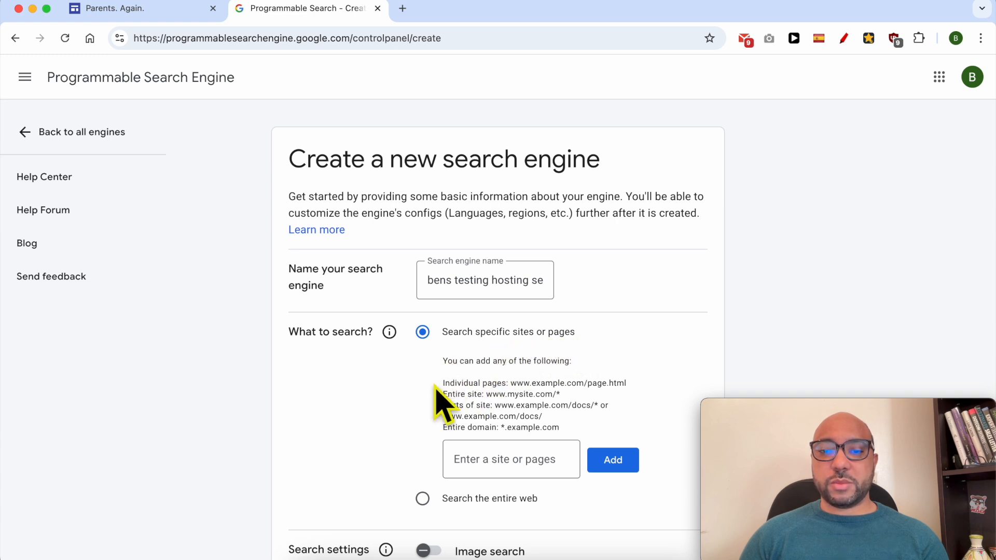
{"action": "double_click", "coordinate": [473, 382]}
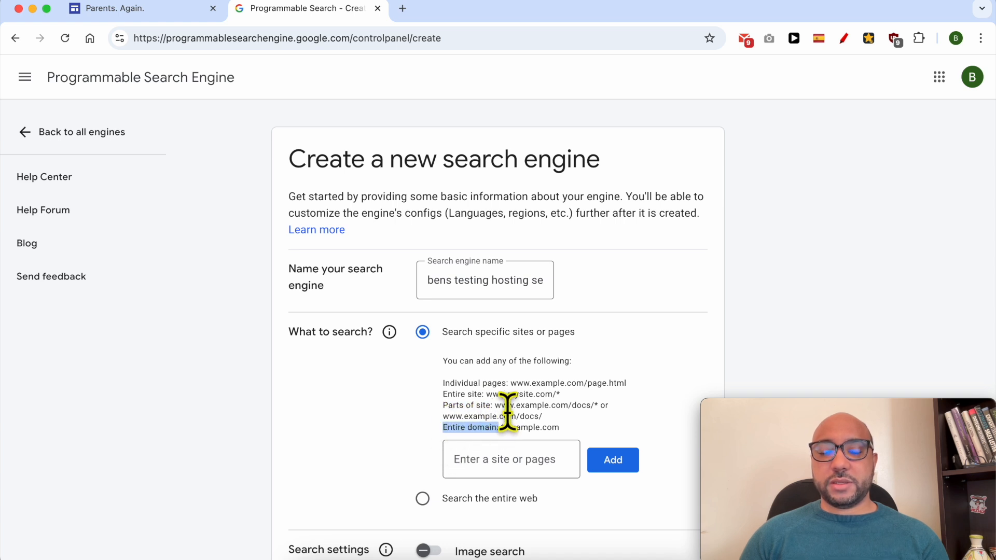
{"action": "mouse_move", "coordinate": [442, 405]}
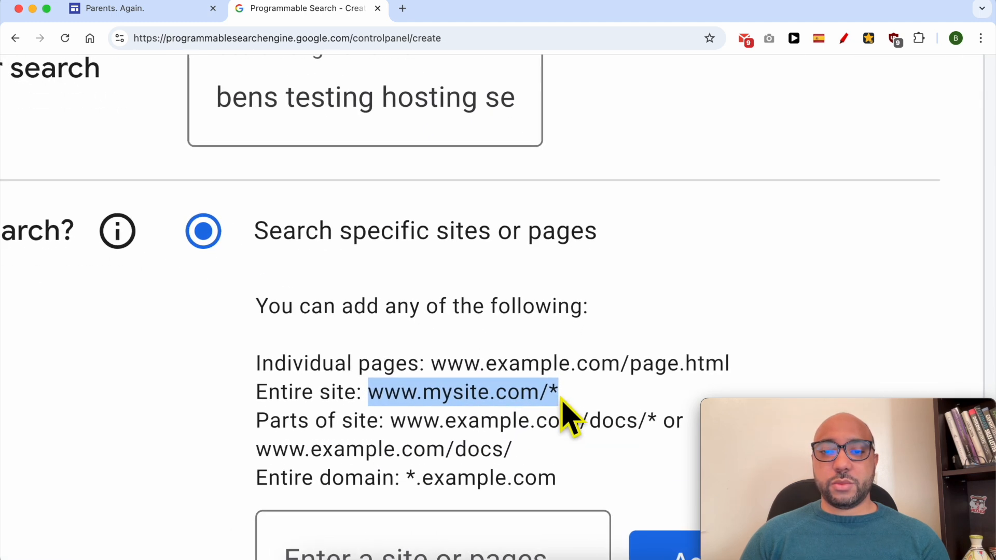
{"action": "scroll", "scroll_direction": "down", "scroll_amount": 3}
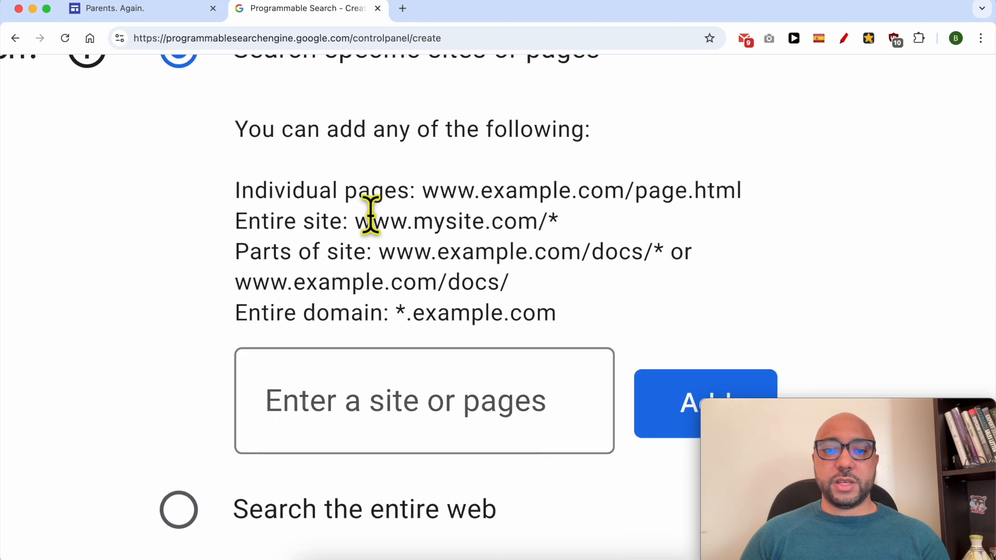
{"action": "double_click", "coordinate": [380, 221]}
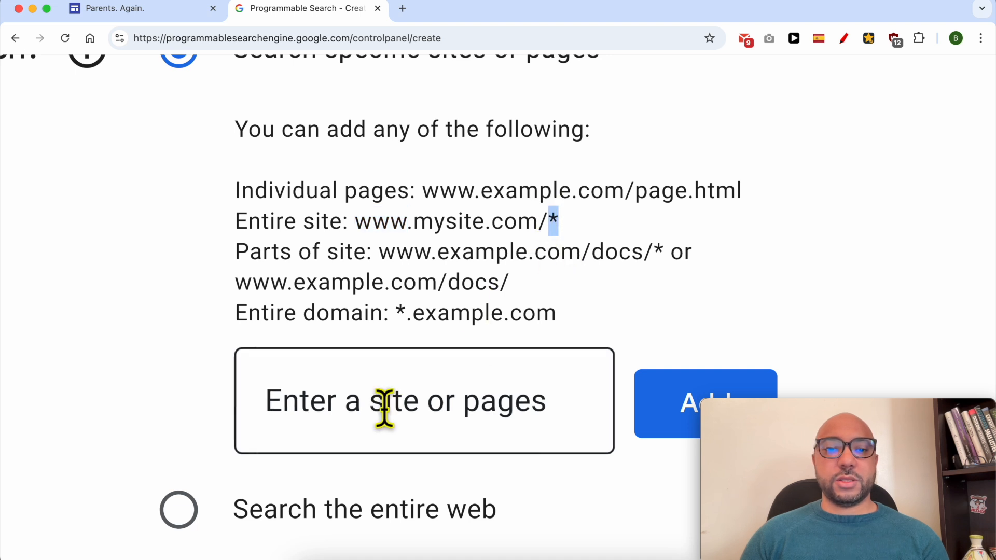
{"action": "left_click", "coordinate": [114, 9]}
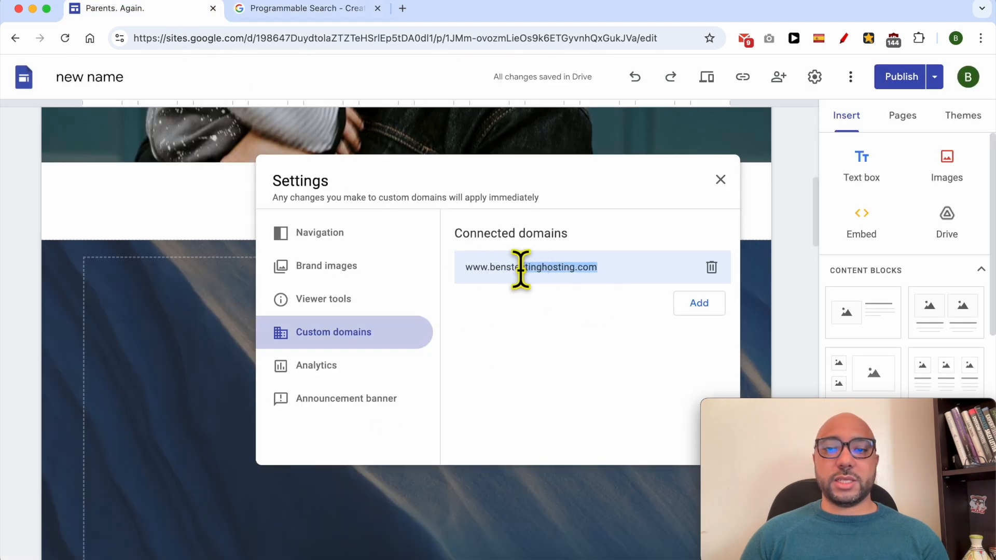
{"action": "right_click", "coordinate": [521, 268]}
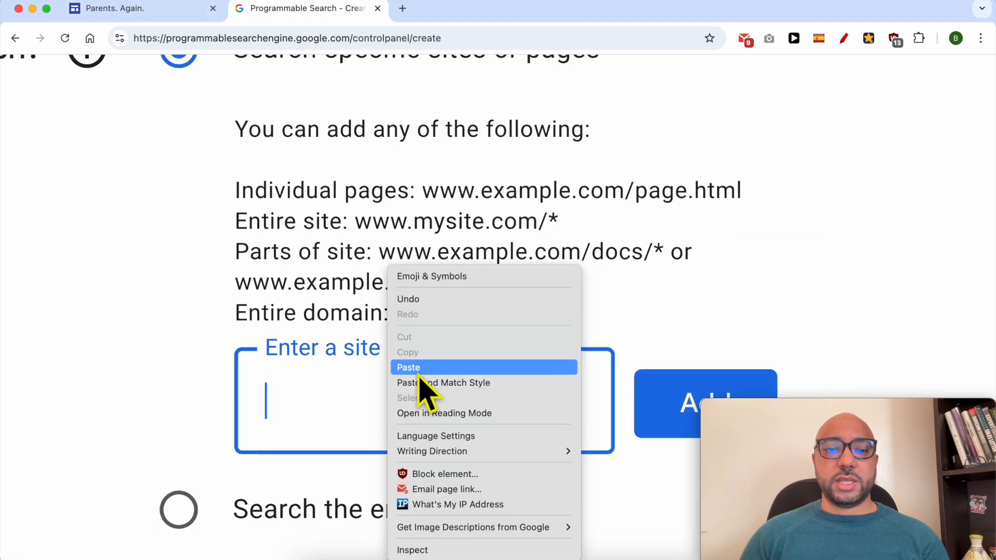
{"action": "left_click", "coordinate": [409, 367]}
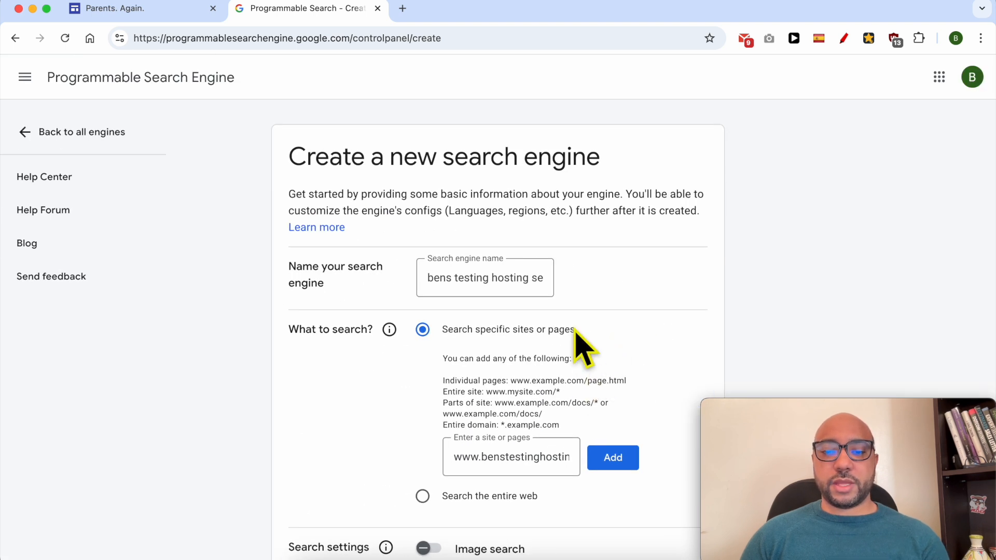
{"action": "scroll", "scroll_direction": "down", "scroll_amount": 3}
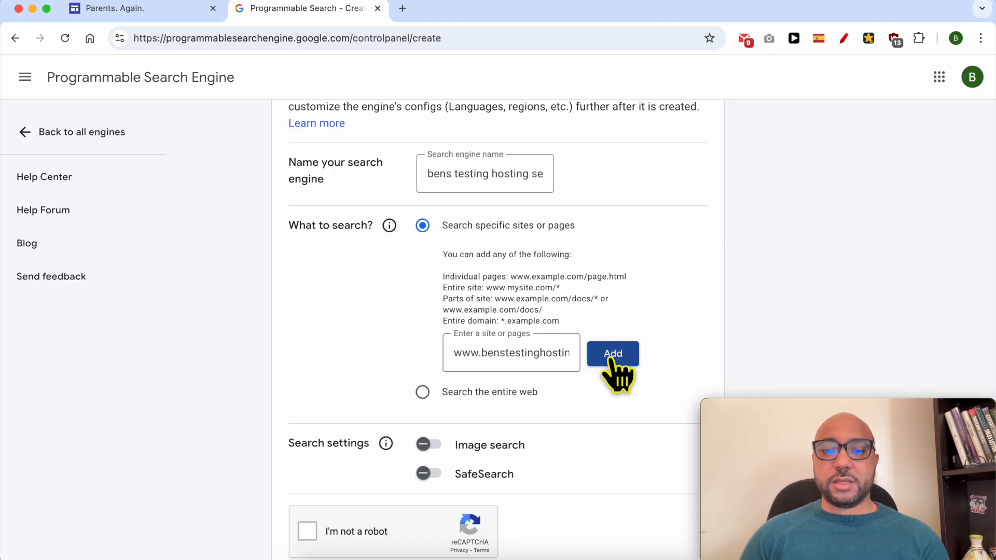
{"action": "left_click", "coordinate": [612, 353]}
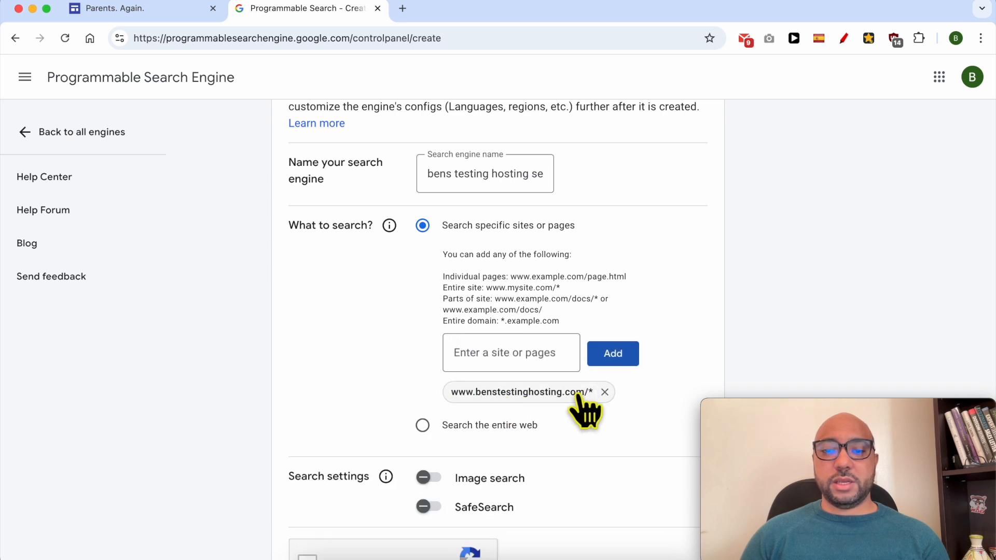
{"action": "scroll", "scroll_direction": "down", "scroll_amount": 3}
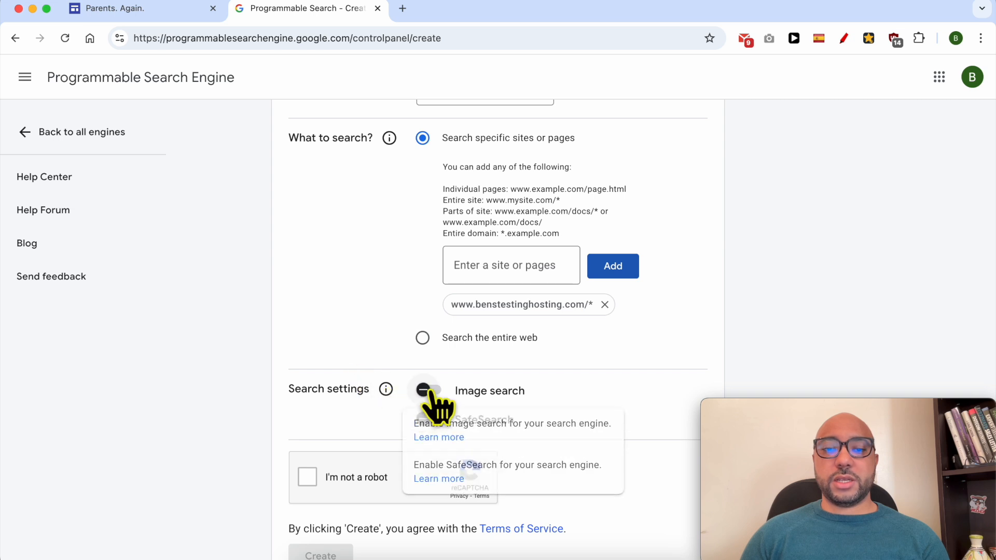
{"action": "left_click", "coordinate": [428, 390]}
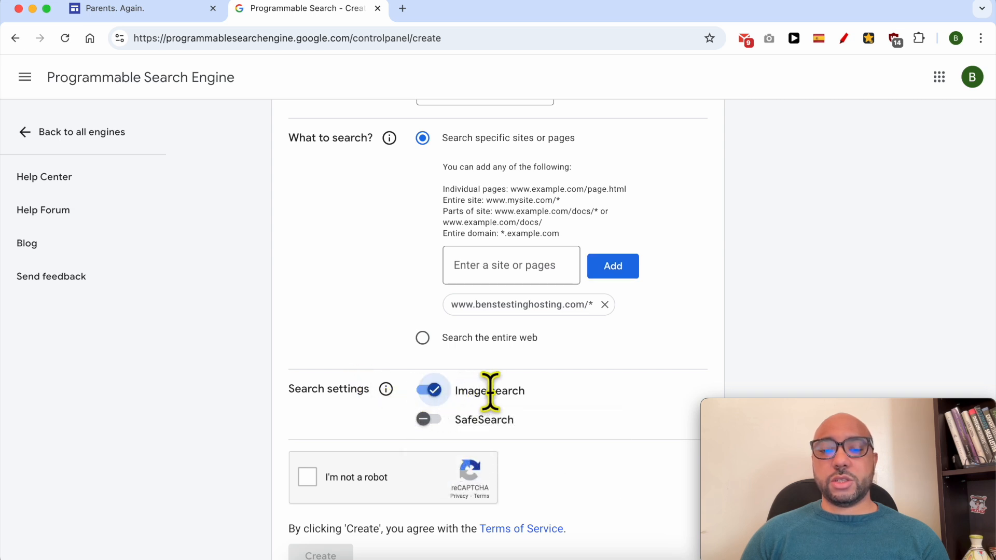
{"action": "left_click", "coordinate": [429, 419]}
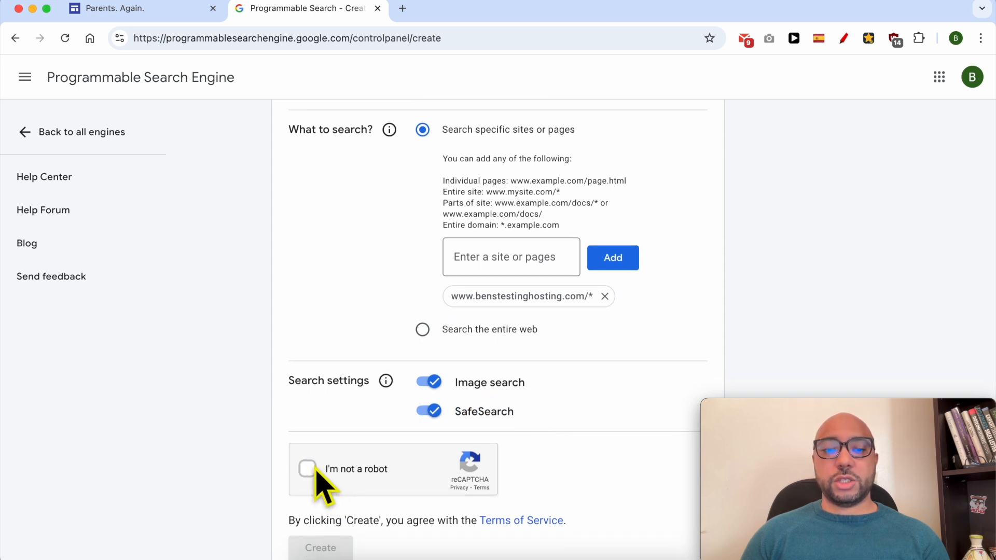
{"action": "left_click", "coordinate": [307, 468]}
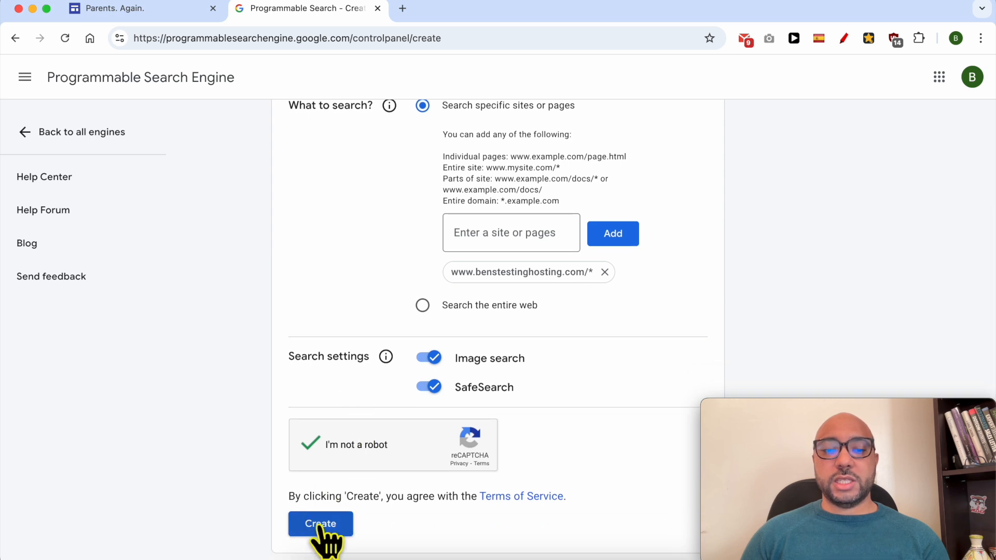
{"action": "left_click", "coordinate": [321, 522]}
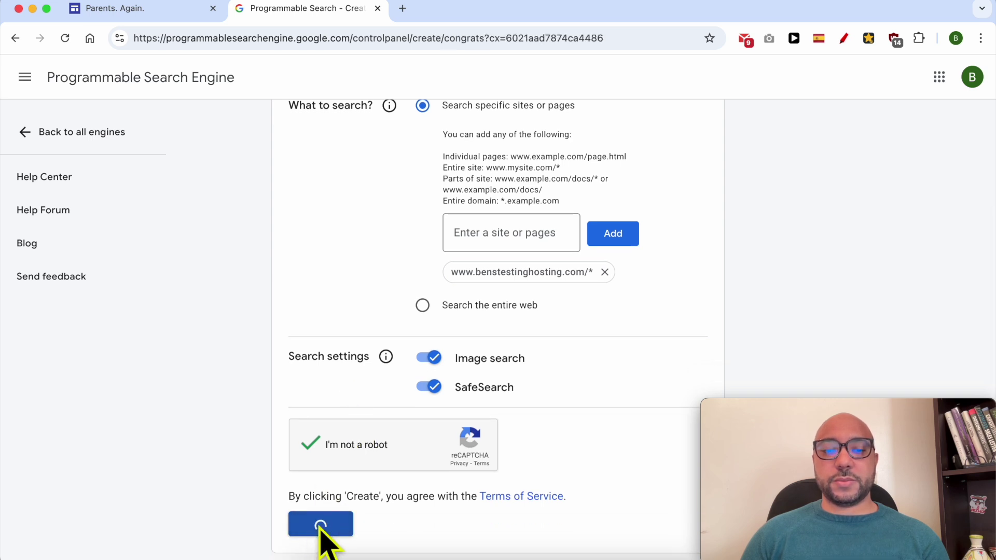
Step: Copy the engine's HTML embed code, return to the Sites editor and close Settings
{"action": "left_click", "coordinate": [319, 524]}
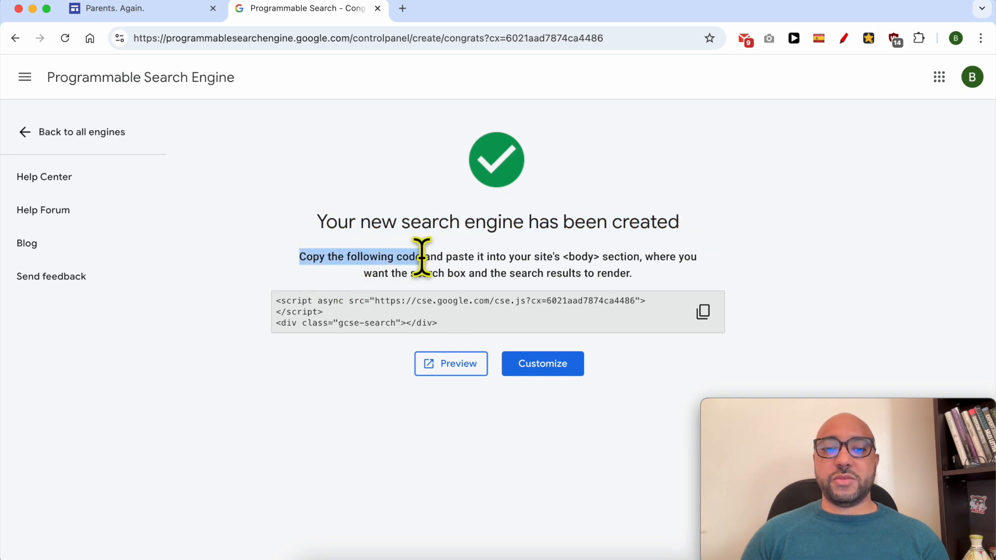
{"action": "left_click_drag", "start_coordinate": [419, 256], "coordinate": [575, 256]}
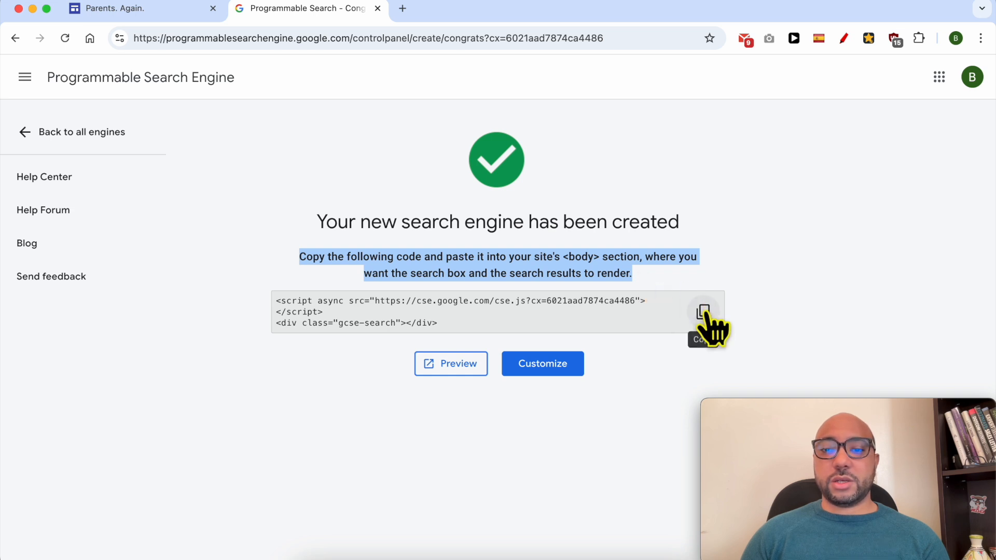
{"action": "left_click", "coordinate": [703, 311]}
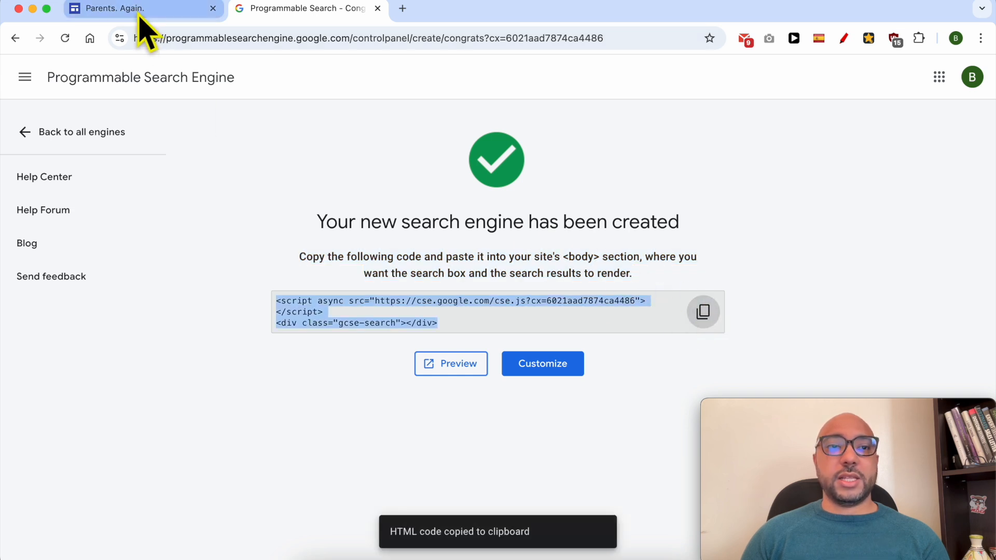
{"action": "left_click", "coordinate": [119, 8]}
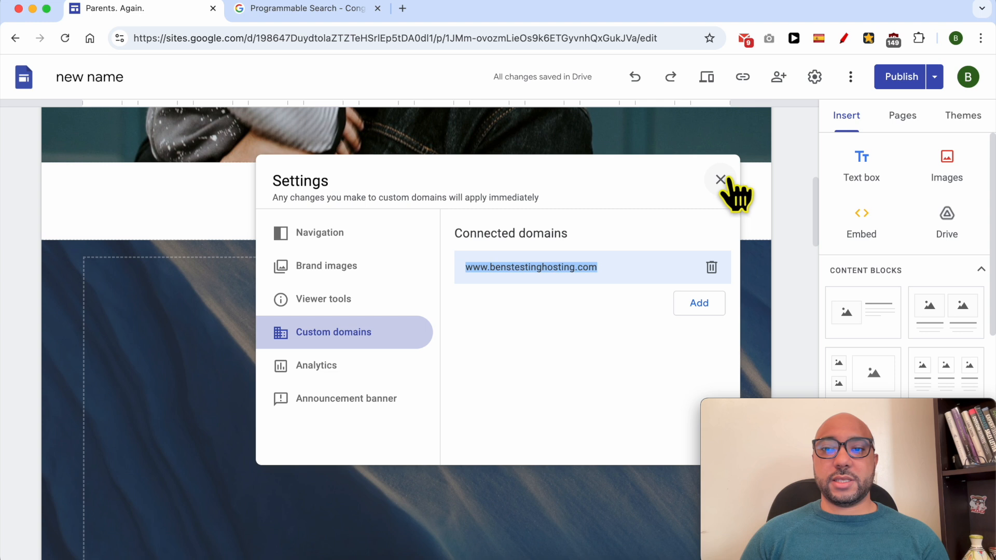
{"action": "left_click", "coordinate": [720, 178]}
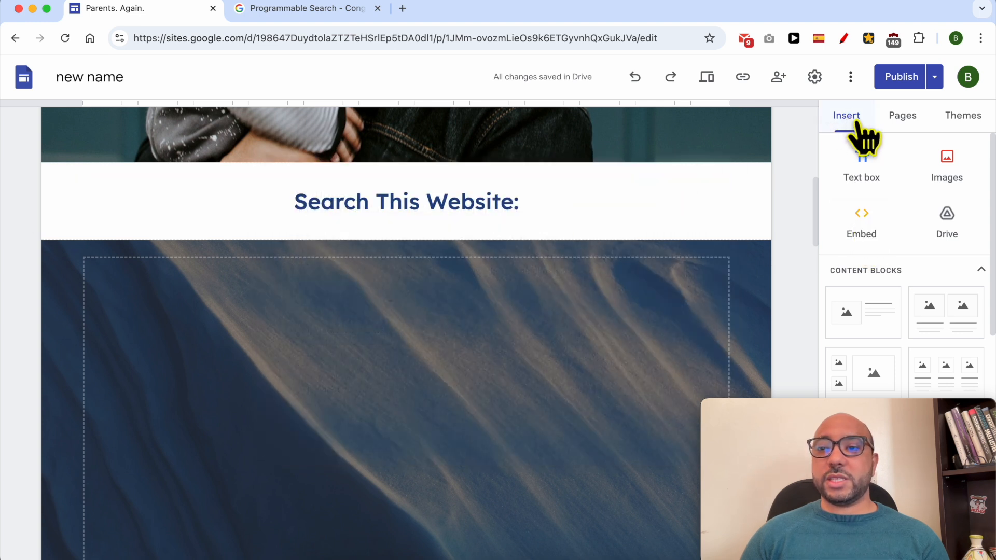
Step: Insert the pasted search box code as an Embed element beneath the heading
{"action": "left_click", "coordinate": [860, 222]}
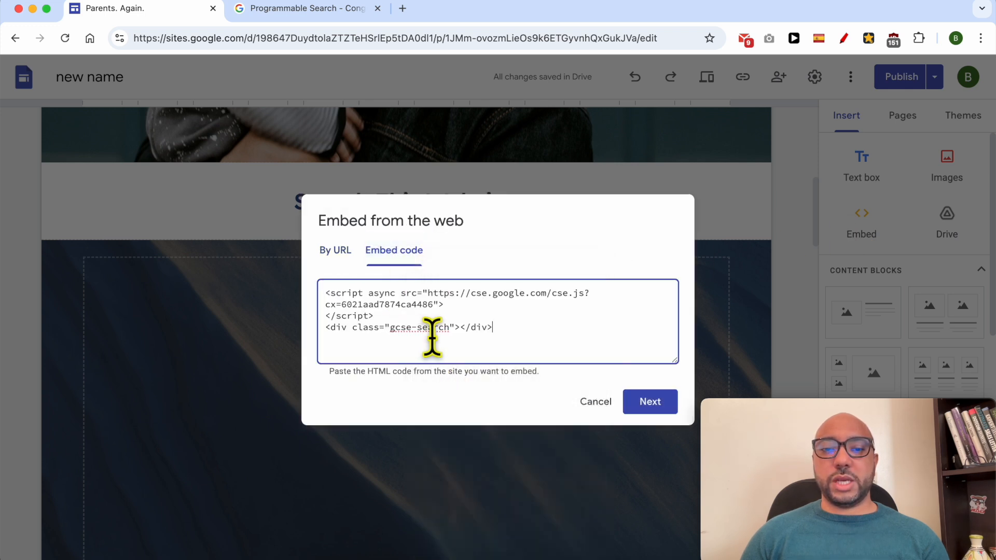
{"action": "left_click", "coordinate": [649, 402]}
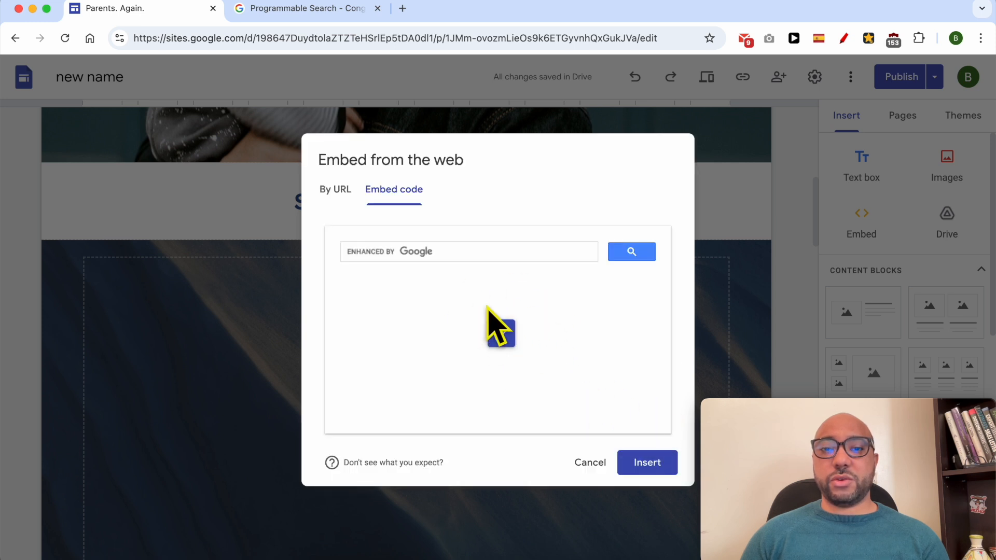
{"action": "left_click", "coordinate": [638, 454]}
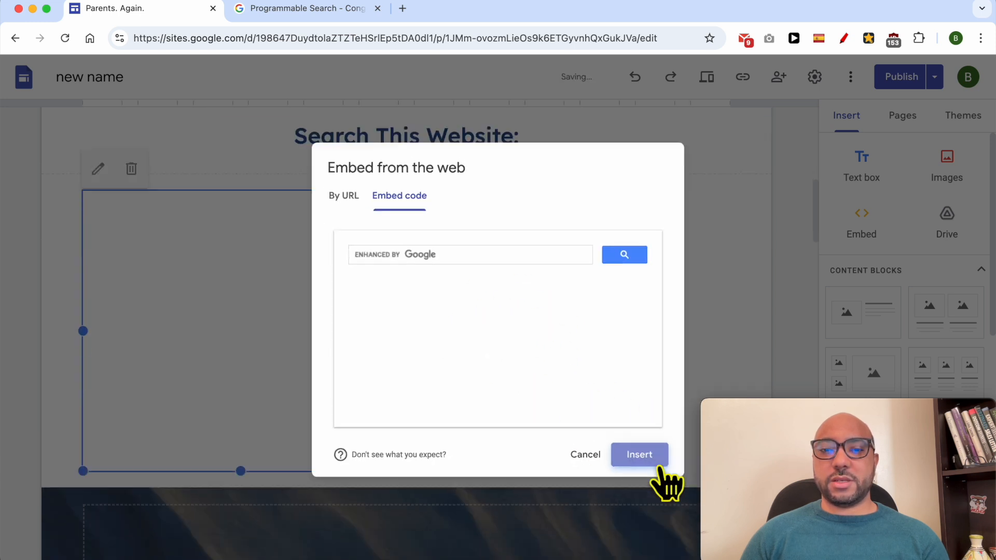
{"action": "left_click", "coordinate": [638, 454]}
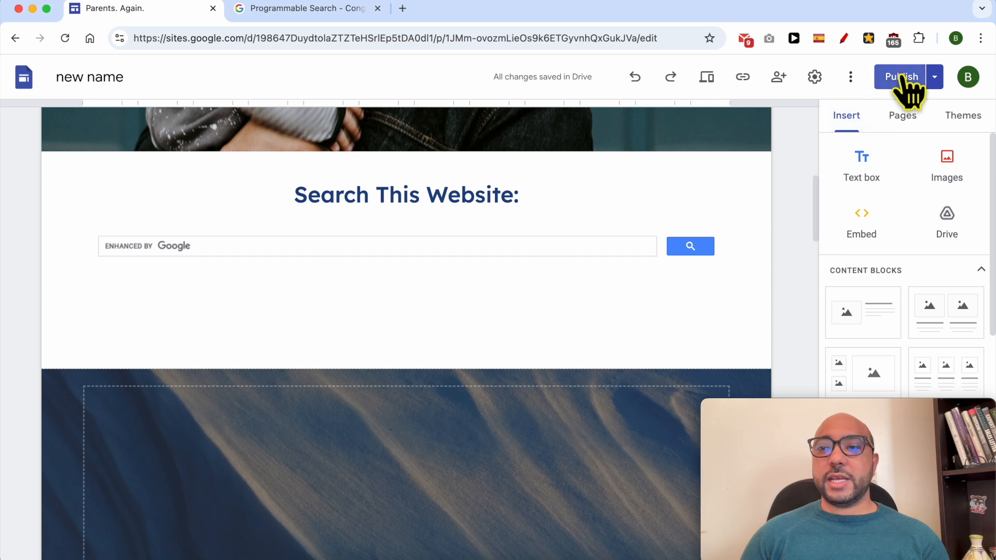
Step: Publish the site and view the live page with the search box under the heading
{"action": "left_click", "coordinate": [900, 77]}
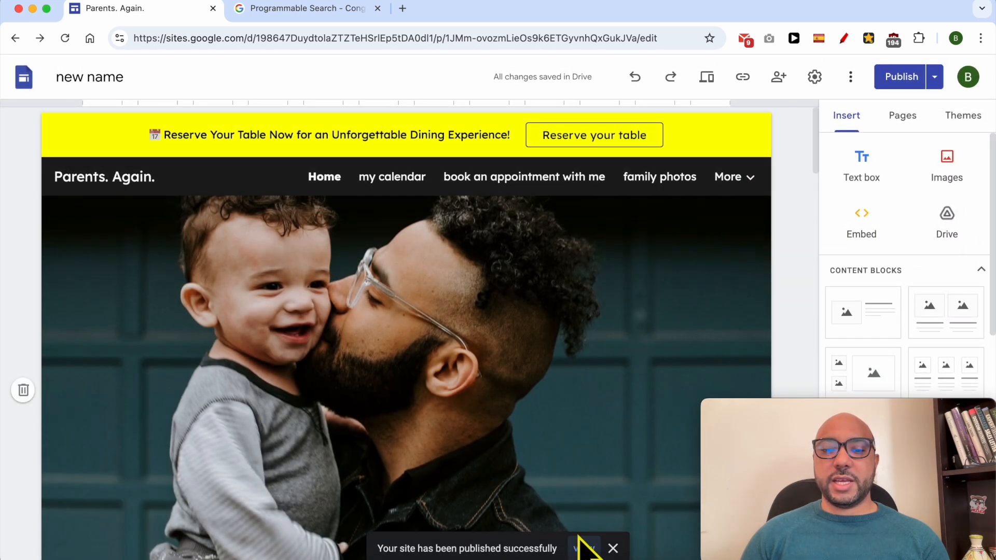
{"action": "left_click", "coordinate": [583, 546]}
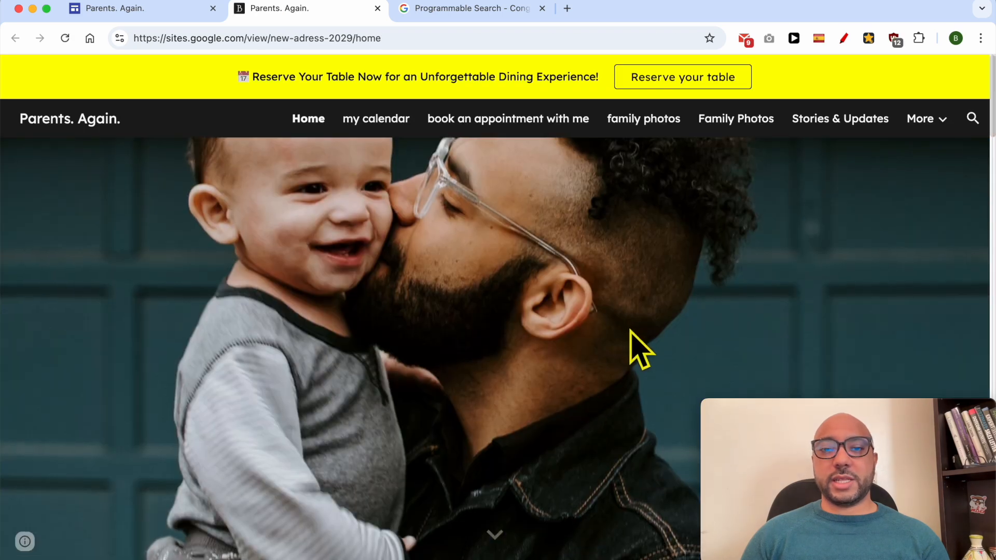
{"action": "scroll", "scroll_direction": "down", "scroll_amount": 3}
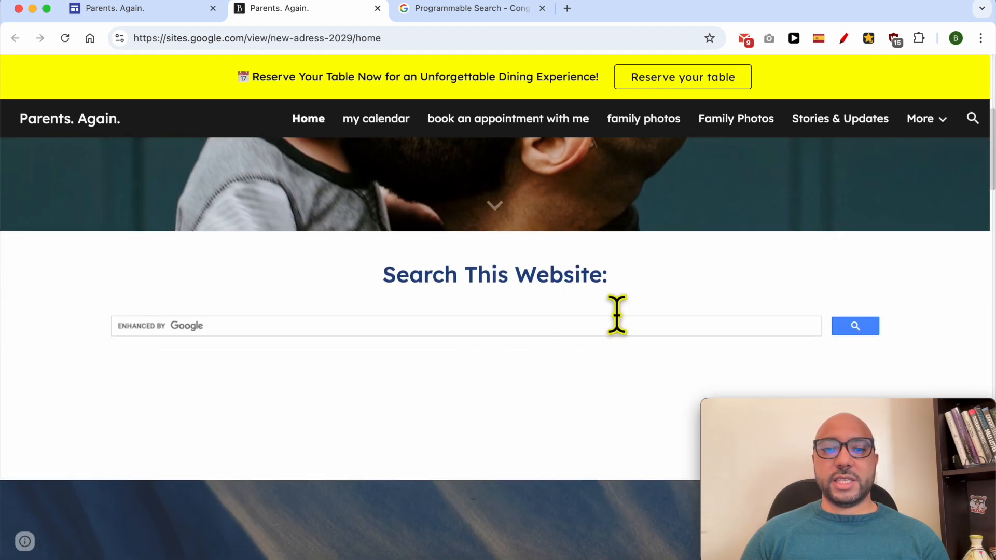
{"action": "left_click", "coordinate": [286, 326]}
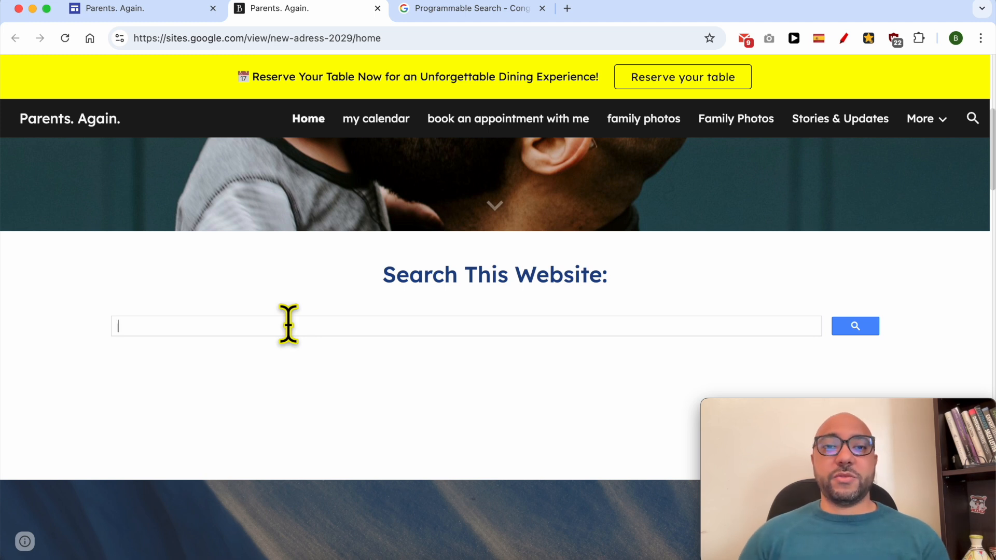
{"action": "mouse_move", "coordinate": [419, 120]}
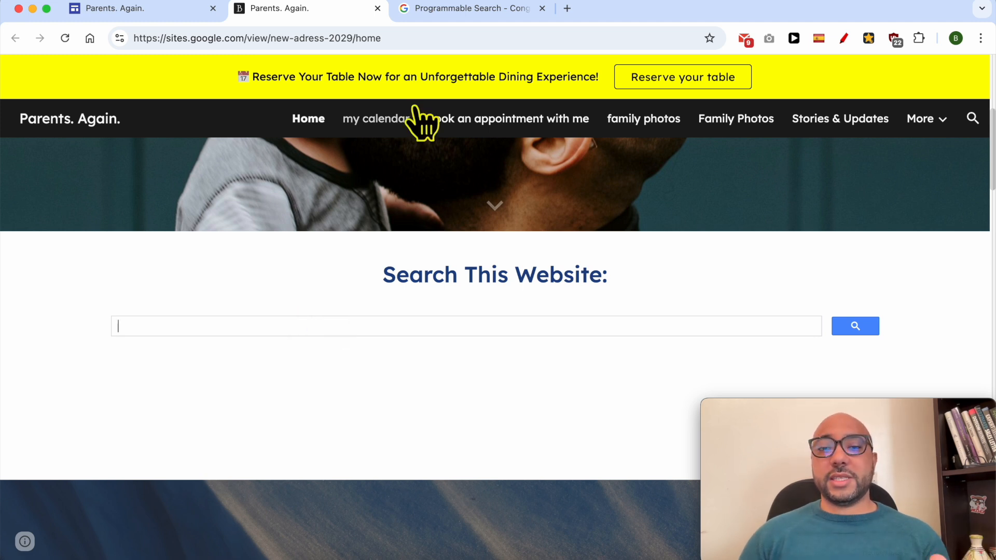
{"action": "left_click", "coordinate": [292, 8]}
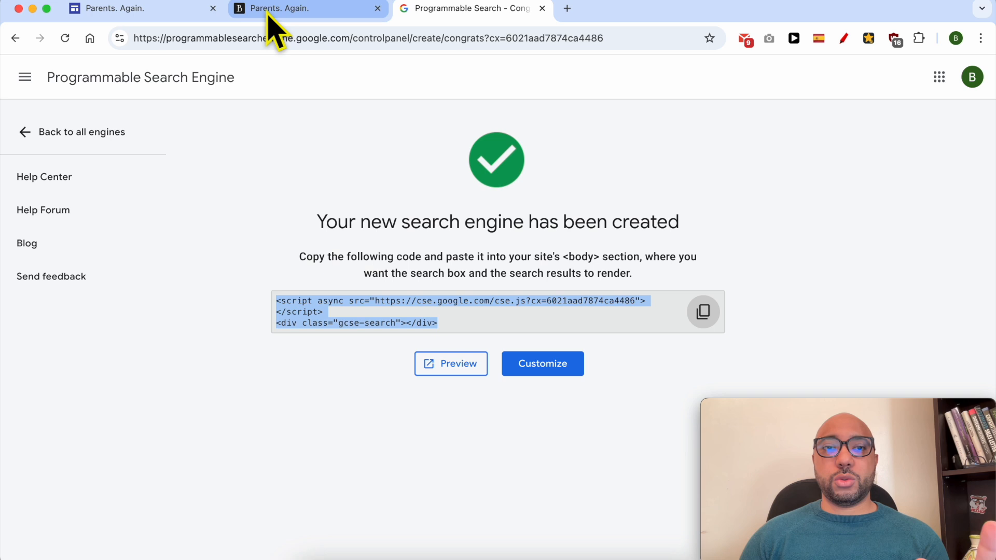
{"action": "left_click", "coordinate": [280, 8]}
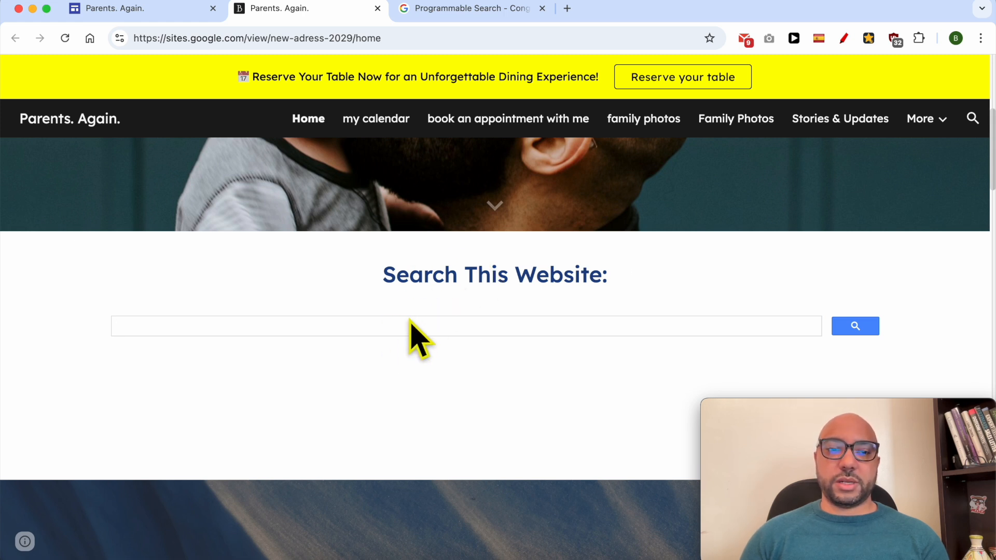
Step: Run a test search for 'ben' in the live site's embedded search box
{"action": "type", "text": "ben"}
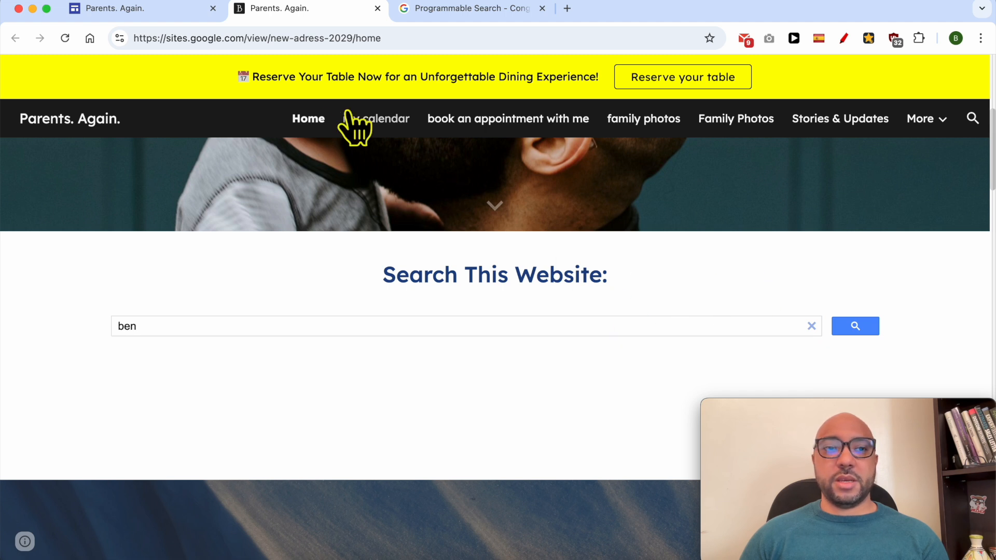
{"action": "left_click", "coordinate": [854, 326]}
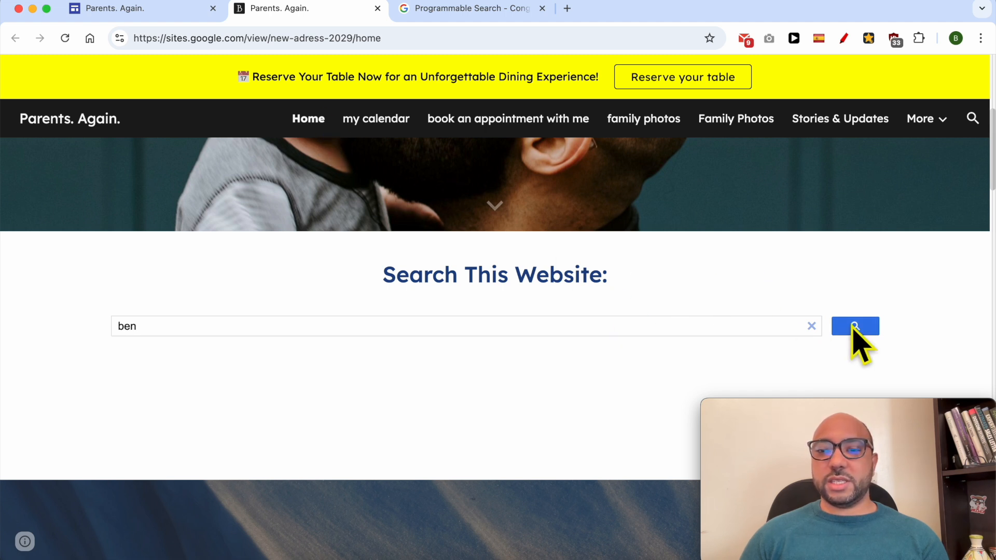
{"action": "left_click", "coordinate": [855, 326]}
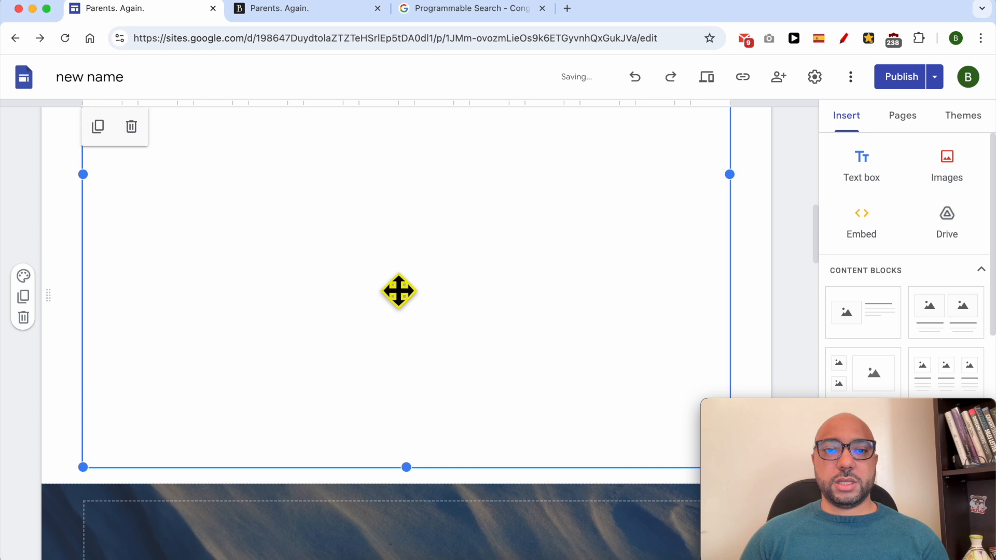
Step: Publish the updated home page, confirm it, and view the live site
{"action": "left_click", "coordinate": [900, 77]}
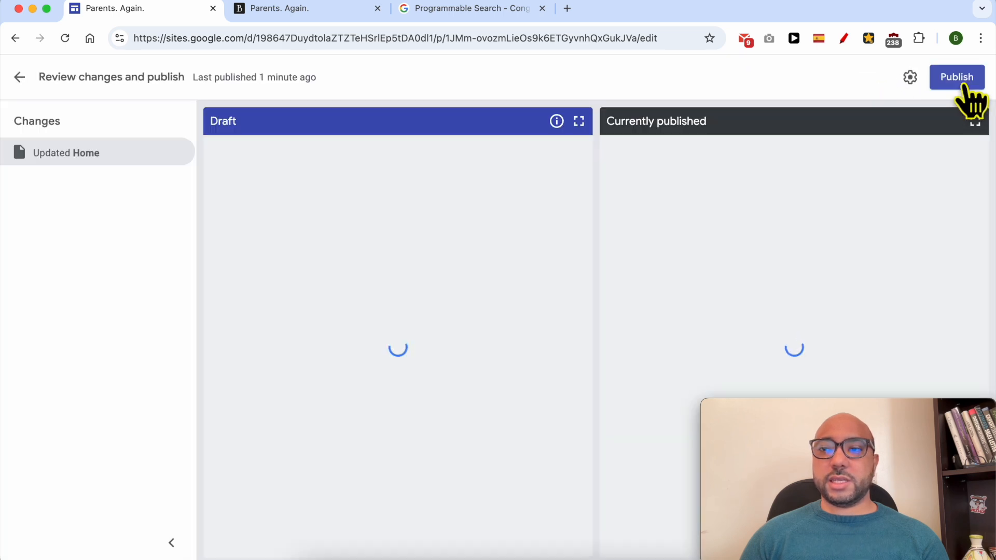
{"action": "left_click", "coordinate": [957, 77]}
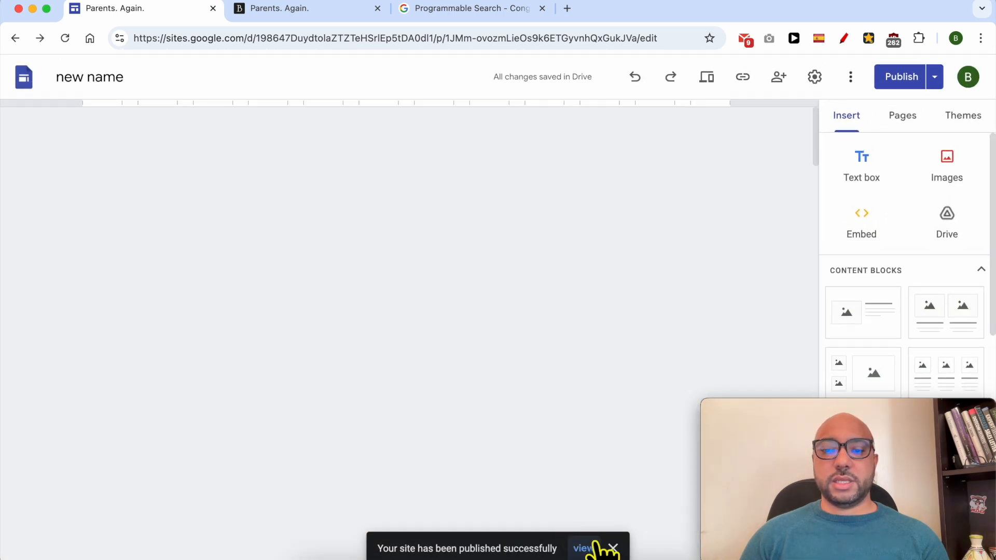
{"action": "left_click", "coordinate": [580, 548]}
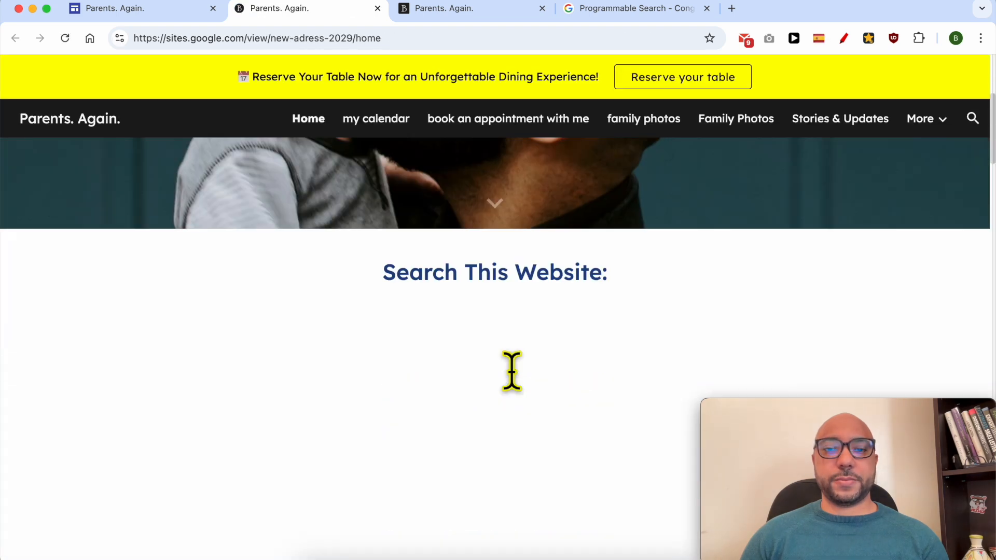
Step: Search the embedded box for 'ben' and inspect the three benstestinghosting.com web results
{"action": "type", "text": "ben"}
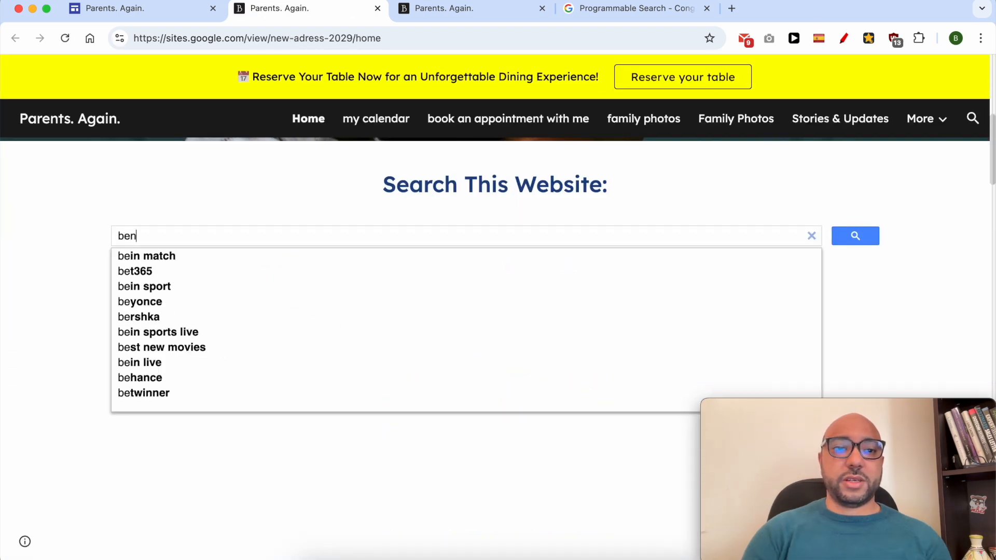
{"action": "left_click", "coordinate": [855, 237]}
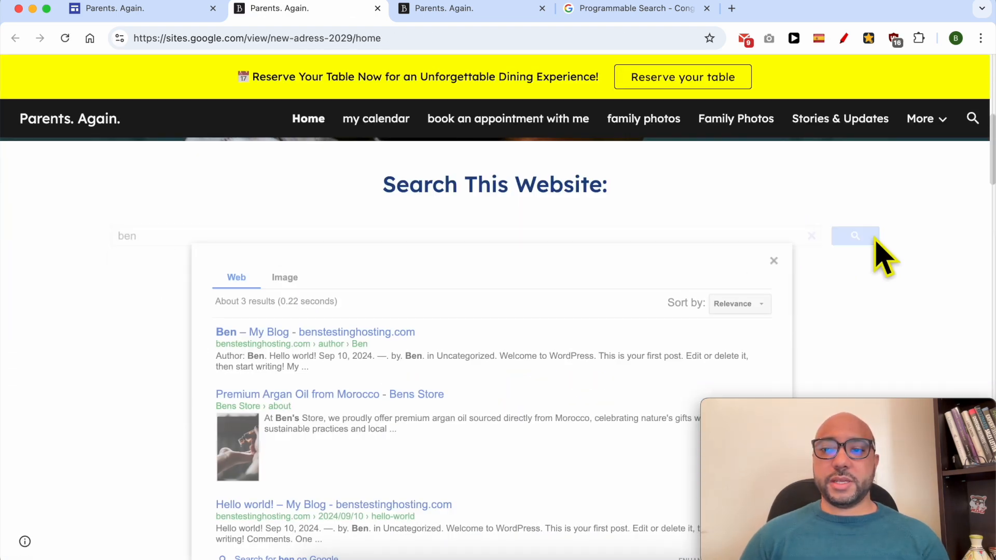
{"action": "scroll", "scroll_direction": "down", "scroll_amount": 3}
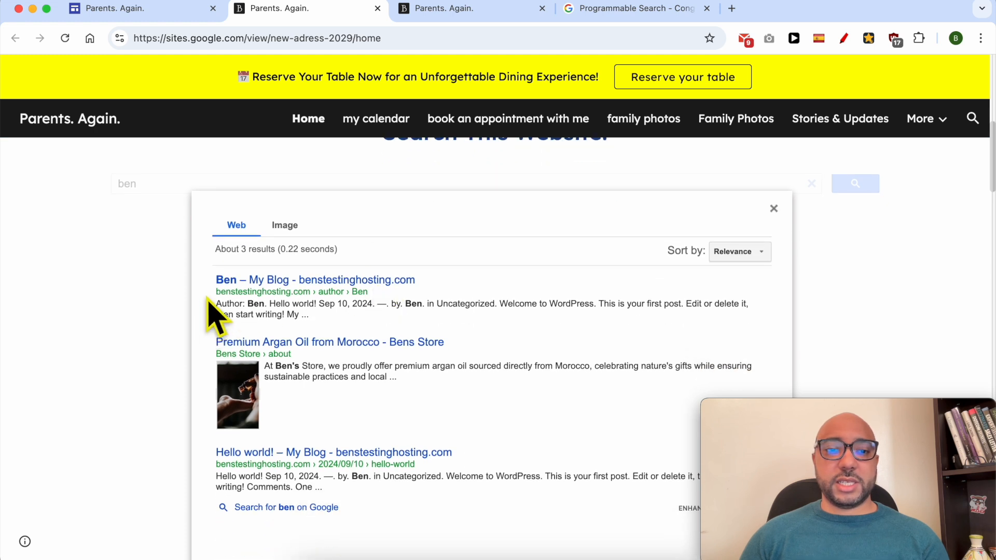
{"action": "double_click", "coordinate": [272, 291]}
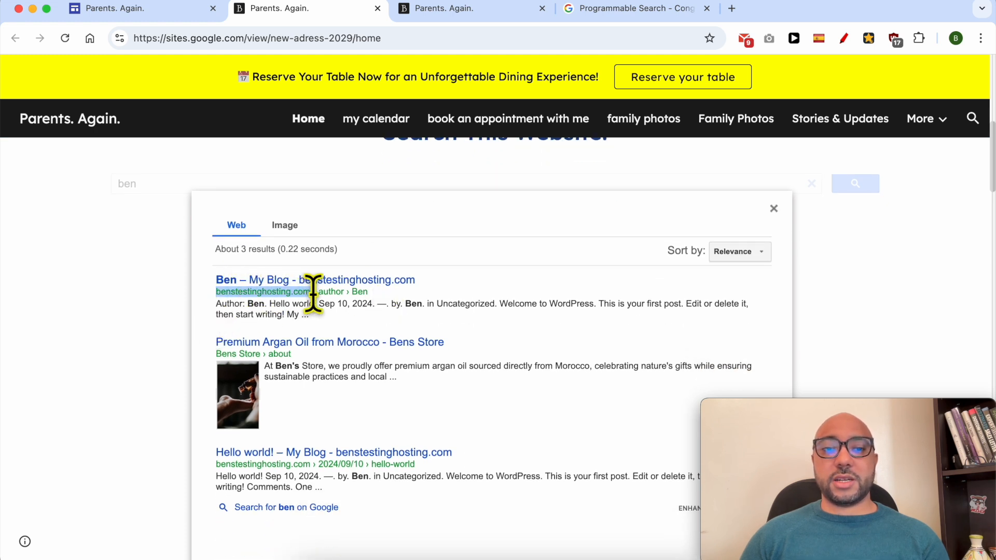
{"action": "mouse_move", "coordinate": [200, 318]}
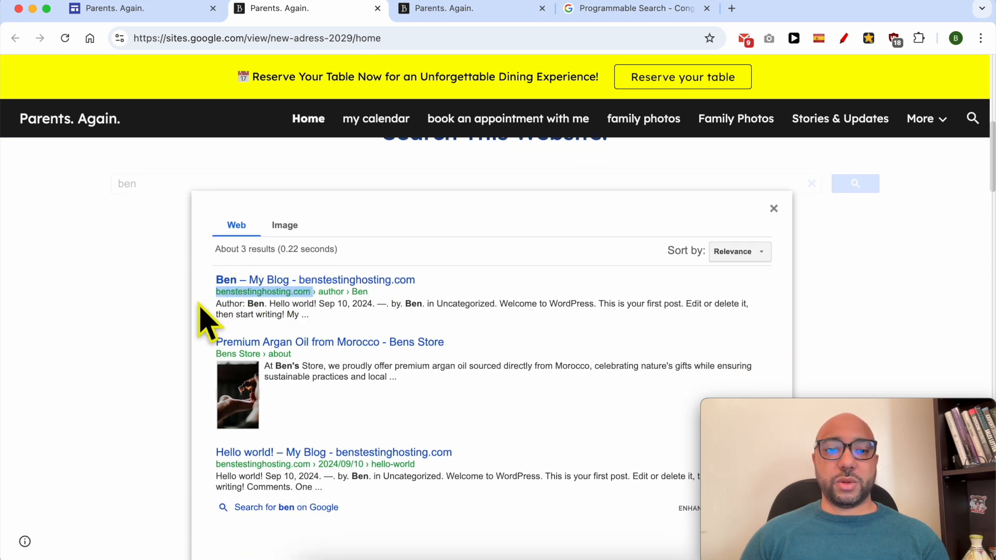
{"action": "mouse_move", "coordinate": [180, 379]}
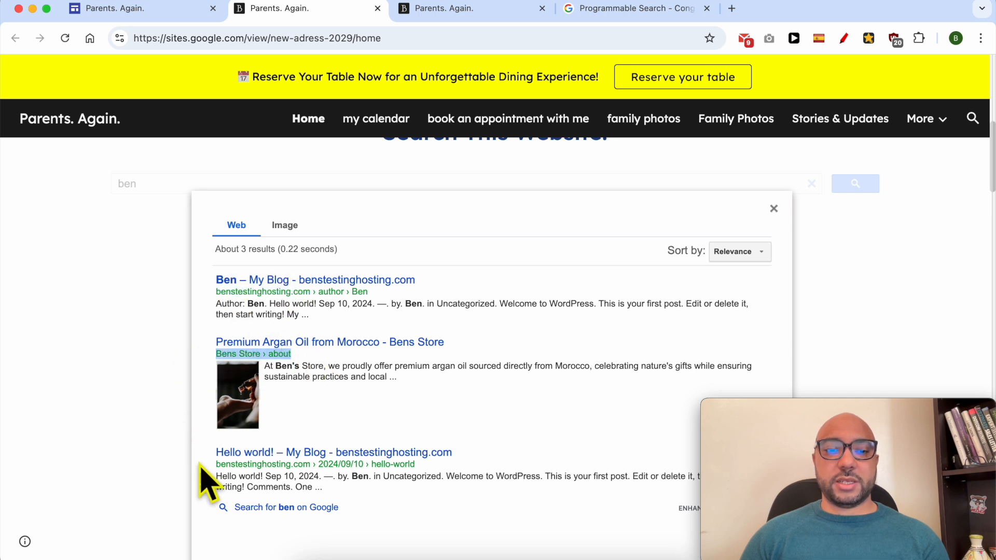
{"action": "double_click", "coordinate": [309, 452]}
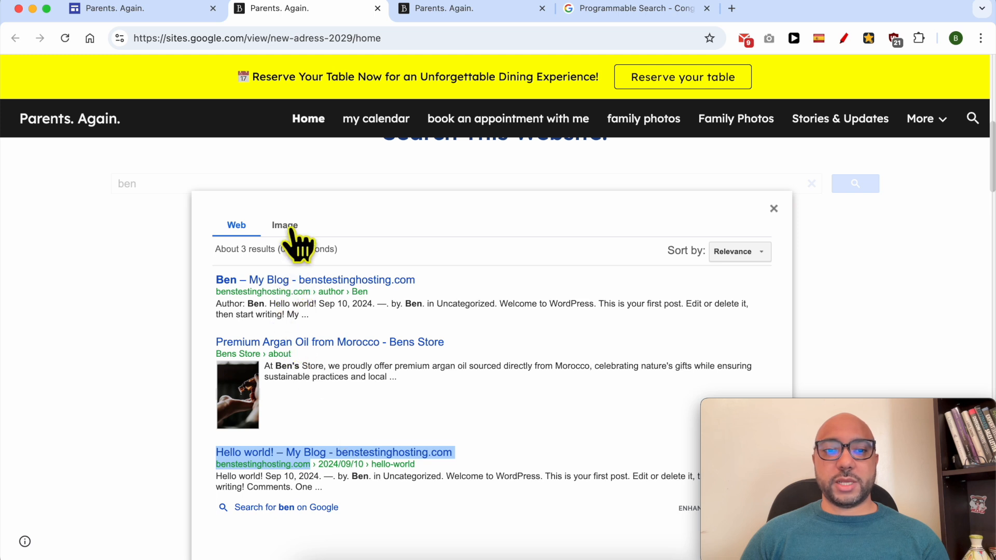
Step: Toggle between the Image tab (no results) and the Web results tab twice
{"action": "left_click", "coordinate": [284, 225]}
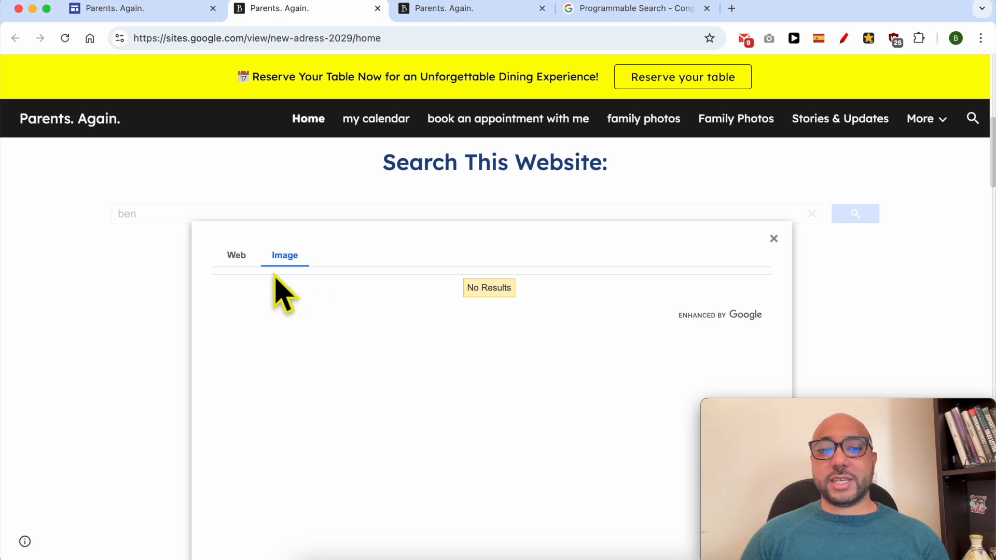
{"action": "left_click", "coordinate": [236, 255]}
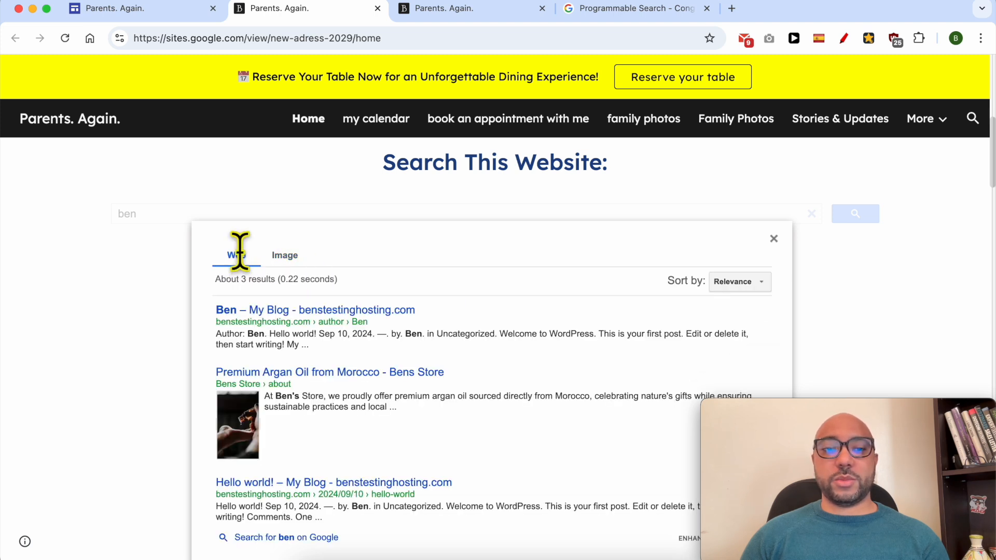
{"action": "left_click", "coordinate": [284, 255]}
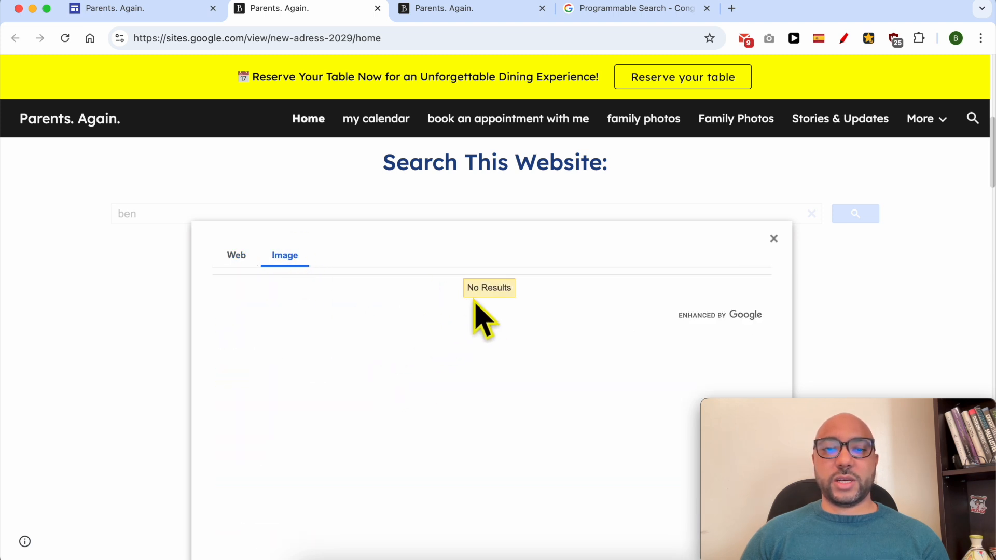
{"action": "left_click", "coordinate": [237, 256]}
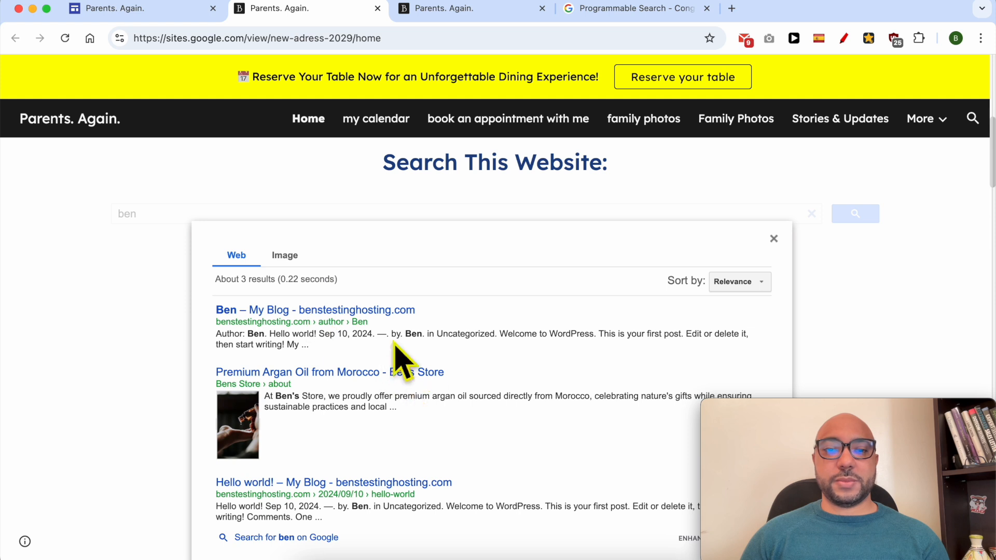
{"action": "mouse_move", "coordinate": [415, 371]}
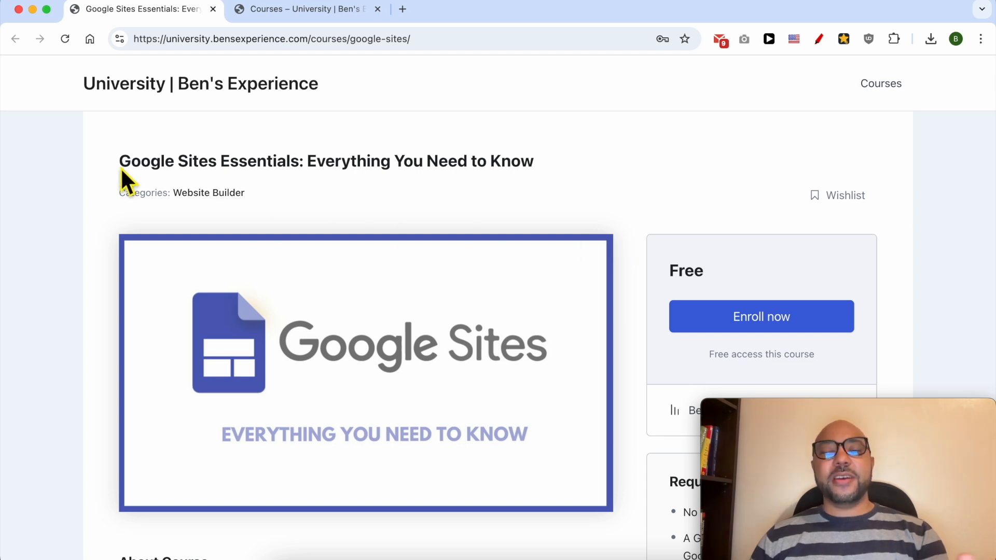
{"action": "mouse_move", "coordinate": [112, 224]}
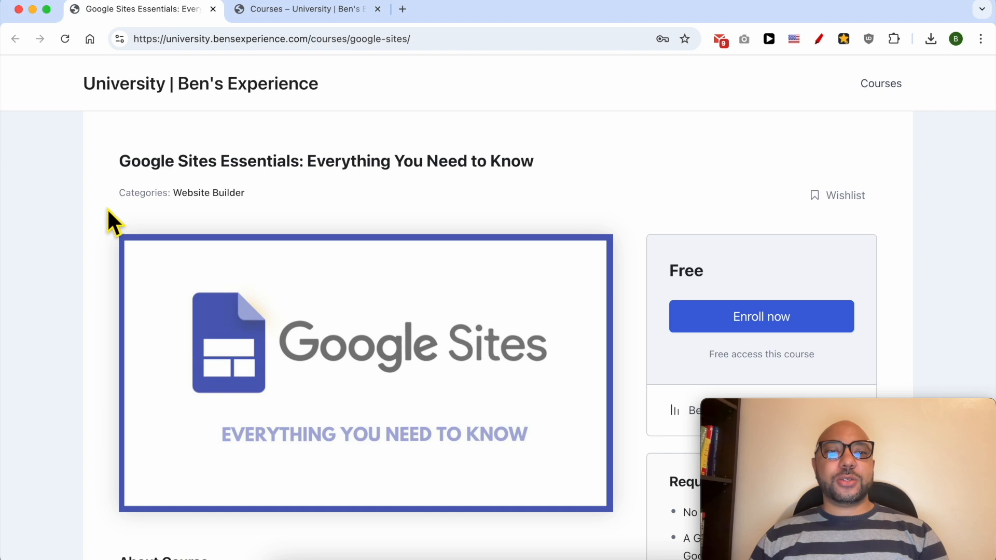
Step: Scroll the Google Sites Essentials course page and expand the Customizing and Advanced Features lessons
{"action": "scroll", "scroll_direction": "down", "scroll_amount": 3}
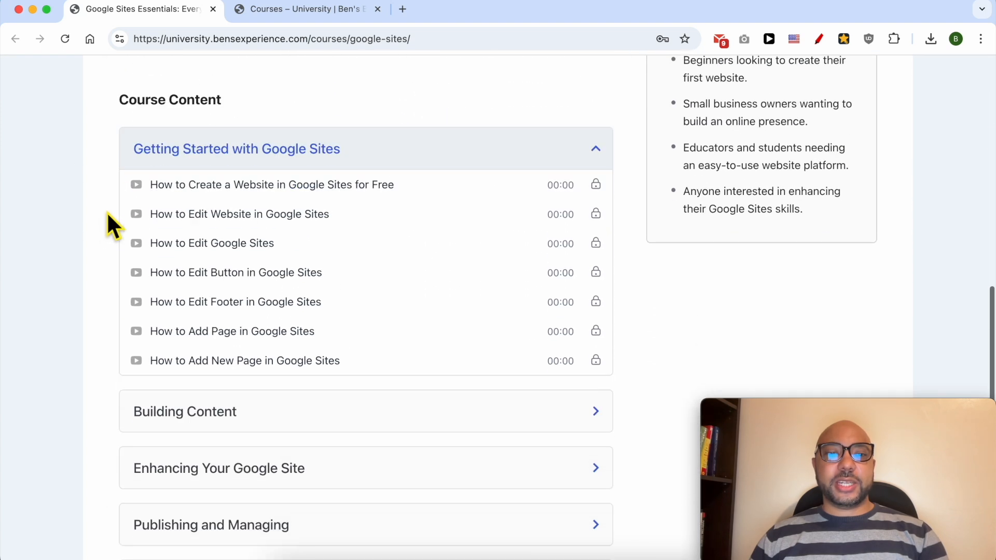
{"action": "scroll", "scroll_direction": "down", "scroll_amount": 3}
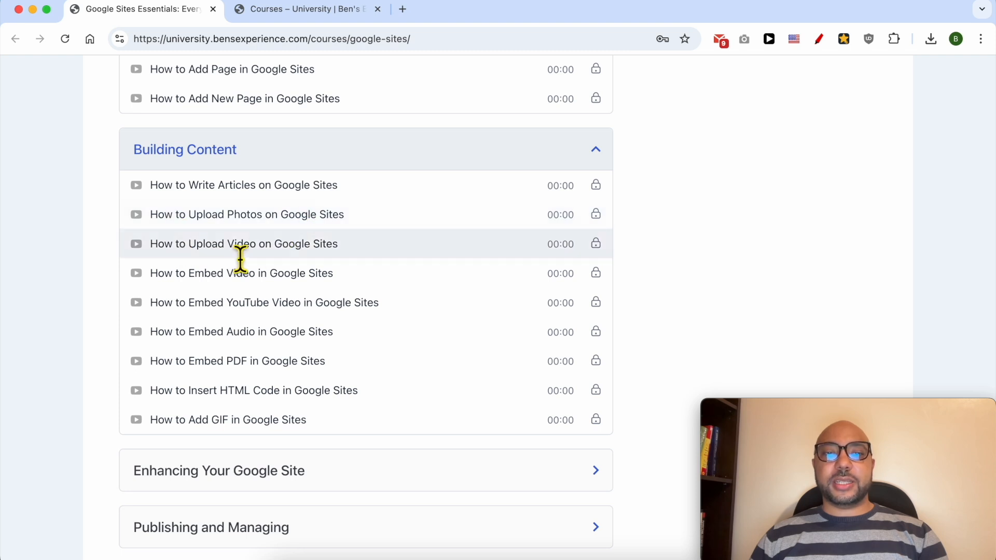
{"action": "scroll", "scroll_direction": "down", "scroll_amount": 3}
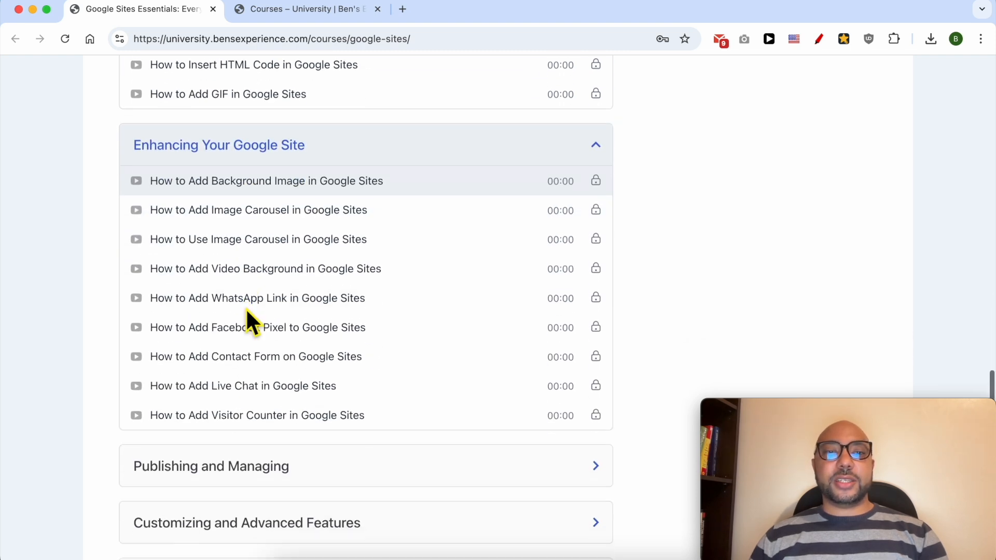
{"action": "mouse_move", "coordinate": [228, 243]}
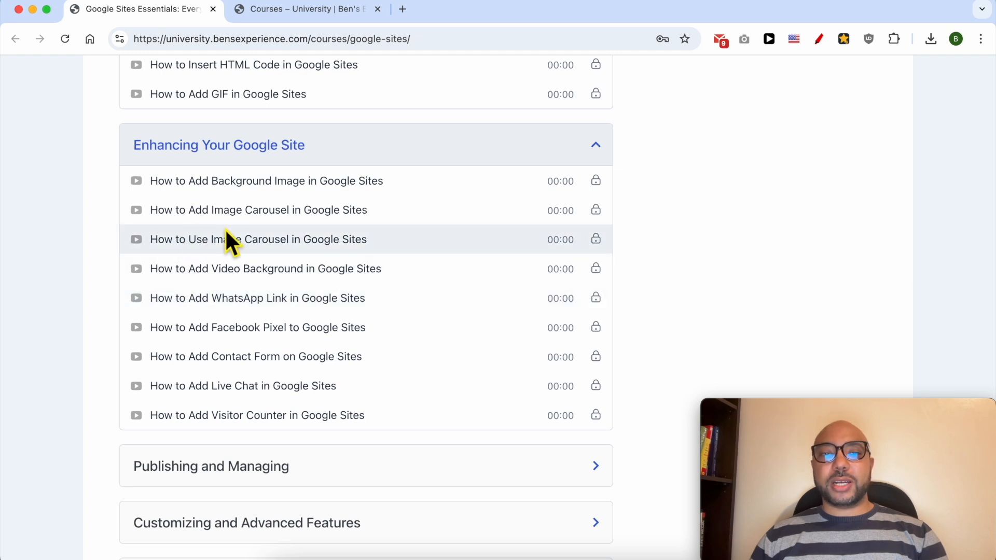
{"action": "scroll", "scroll_direction": "down", "scroll_amount": 3}
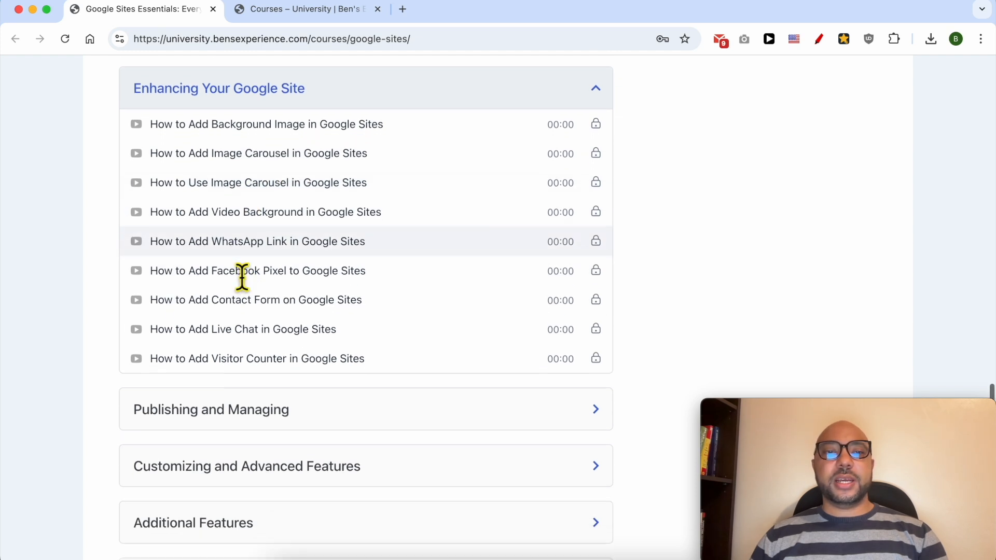
{"action": "scroll", "scroll_direction": "down", "scroll_amount": 3}
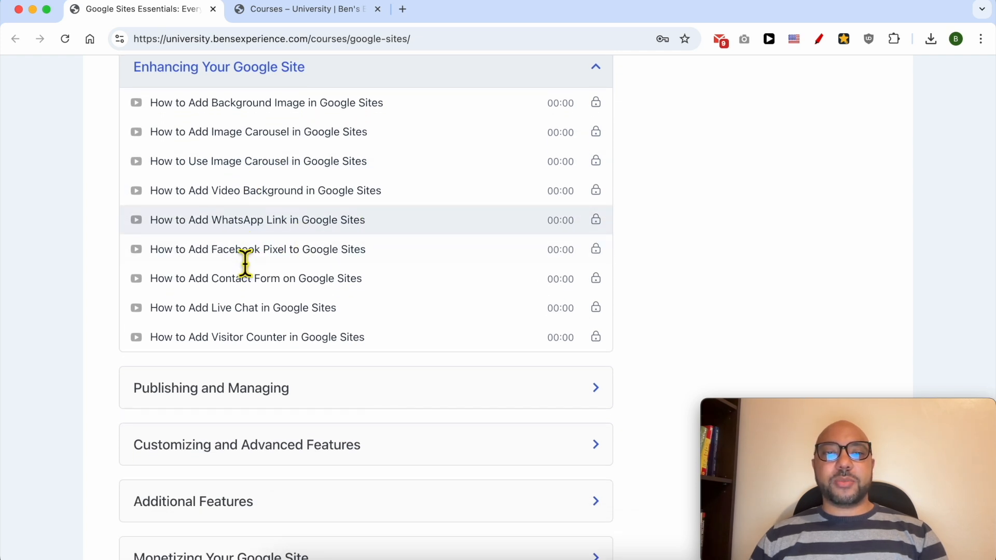
{"action": "scroll", "scroll_direction": "down", "scroll_amount": 3}
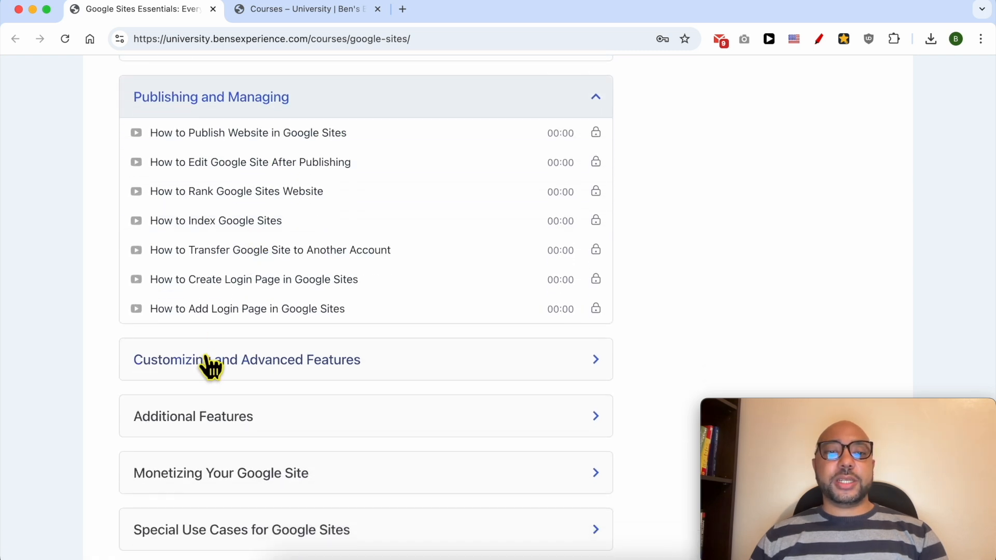
{"action": "left_click", "coordinate": [247, 359]}
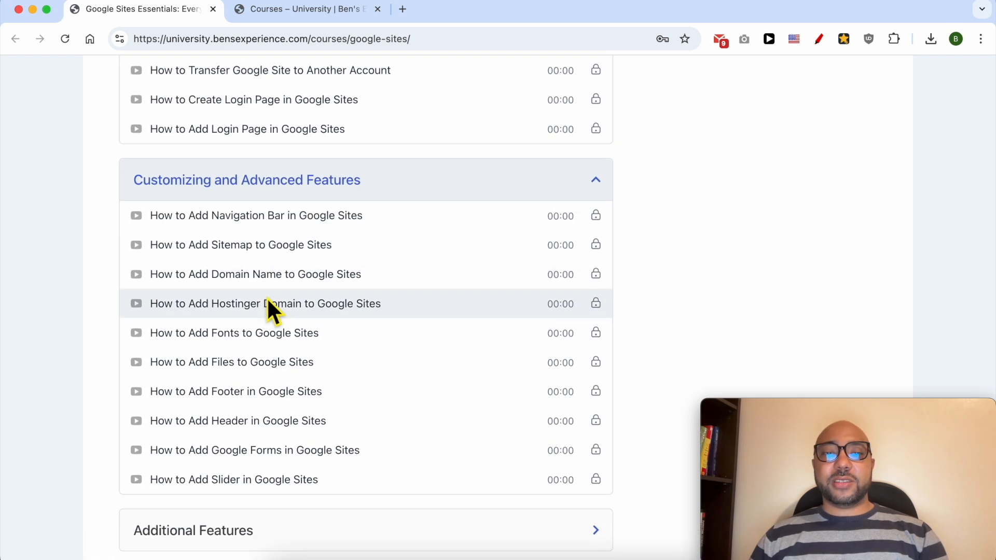
Step: Expand the Additional Features and Special Use Cases for Google Sites lesson sections
{"action": "scroll", "scroll_direction": "down", "scroll_amount": 3}
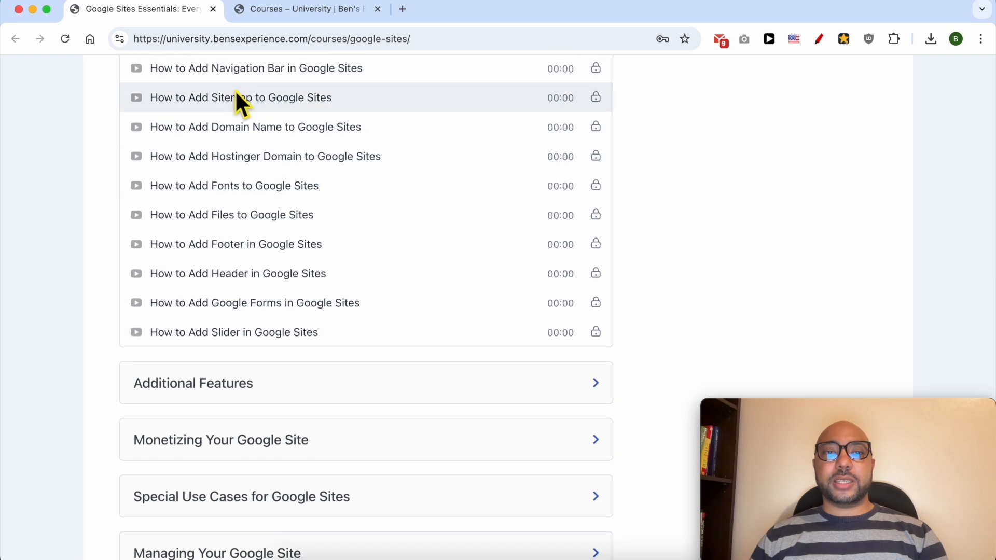
{"action": "scroll", "scroll_direction": "down", "scroll_amount": 3}
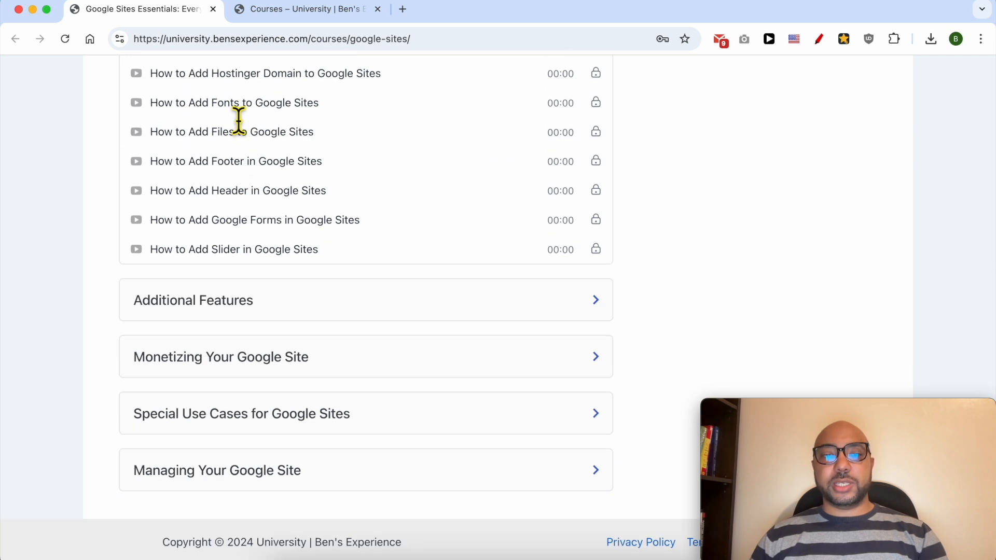
{"action": "left_click", "coordinate": [192, 301]}
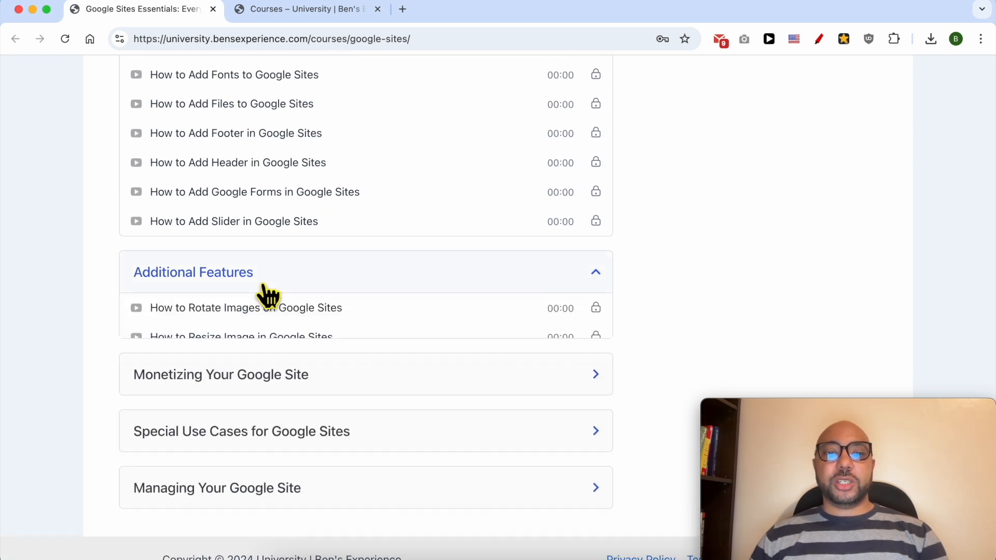
{"action": "scroll", "scroll_direction": "down", "scroll_amount": 3}
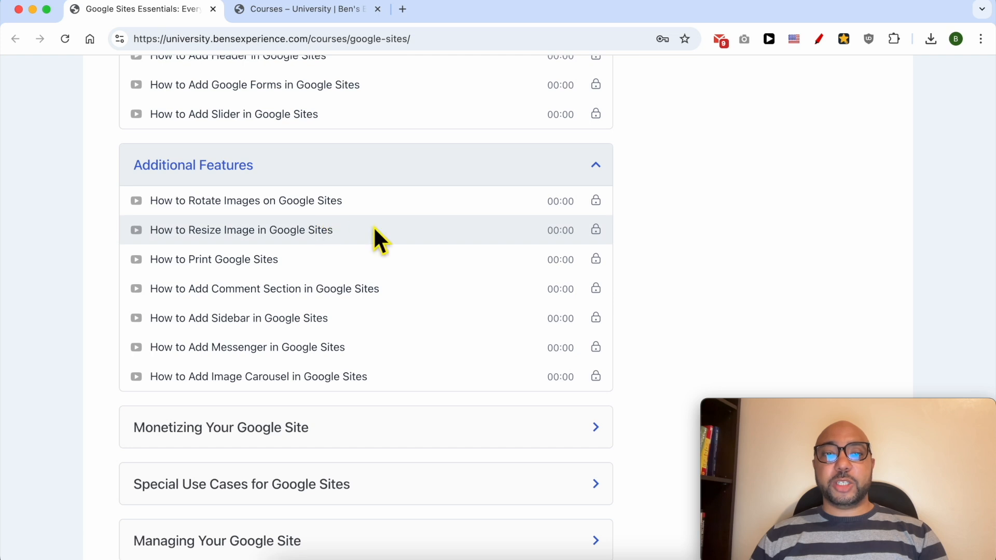
{"action": "mouse_move", "coordinate": [291, 266]}
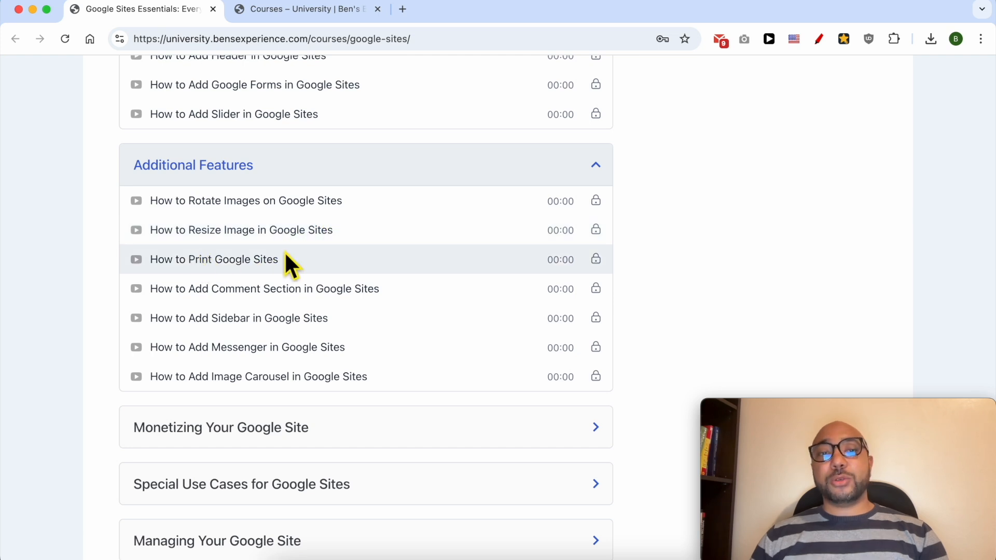
{"action": "mouse_move", "coordinate": [309, 276]}
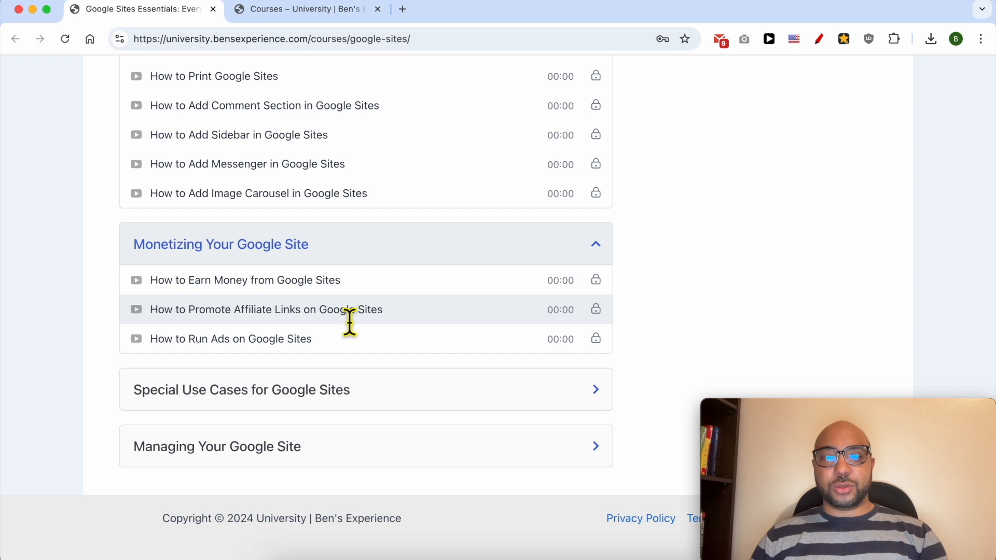
{"action": "left_click", "coordinate": [241, 389]}
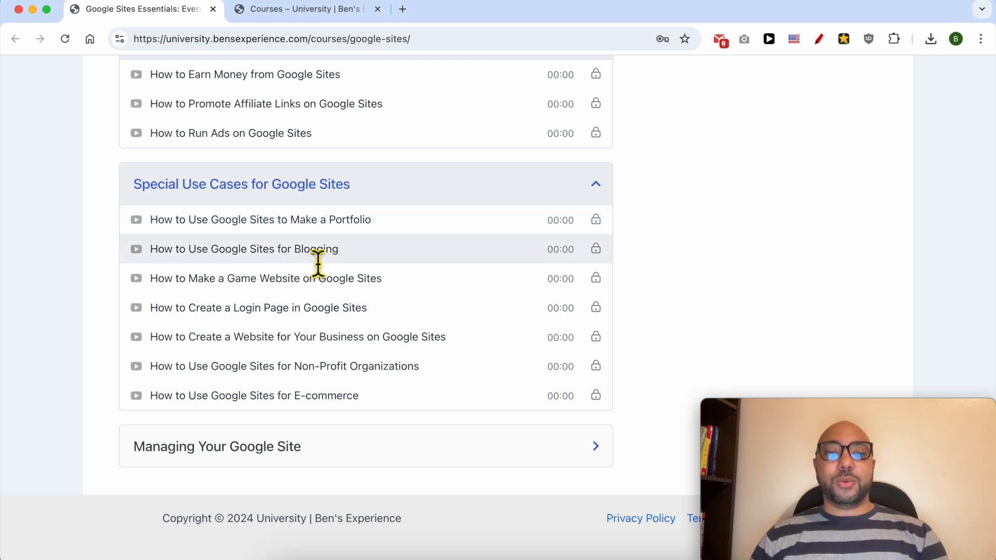
{"action": "mouse_move", "coordinate": [267, 331]}
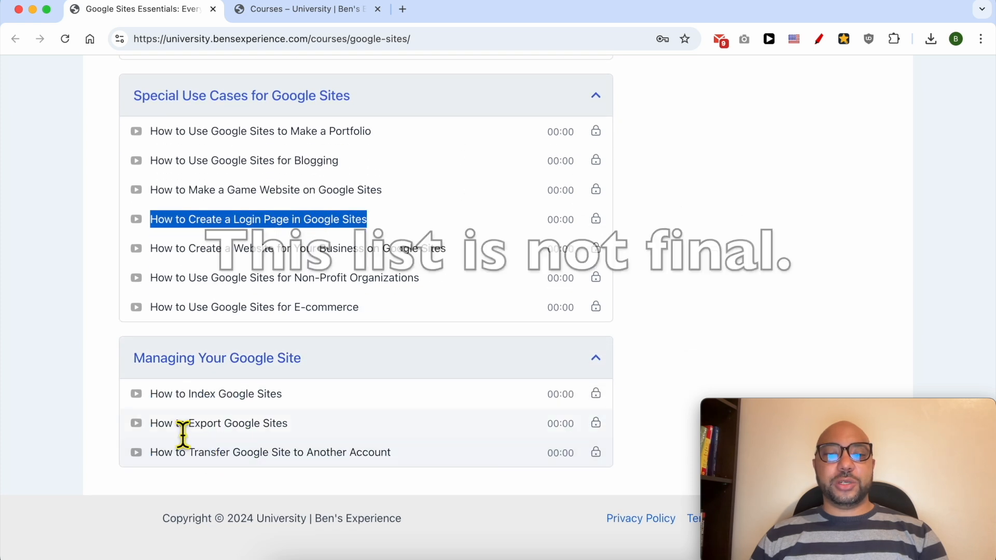
{"action": "mouse_move", "coordinate": [316, 409]}
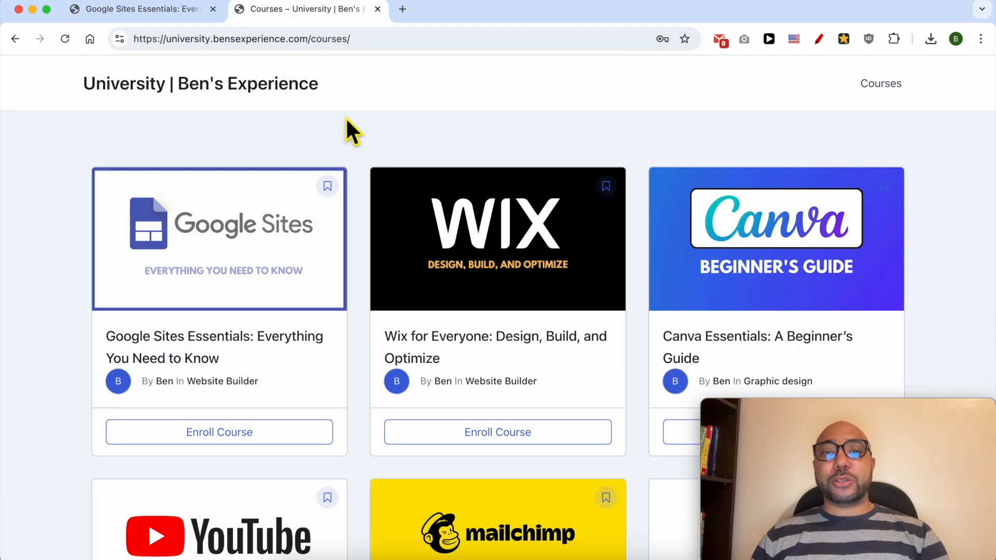
Step: Scroll the Courses catalogue down to the last course, Bluehost Shared Hosting Explained
{"action": "scroll", "scroll_direction": "down", "scroll_amount": 3}
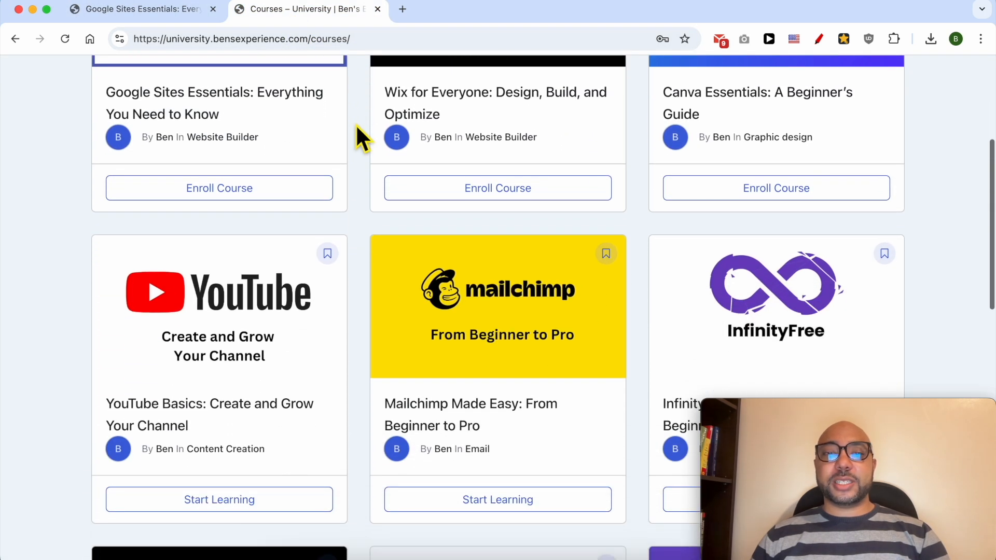
{"action": "scroll", "scroll_direction": "down", "scroll_amount": 3}
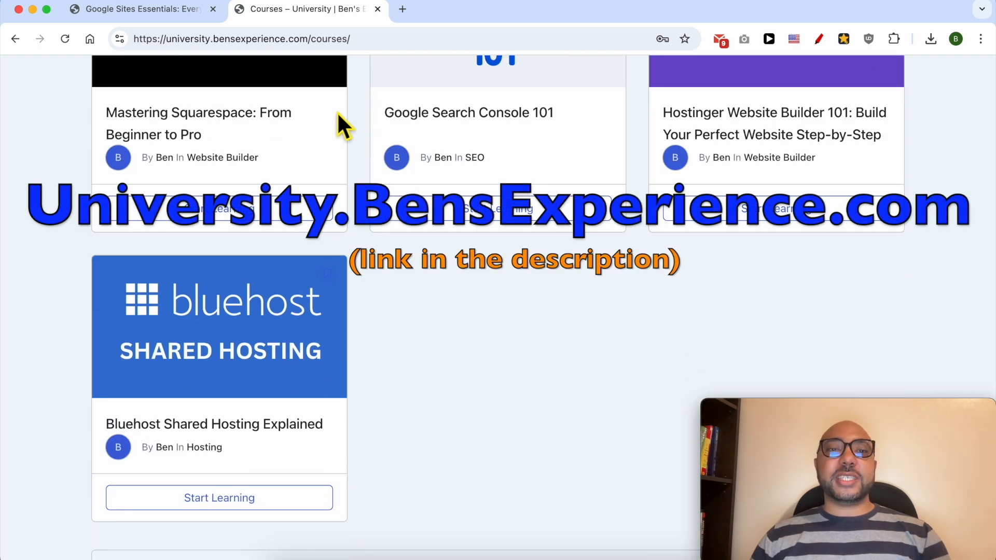
{"action": "mouse_move", "coordinate": [343, 91]}
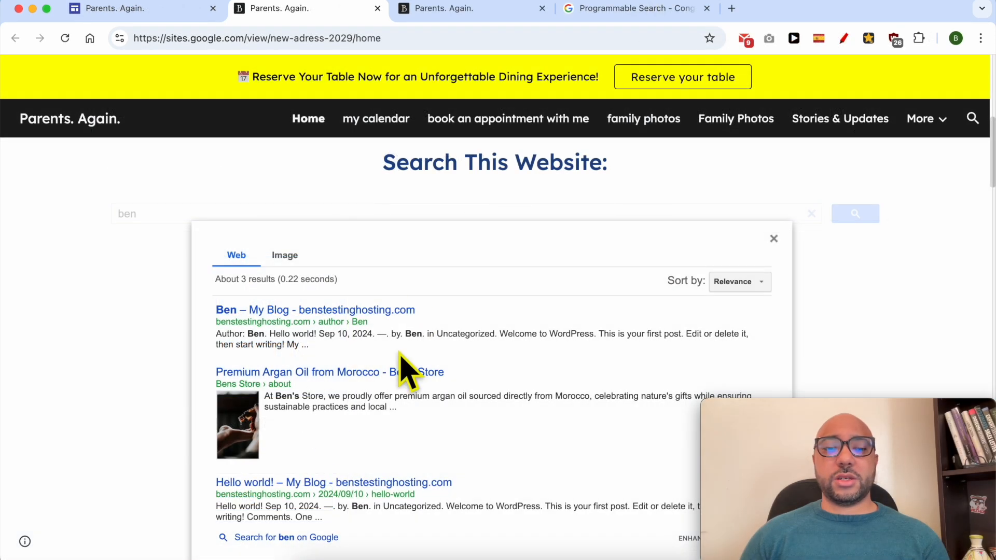
Step: Switch to the Programmable Search tab and go back to the list of all search engines
{"action": "left_click", "coordinate": [635, 8]}
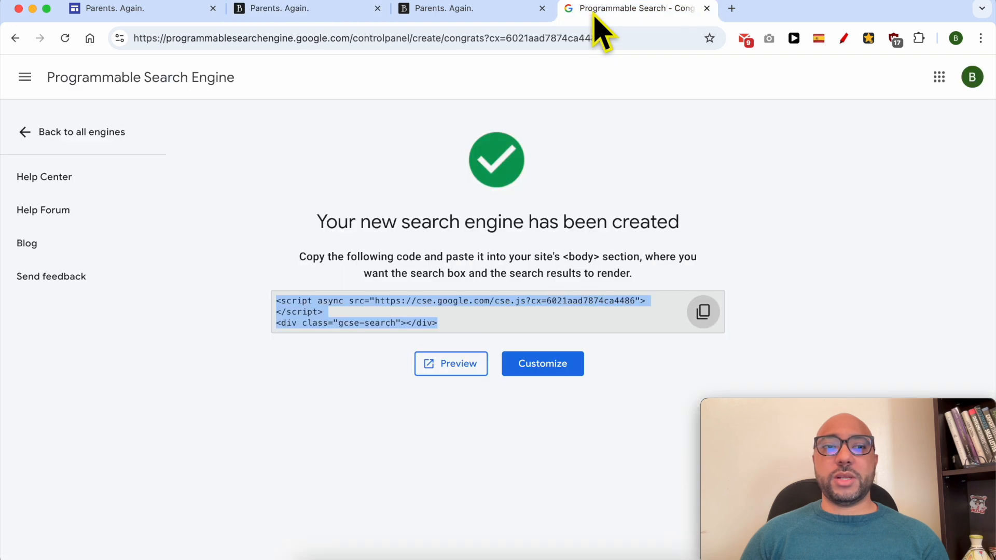
{"action": "mouse_move", "coordinate": [276, 145]}
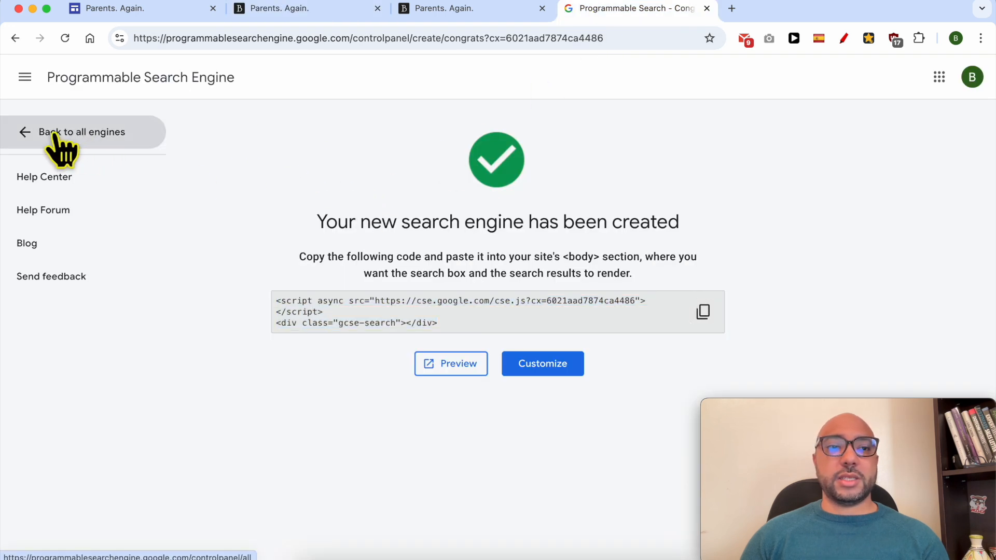
{"action": "left_click", "coordinate": [67, 132]}
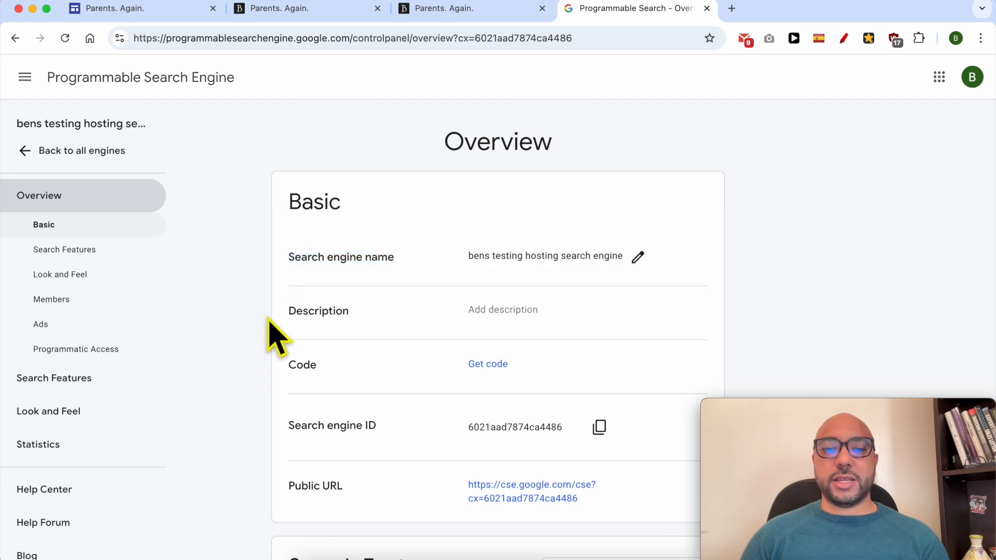
{"action": "scroll", "scroll_direction": "down", "scroll_amount": 3}
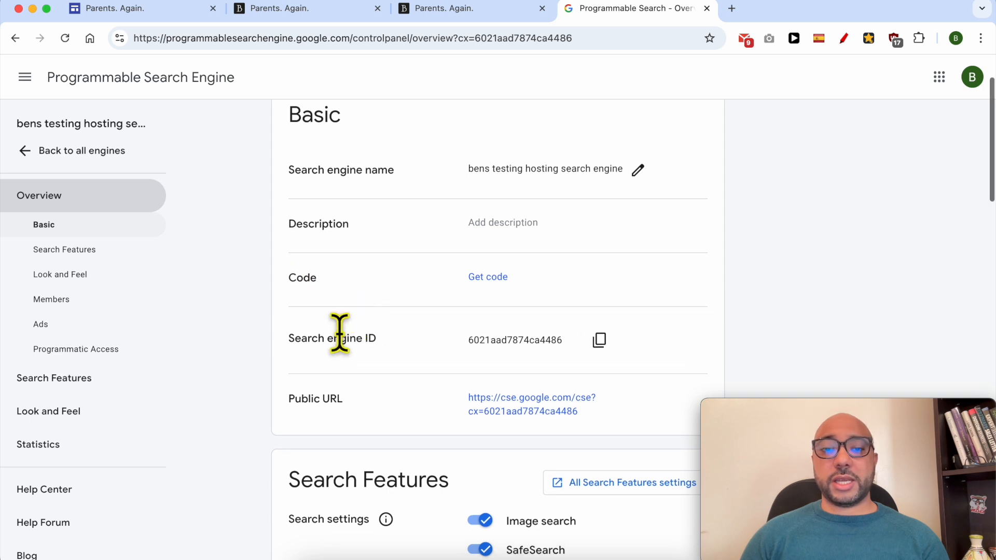
{"action": "scroll", "scroll_direction": "down", "scroll_amount": 3}
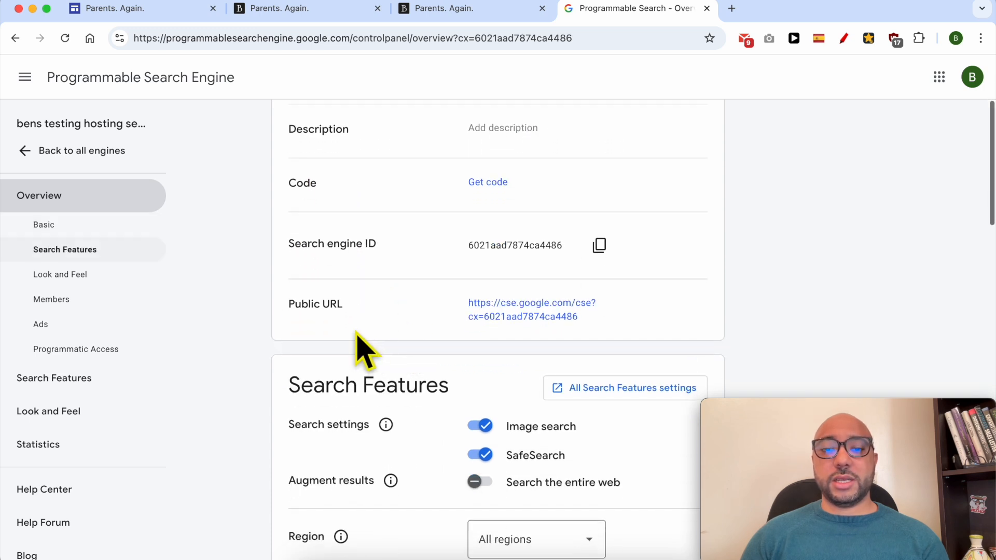
{"action": "scroll", "scroll_direction": "down", "scroll_amount": 3}
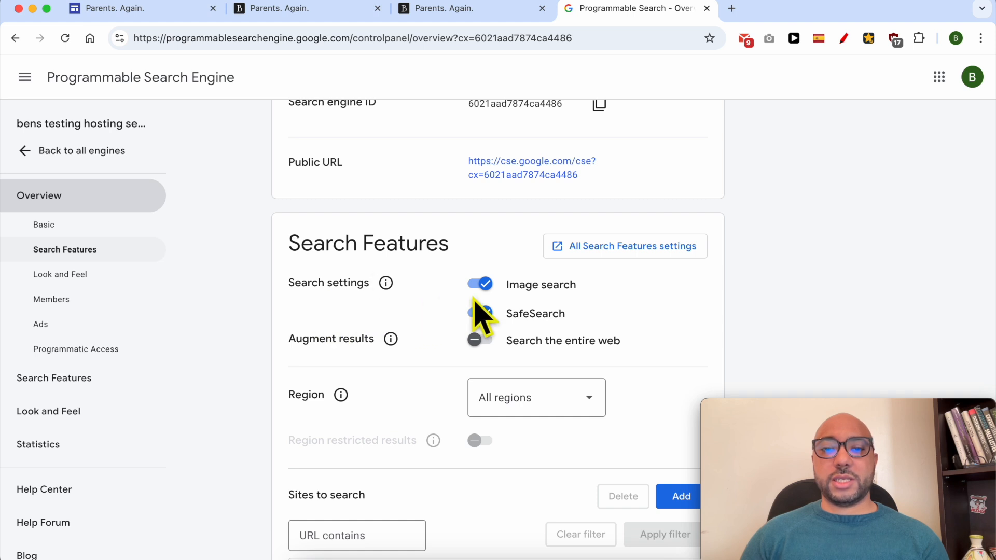
{"action": "left_click", "coordinate": [479, 313]}
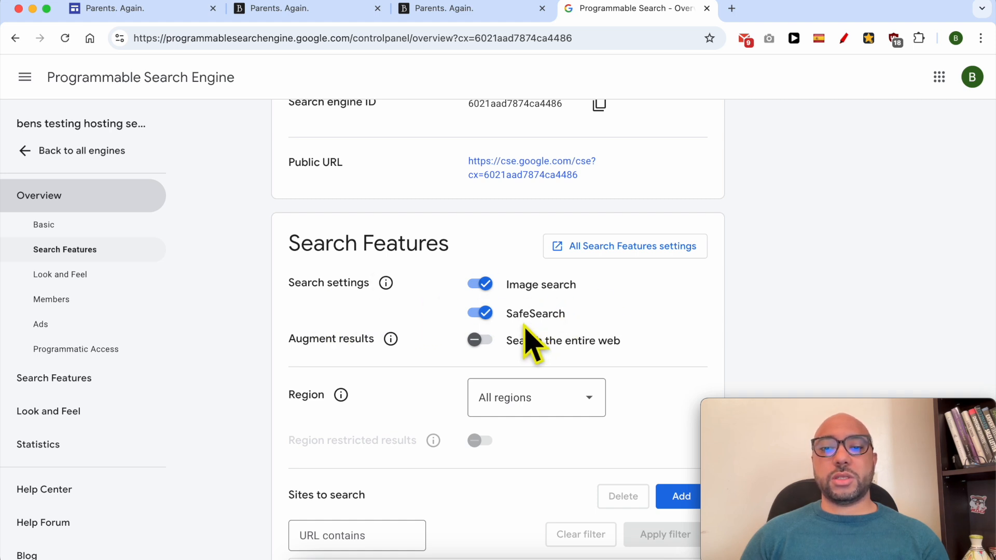
{"action": "mouse_move", "coordinate": [313, 367]}
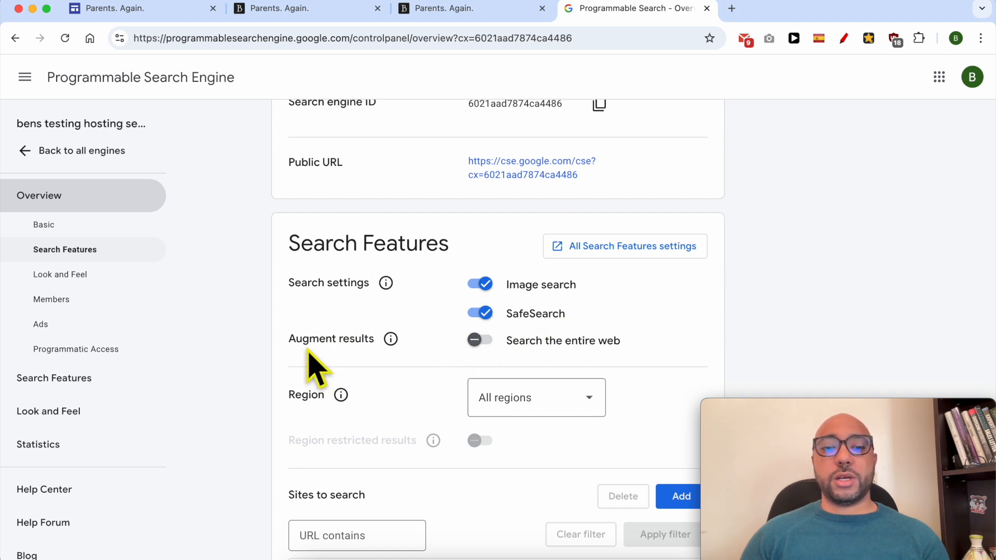
{"action": "left_click", "coordinate": [480, 340]}
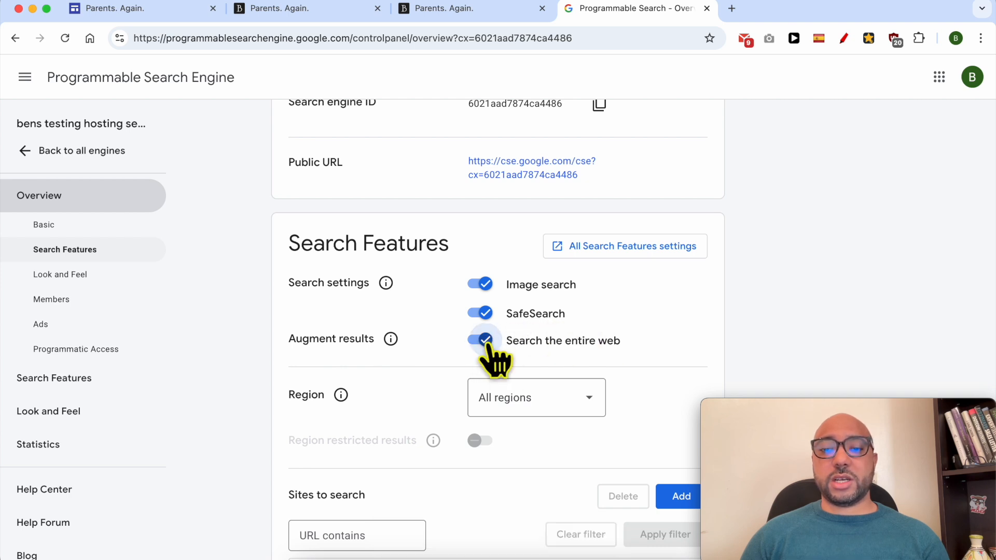
{"action": "left_click", "coordinate": [479, 339]}
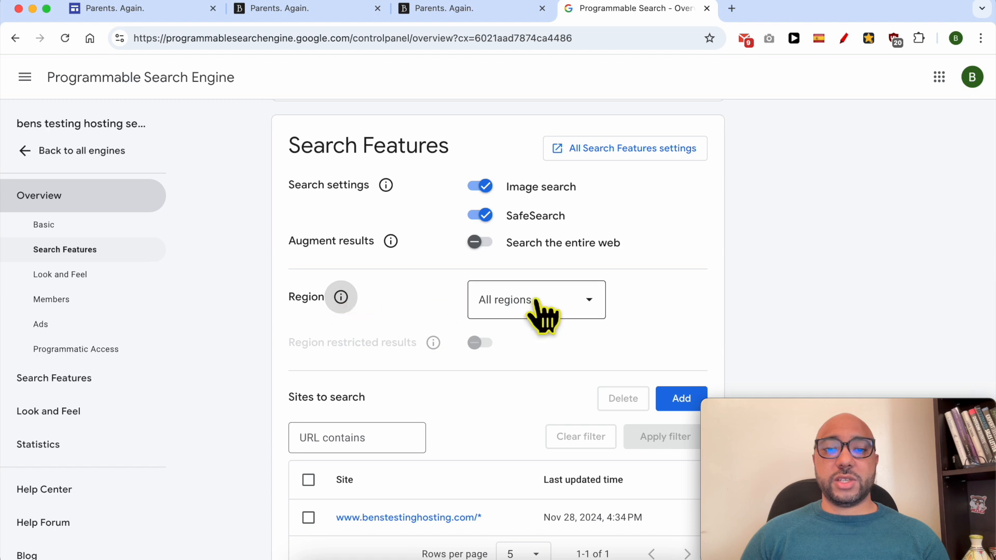
{"action": "left_click", "coordinate": [536, 300]}
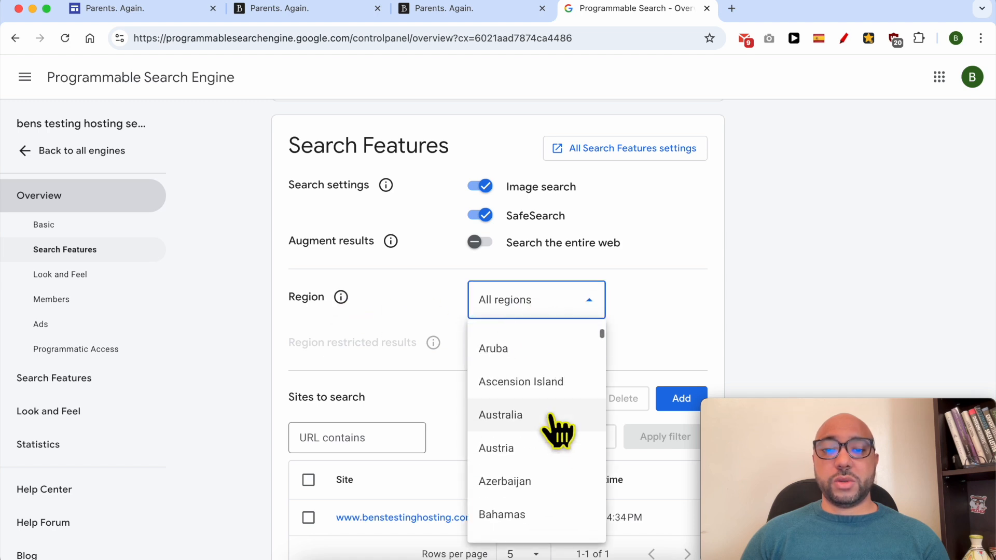
{"action": "mouse_move", "coordinate": [564, 453]}
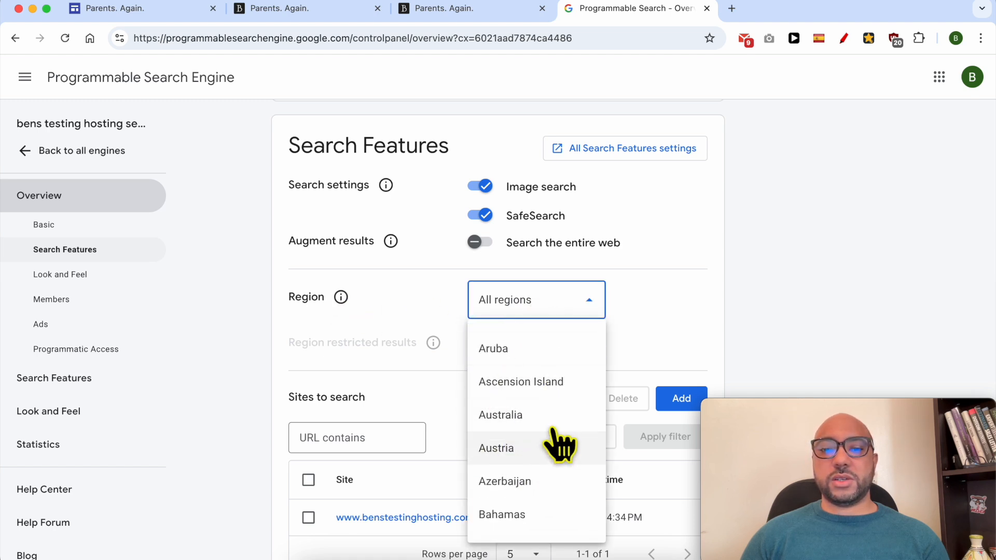
{"action": "mouse_move", "coordinate": [386, 292]}
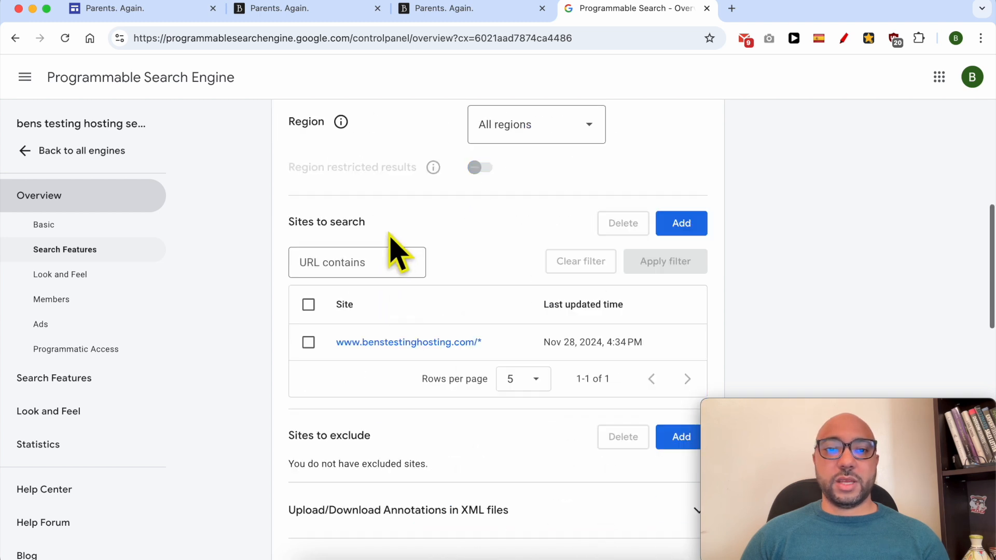
{"action": "left_click", "coordinate": [536, 124]}
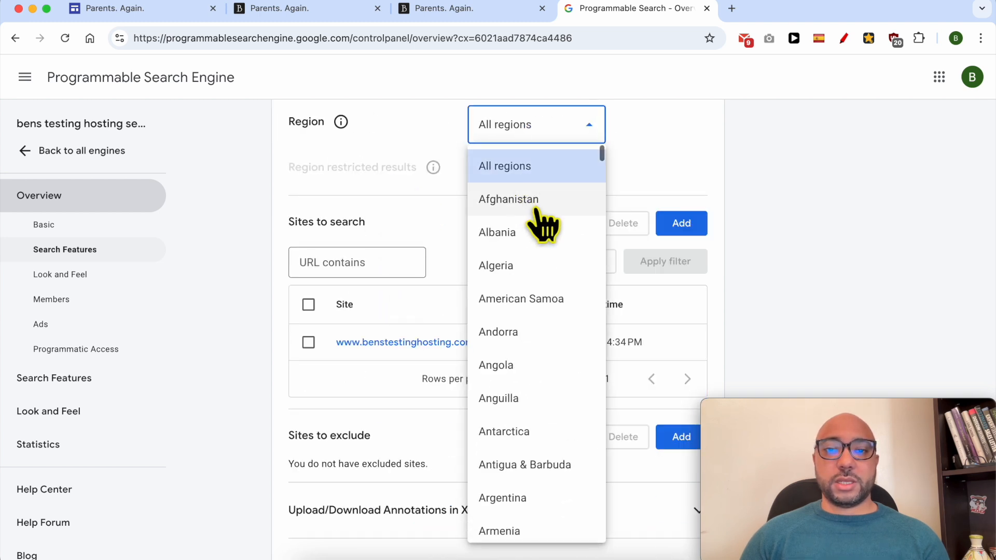
{"action": "left_click", "coordinate": [497, 233]}
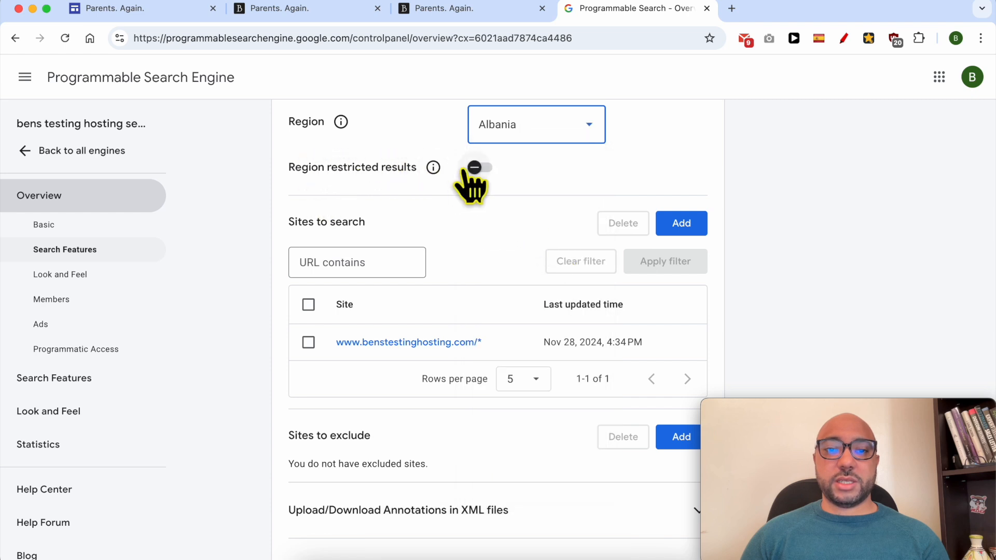
{"action": "left_click", "coordinate": [479, 167]}
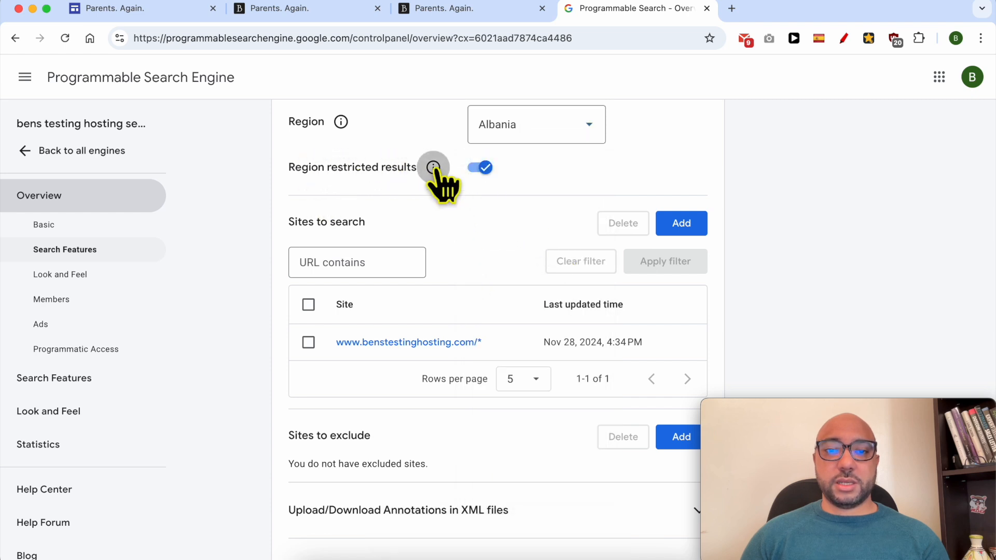
{"action": "left_click", "coordinate": [480, 168]}
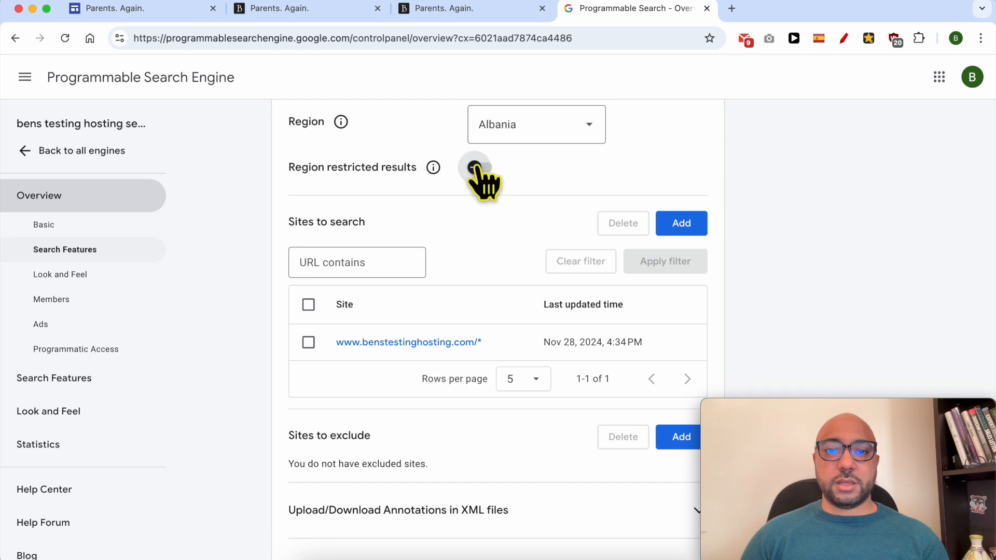
{"action": "left_click", "coordinate": [536, 125]}
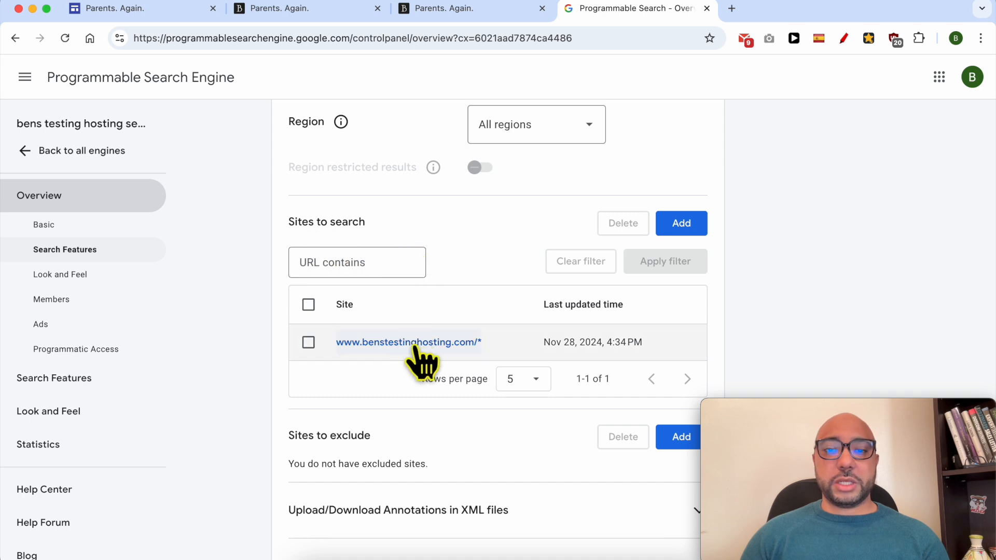
{"action": "mouse_move", "coordinate": [519, 355]}
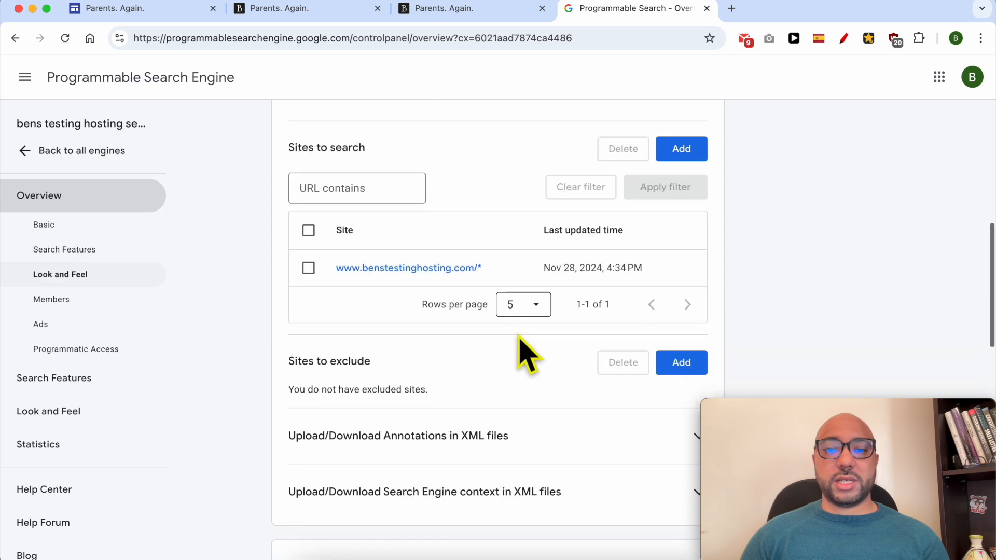
{"action": "scroll", "scroll_direction": "down", "scroll_amount": 3}
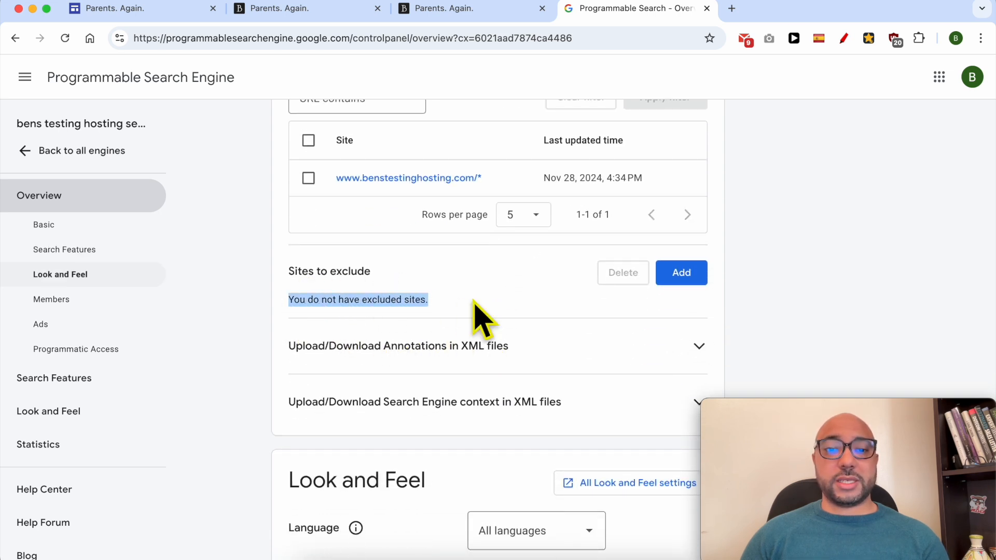
{"action": "scroll", "scroll_direction": "down", "scroll_amount": 3}
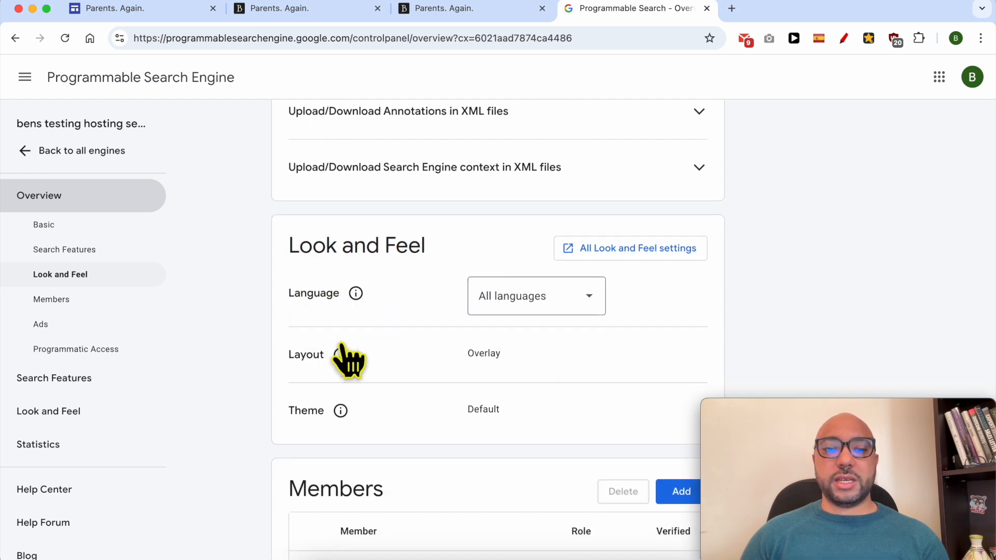
{"action": "mouse_move", "coordinate": [398, 435]}
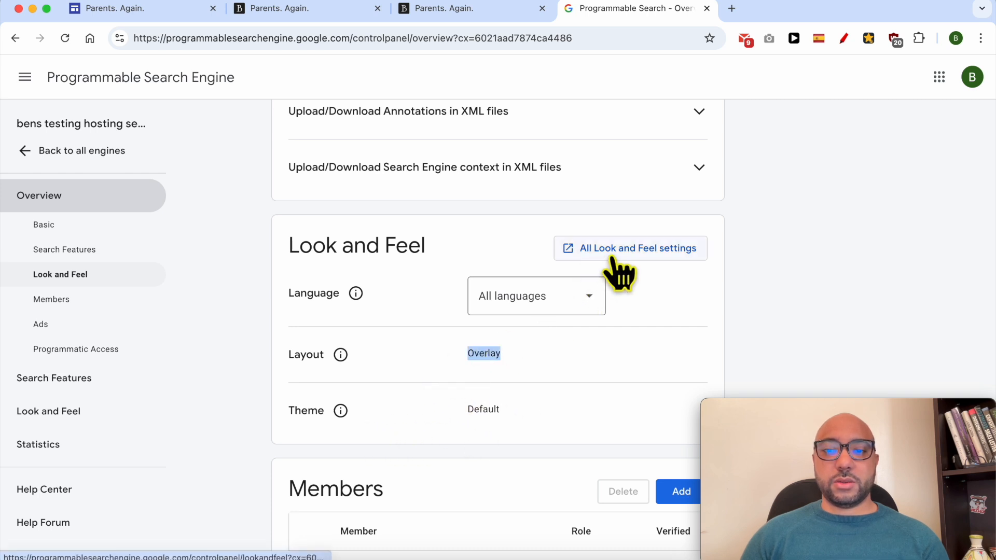
{"action": "left_click", "coordinate": [631, 248]}
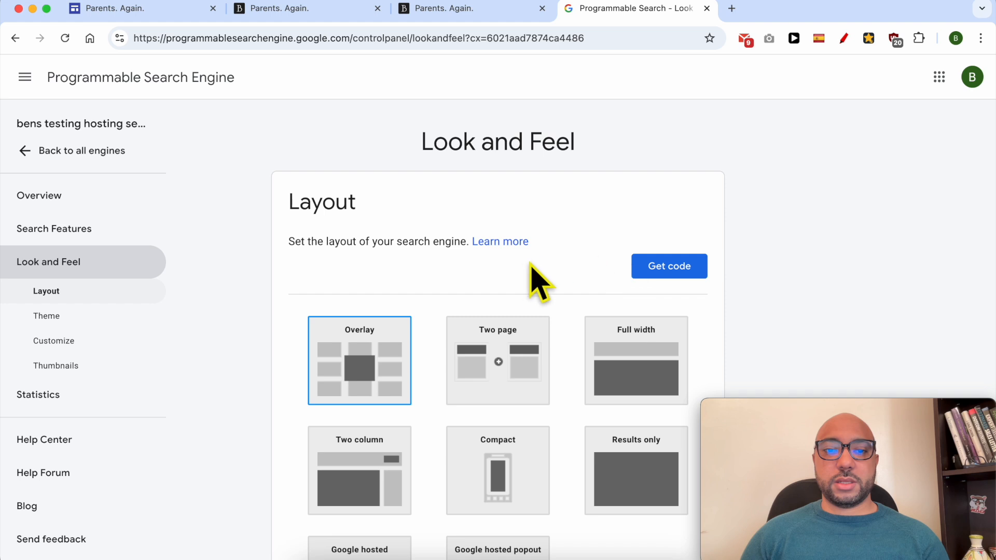
{"action": "scroll", "scroll_direction": "down", "scroll_amount": 3}
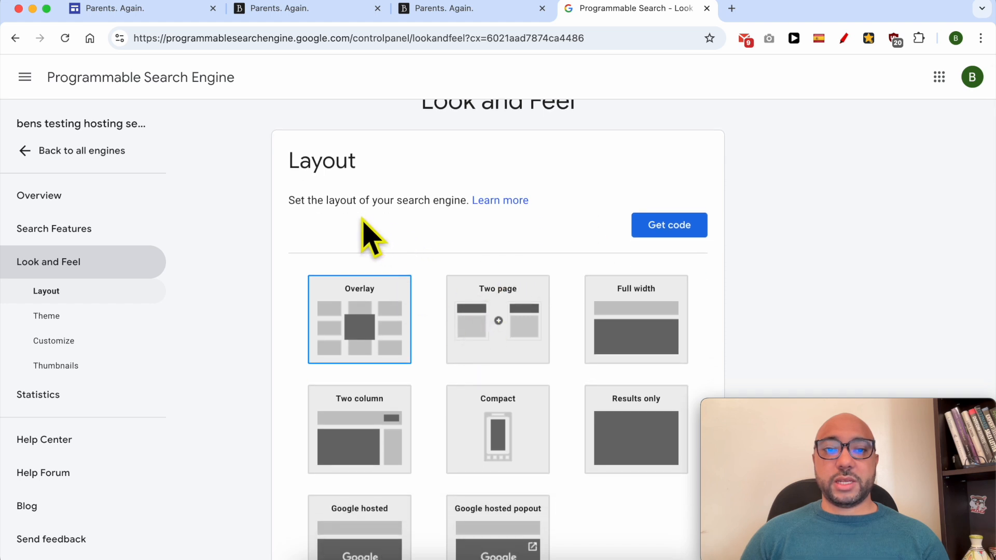
{"action": "left_click", "coordinate": [636, 319]}
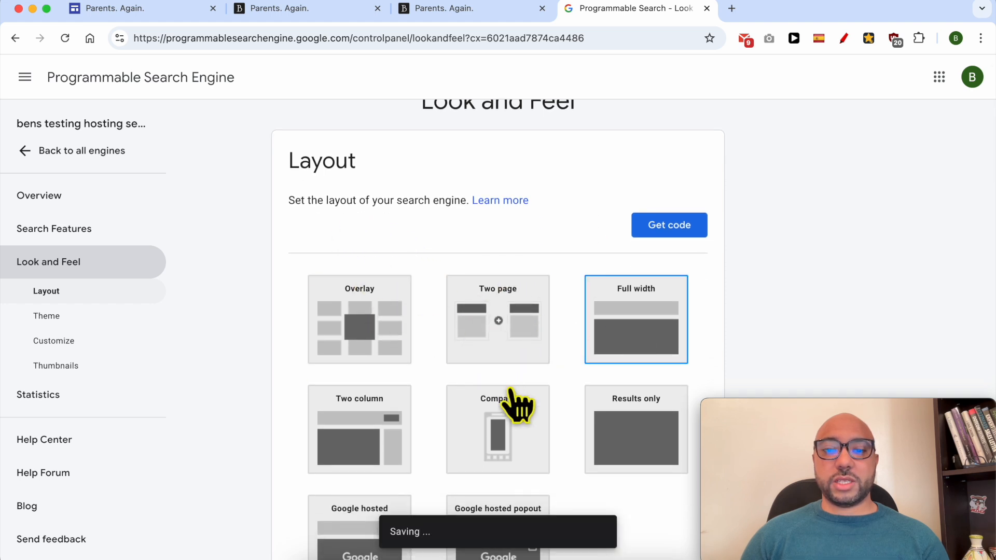
{"action": "left_click", "coordinate": [359, 320]}
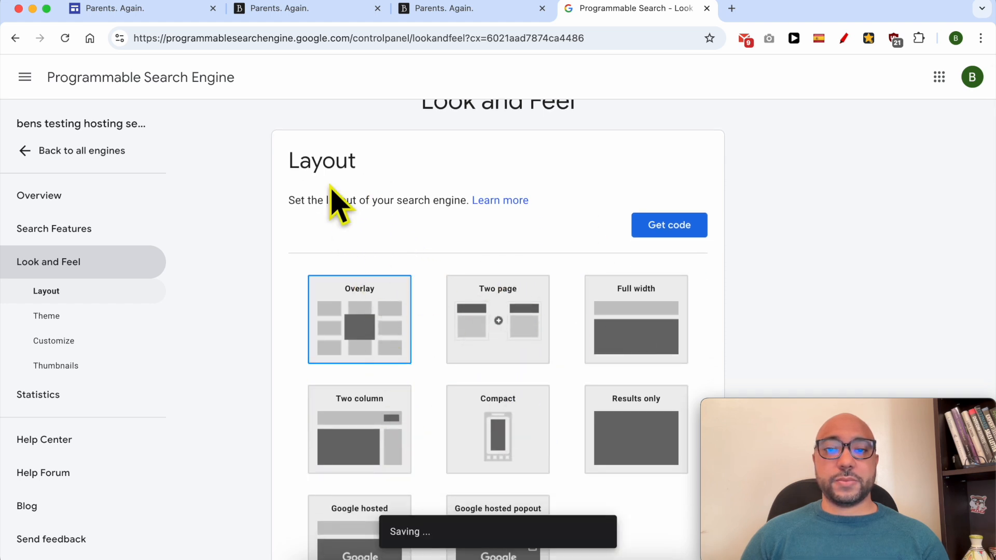
{"action": "mouse_move", "coordinate": [24, 126]}
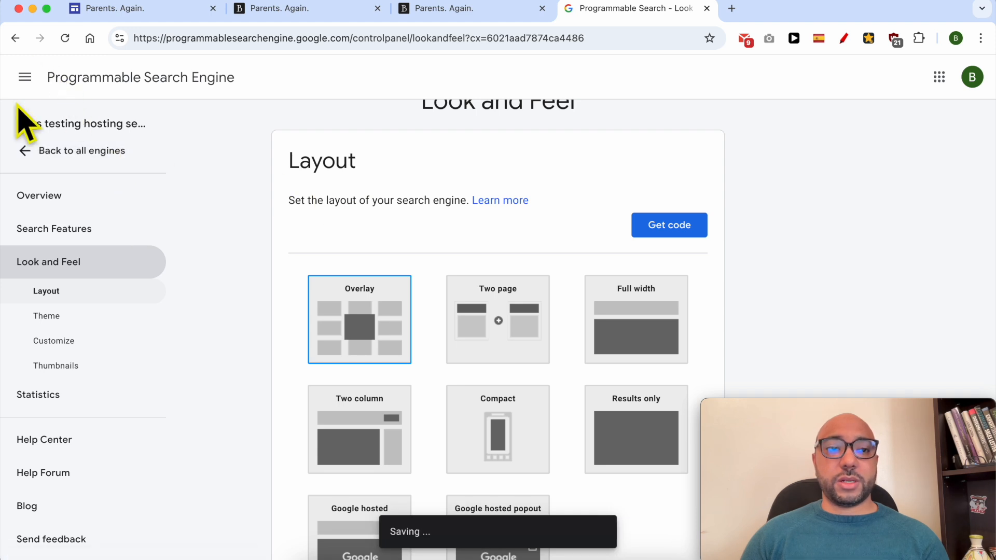
{"action": "left_click", "coordinate": [40, 195]}
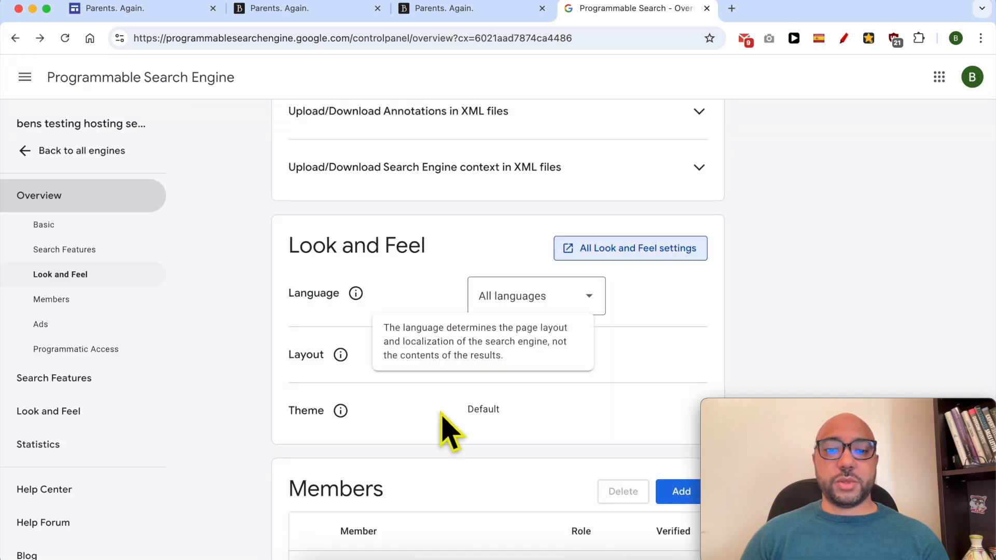
Step: Scroll the Overview through Members to the Ads and Programmatic Access sections
{"action": "scroll", "scroll_direction": "down", "scroll_amount": 3}
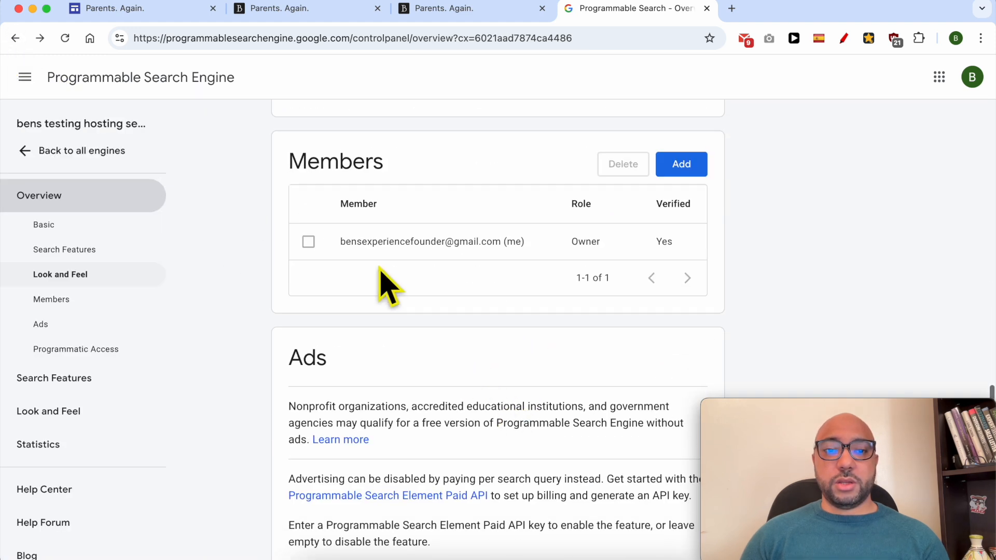
{"action": "mouse_move", "coordinate": [520, 282]}
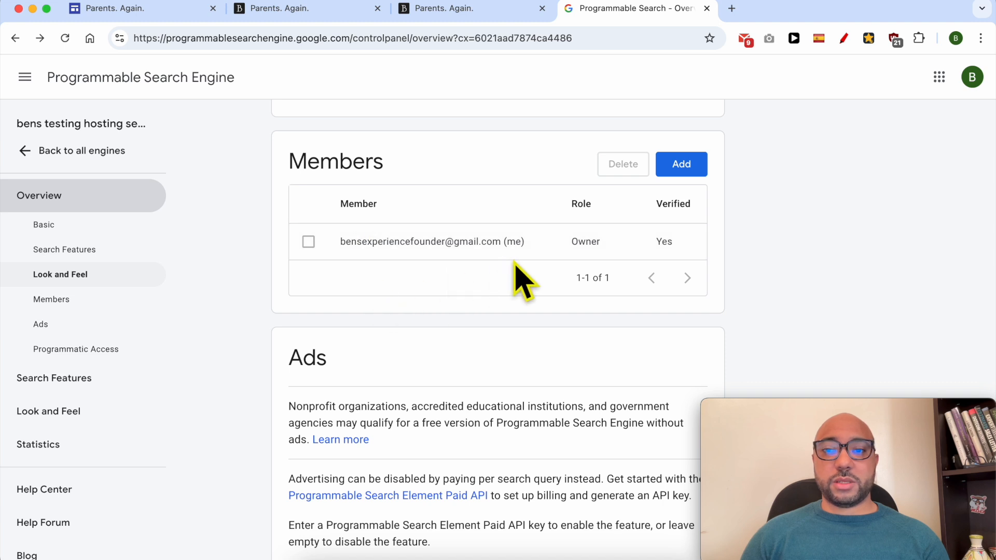
{"action": "mouse_move", "coordinate": [536, 266]}
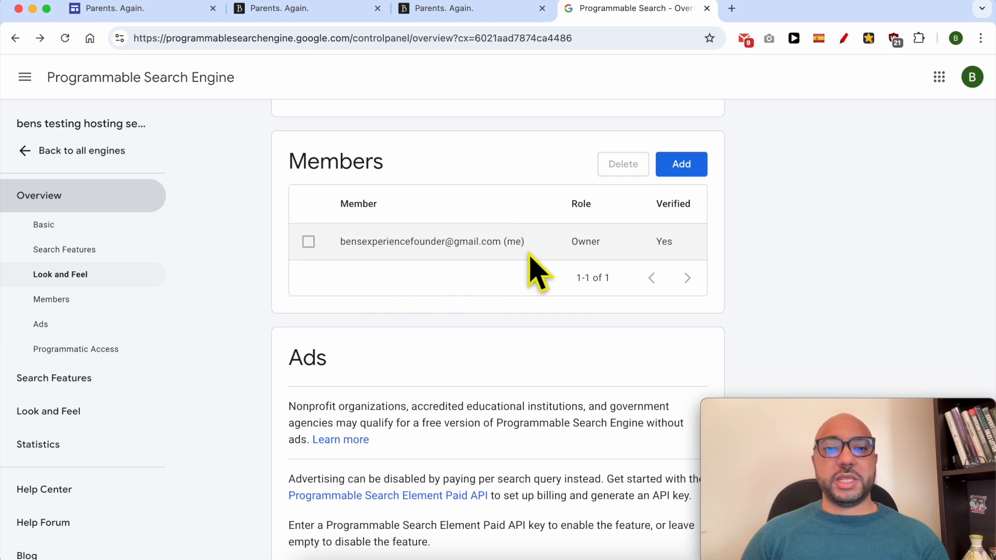
{"action": "scroll", "scroll_direction": "down", "scroll_amount": 3}
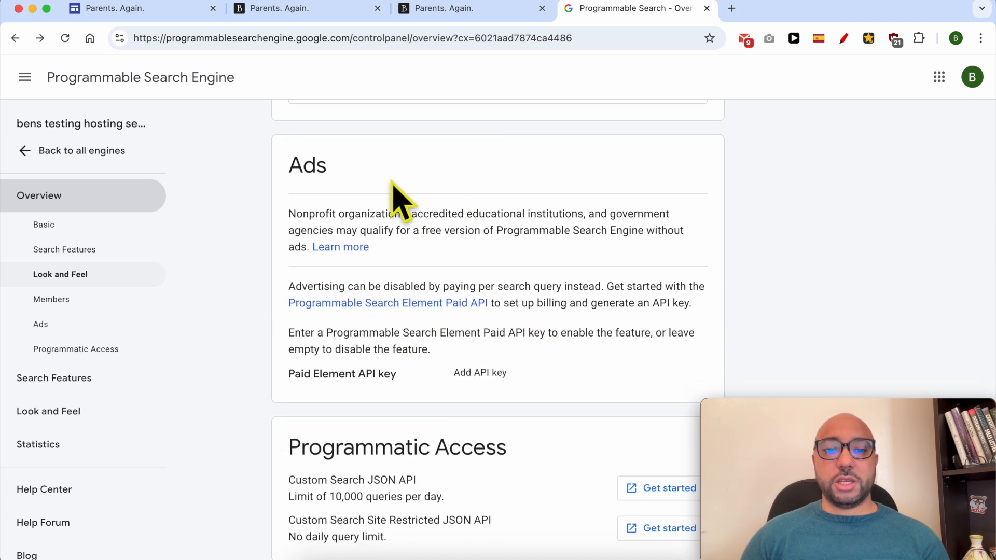
{"action": "scroll", "scroll_direction": "down", "scroll_amount": 3}
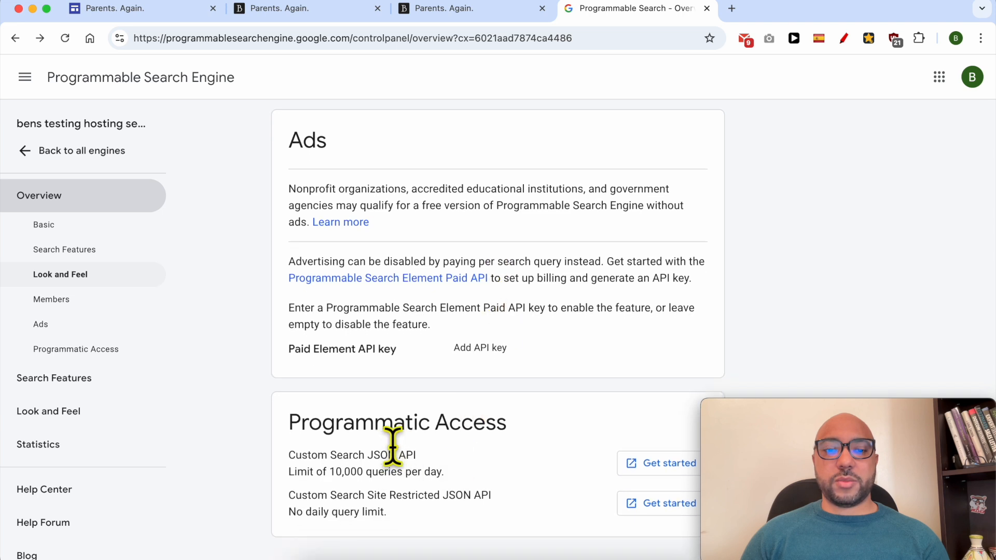
{"action": "mouse_move", "coordinate": [531, 442]}
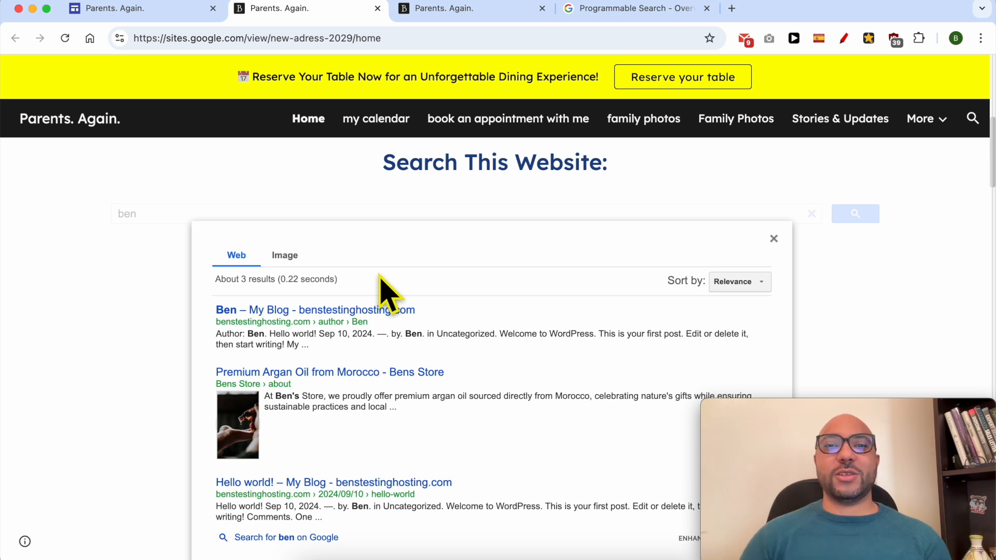
{"action": "mouse_move", "coordinate": [662, 10]}
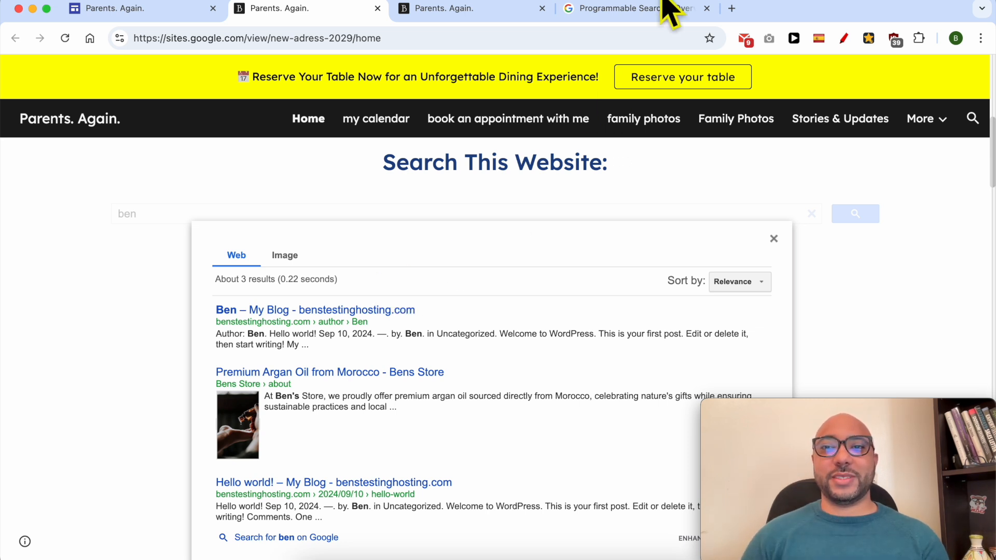